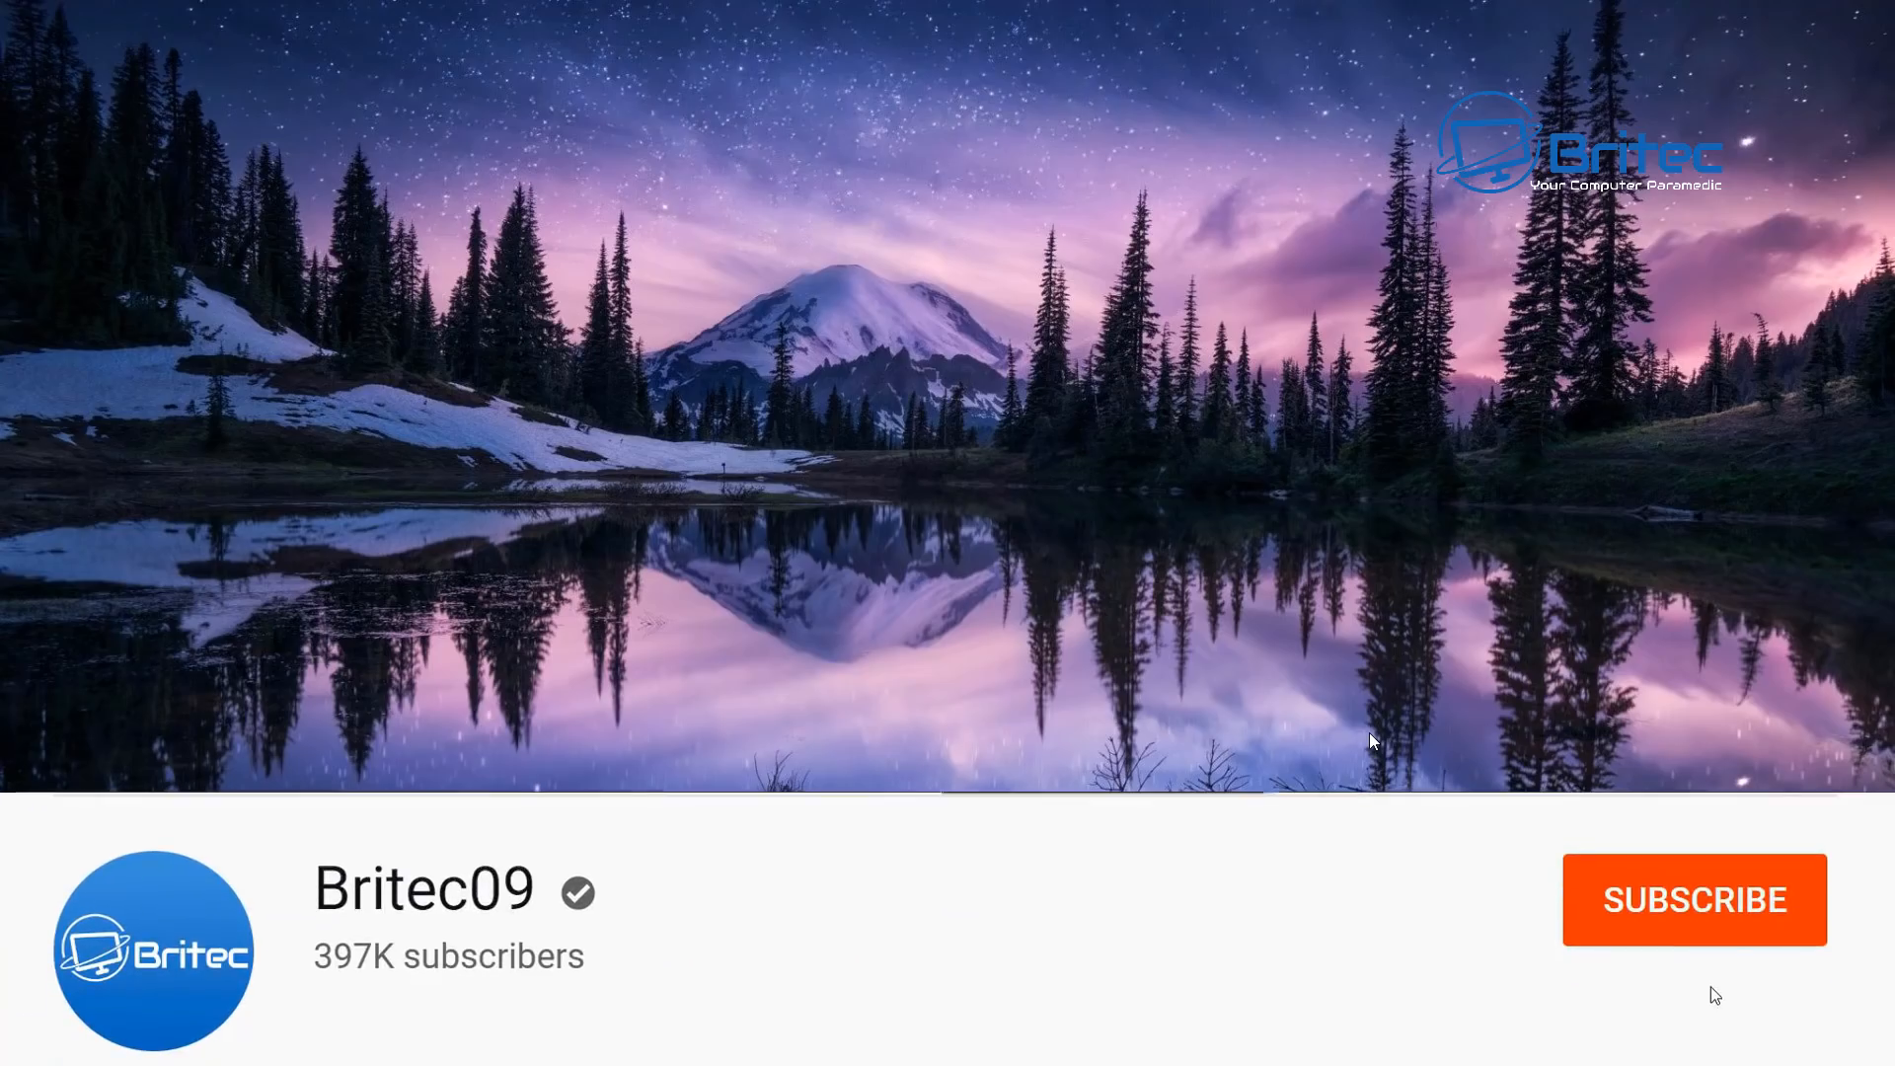
# Subscribe to the Britec09 channel and set its notifications to All.
pyautogui.click(1693, 900)
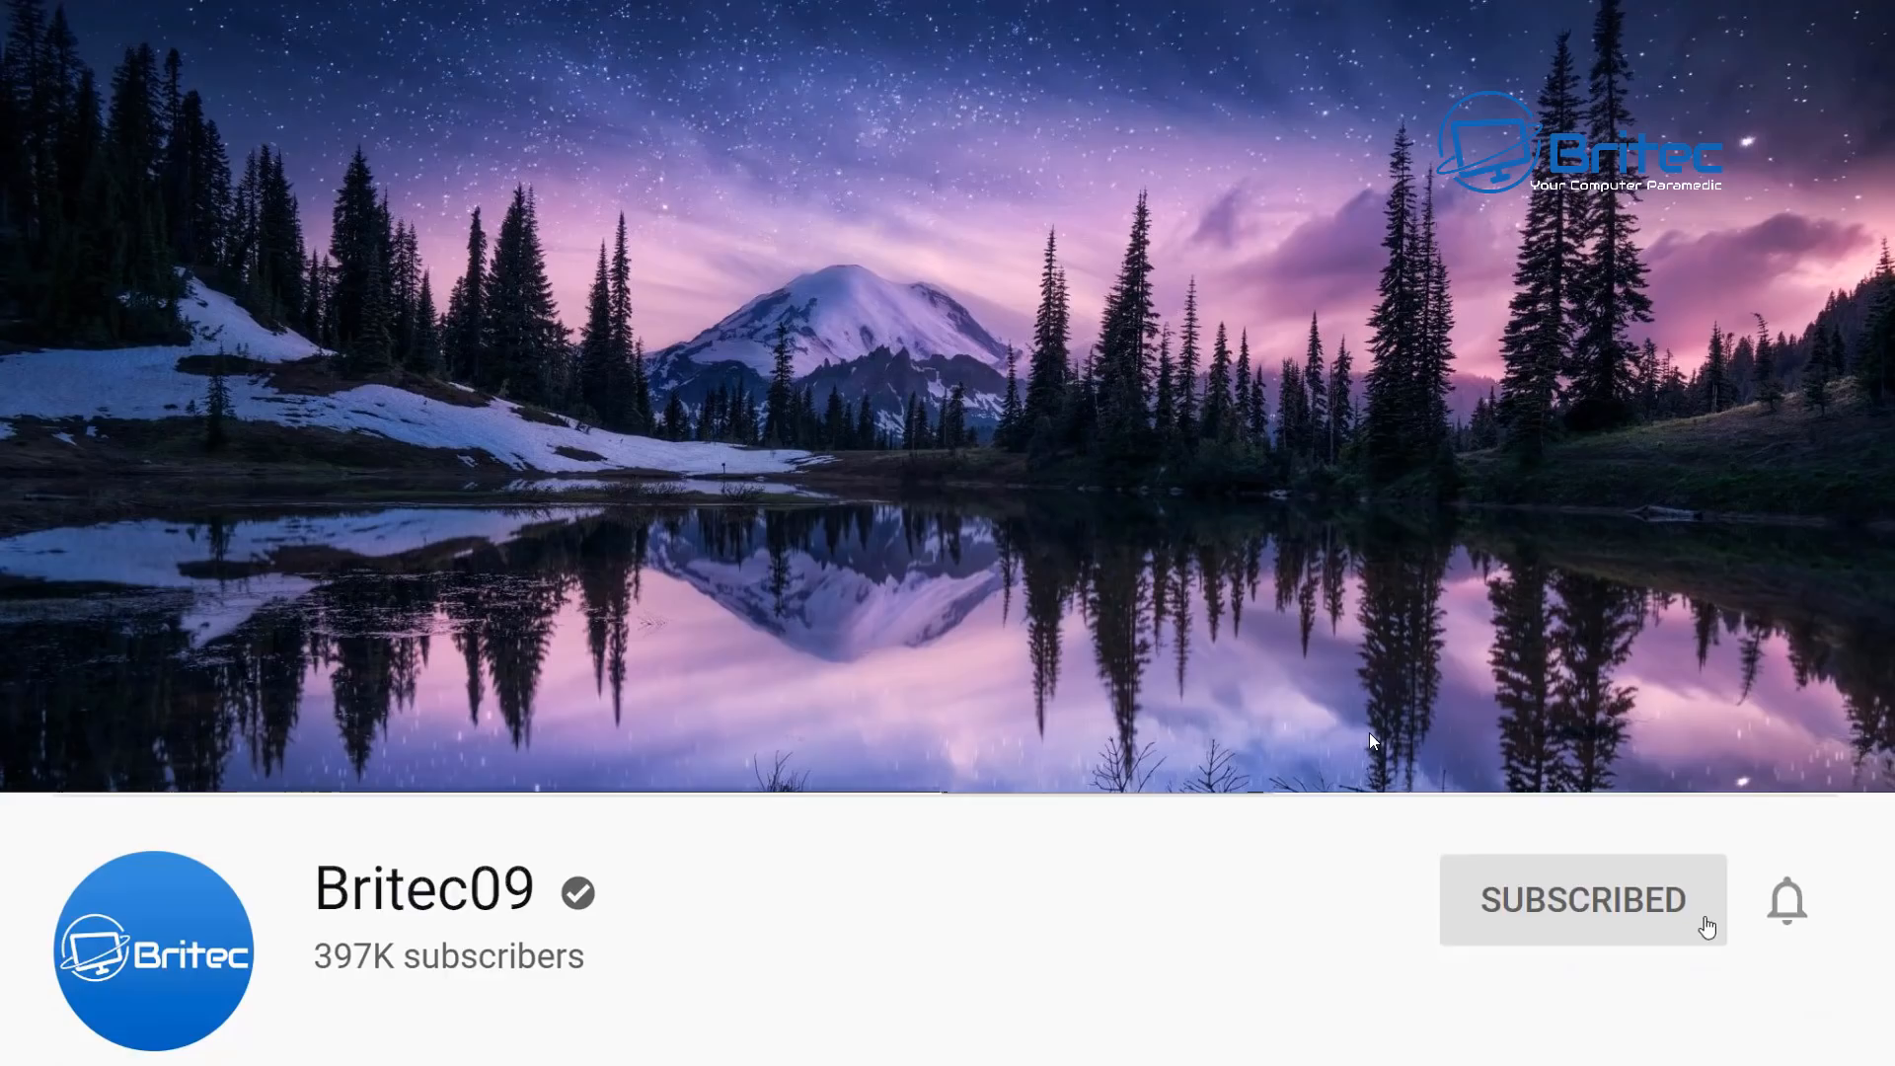
pyautogui.click(1787, 900)
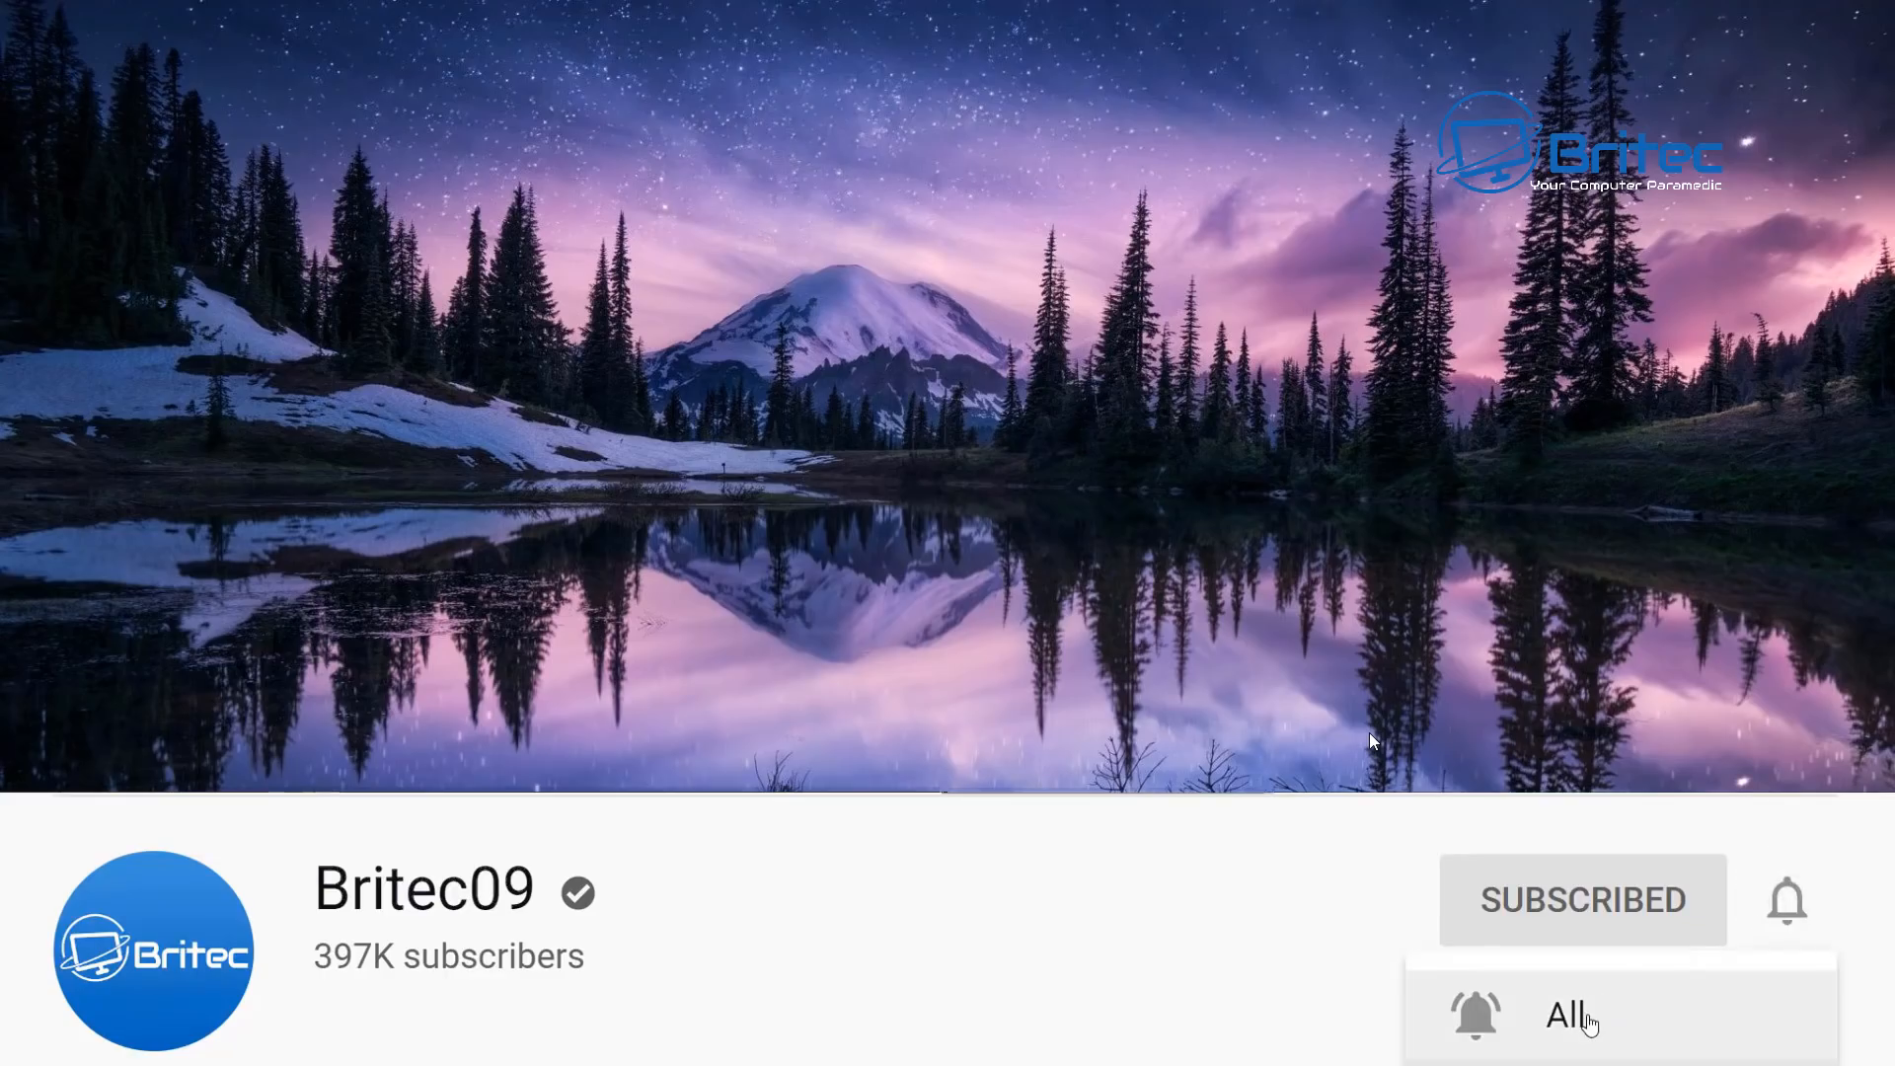
pyautogui.click(1567, 1014)
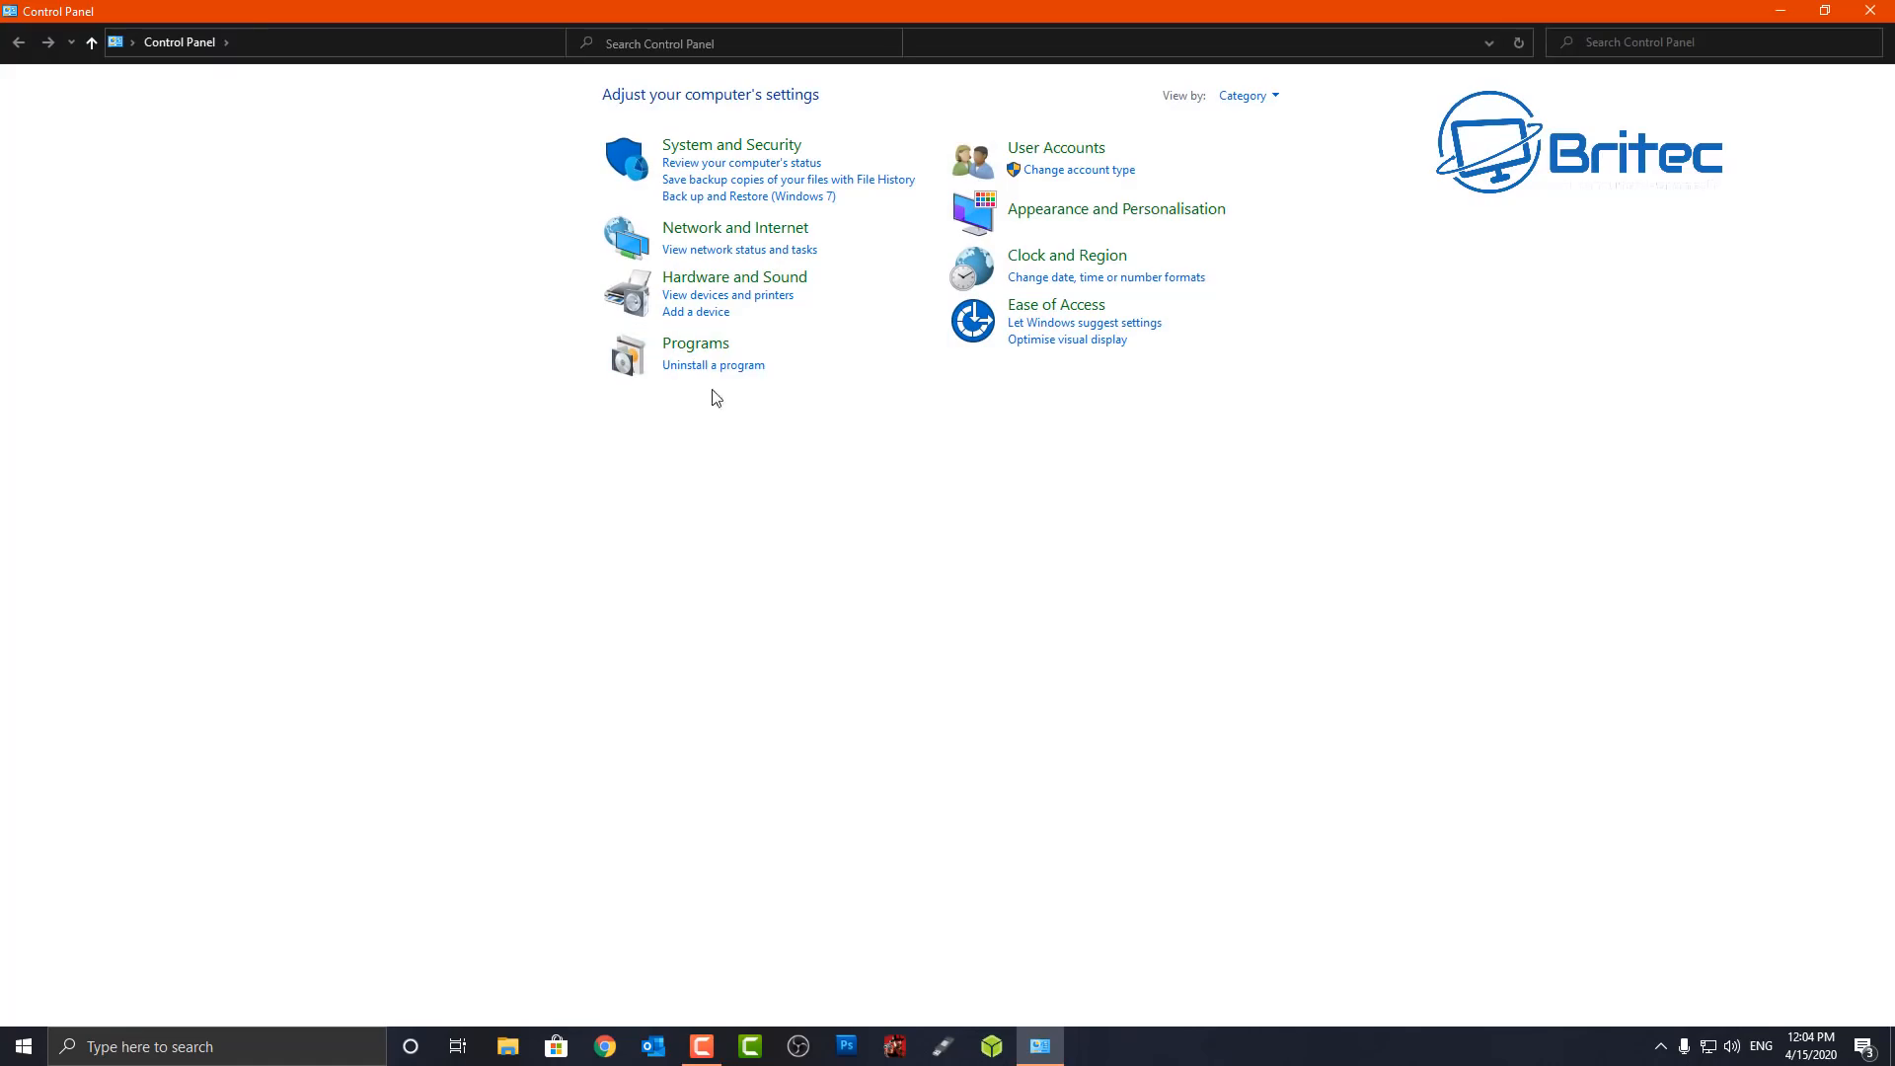
# Show the Programs and Features list of installed programs from the Programs category.
pyautogui.click(695, 341)
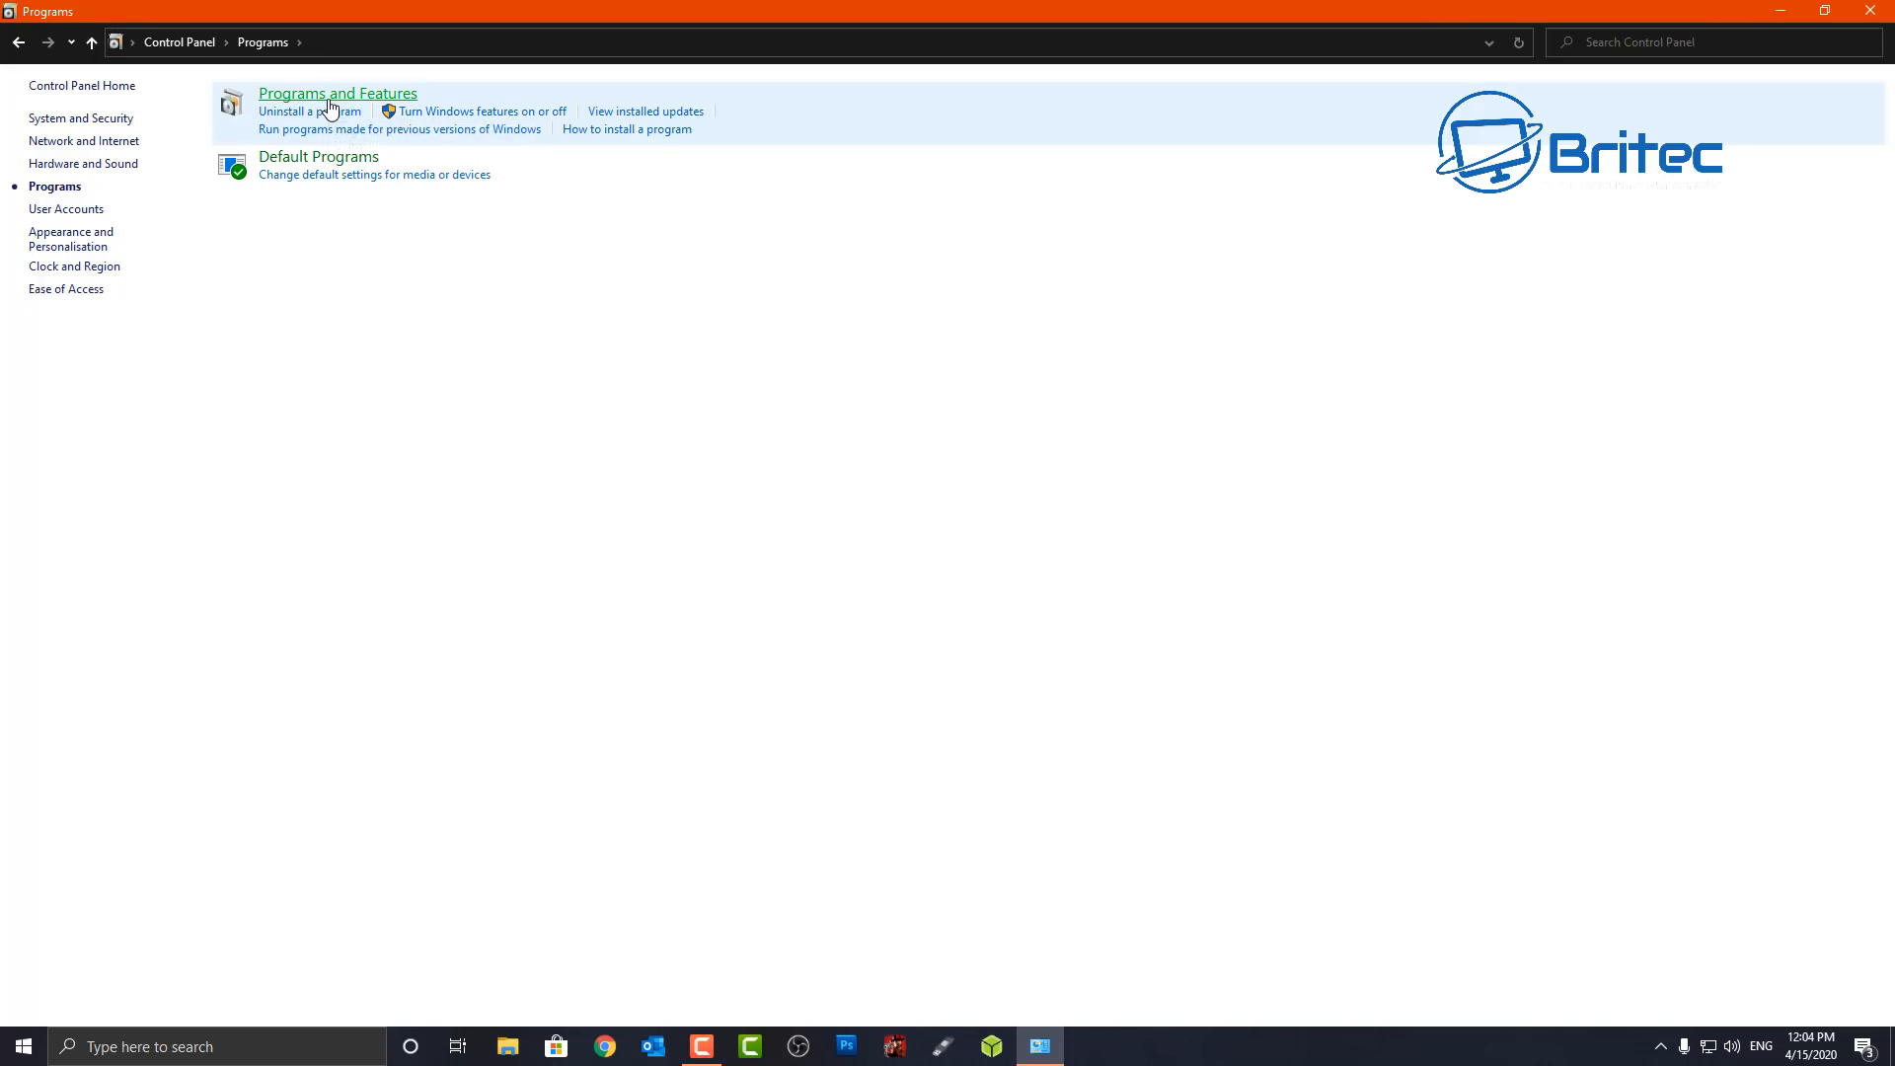
pyautogui.click(337, 92)
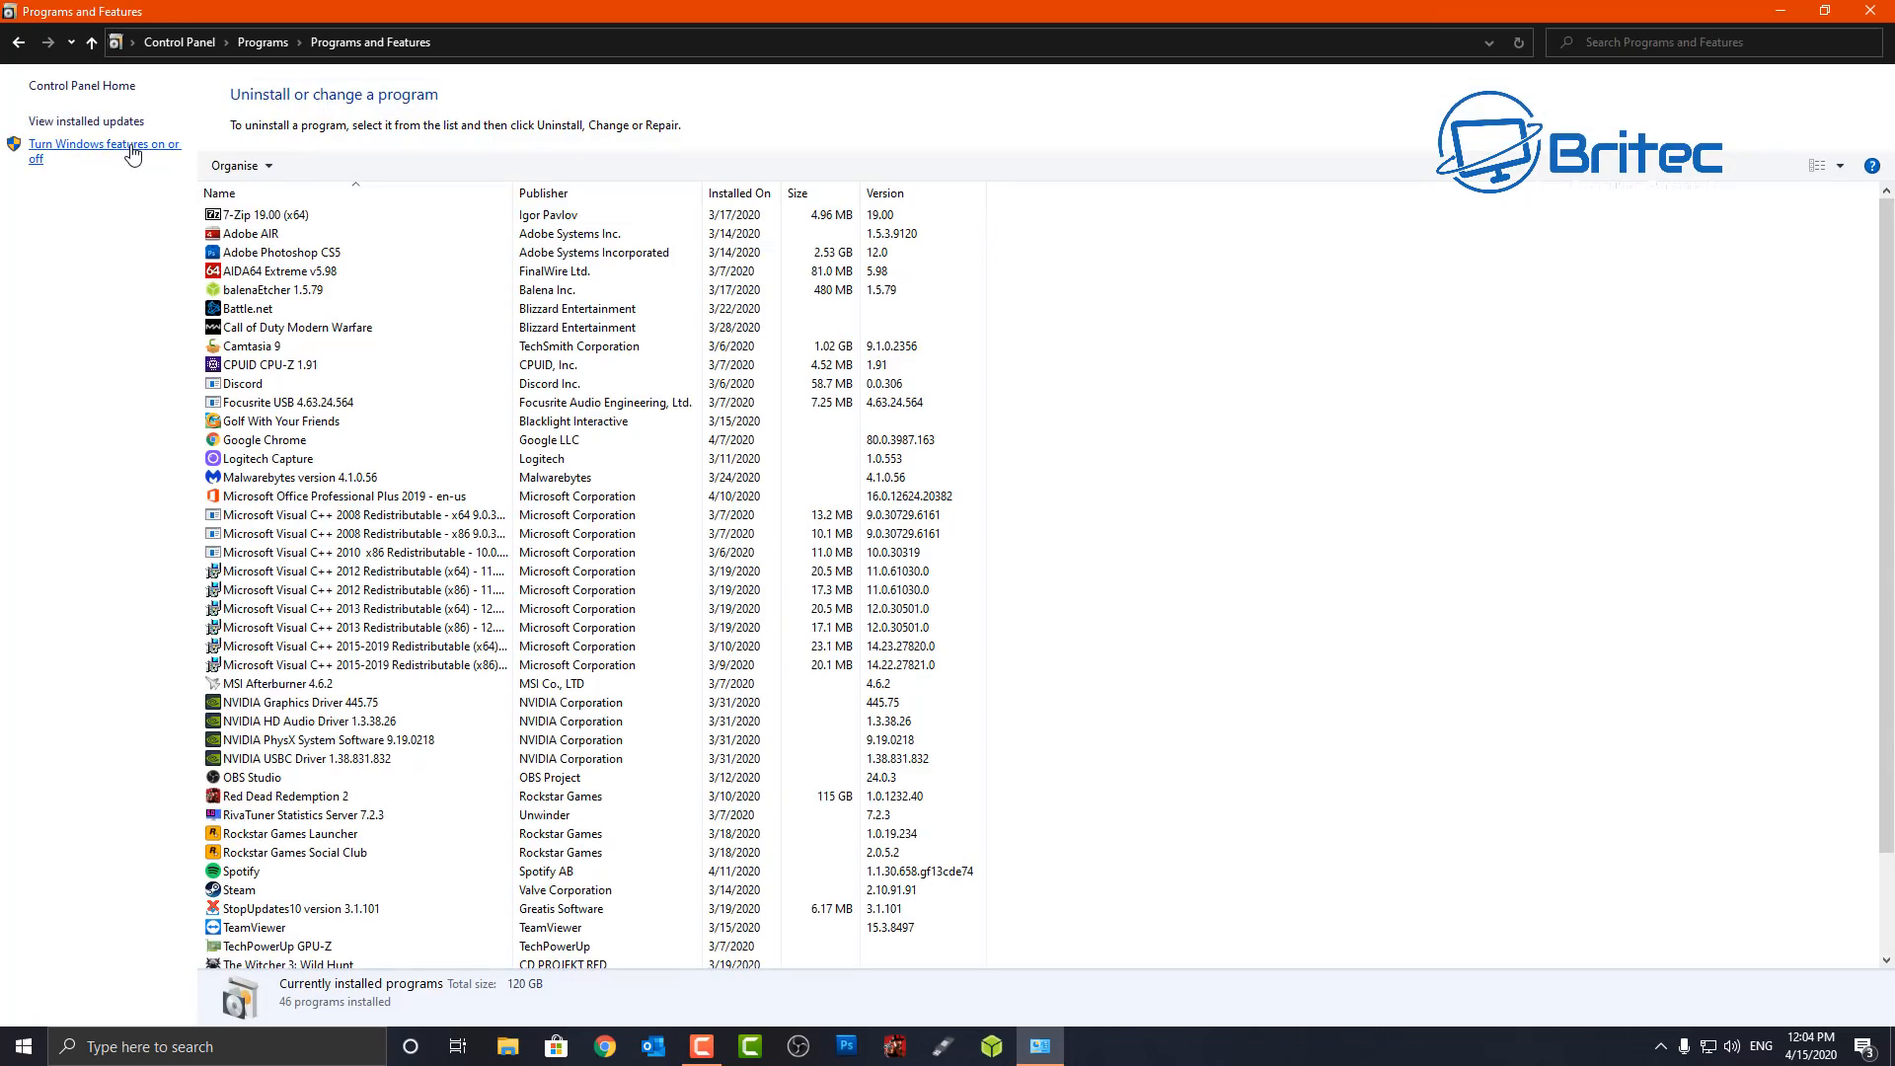
# Inspect the greyed-out Windows Sandbox entry in Windows Features, then dismiss the dialog.
pyautogui.click(96, 150)
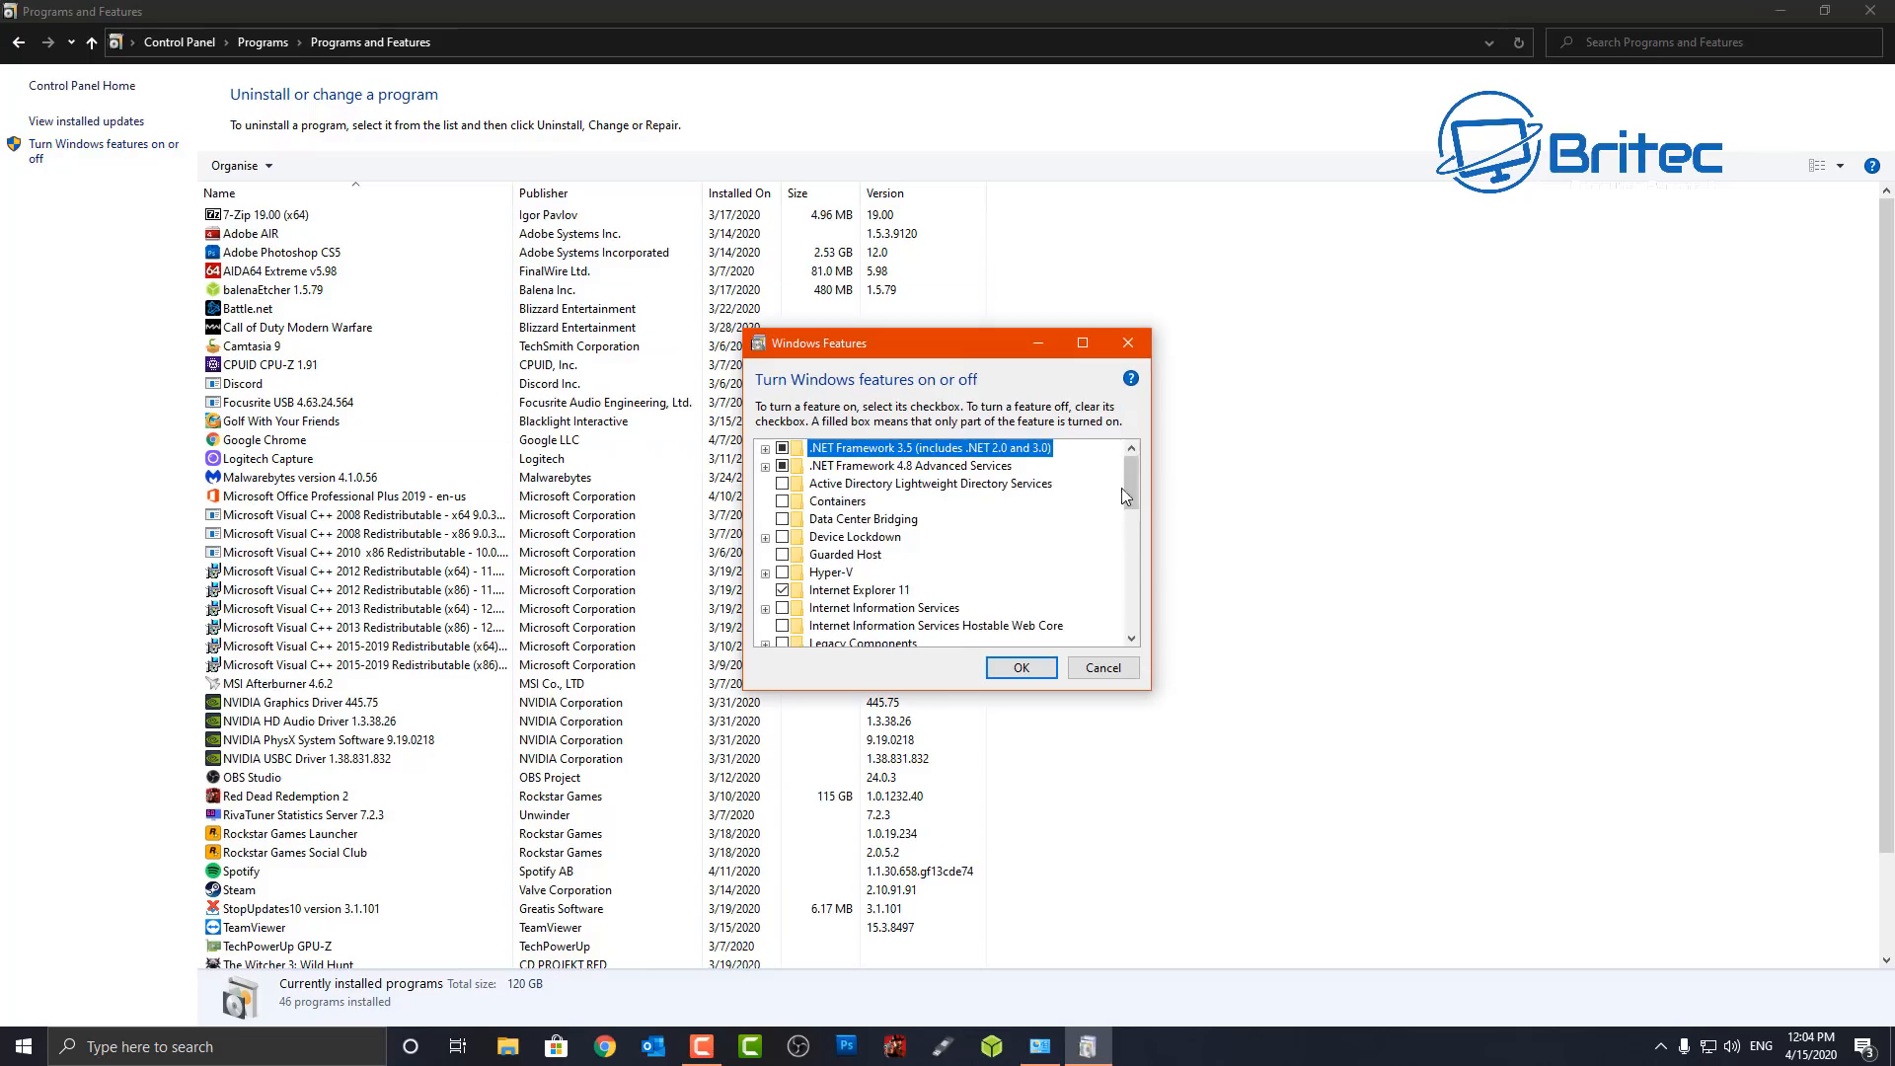
pyautogui.moveTo(831, 580)
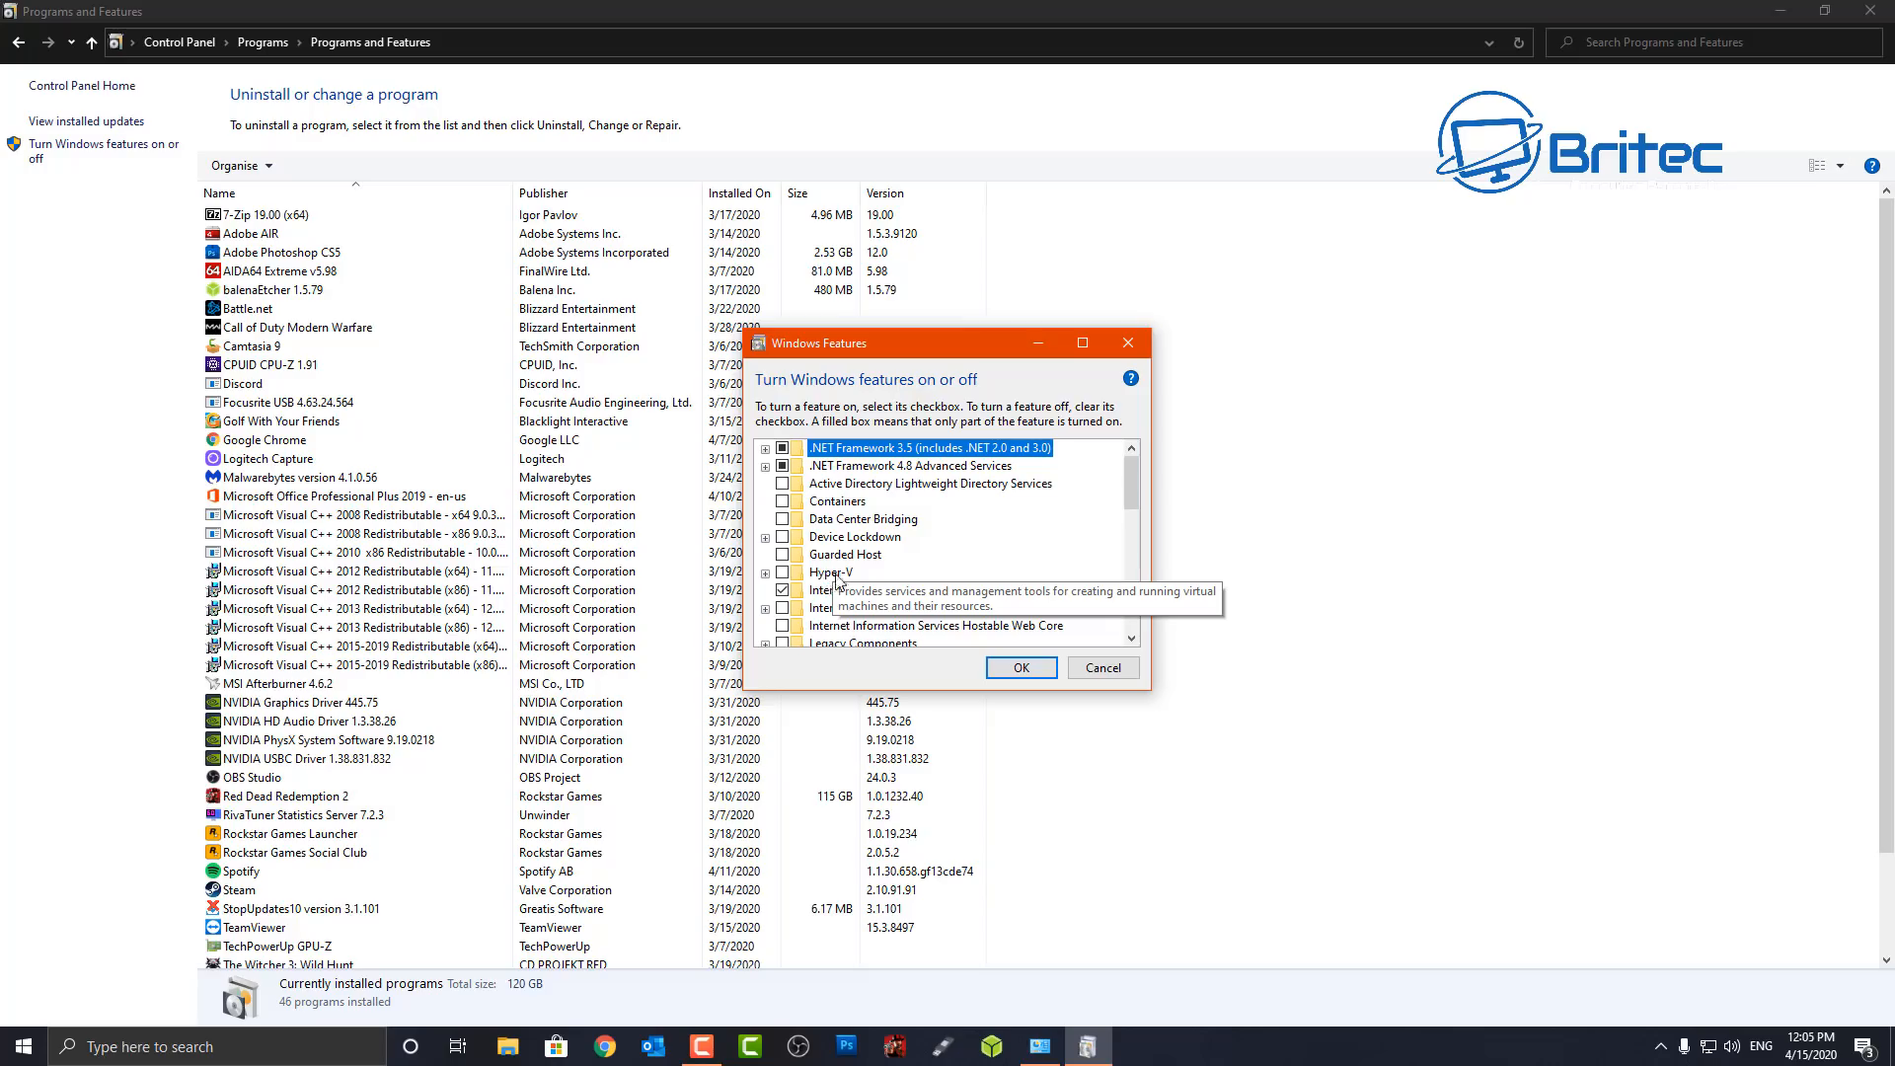
pyautogui.scroll(-3)
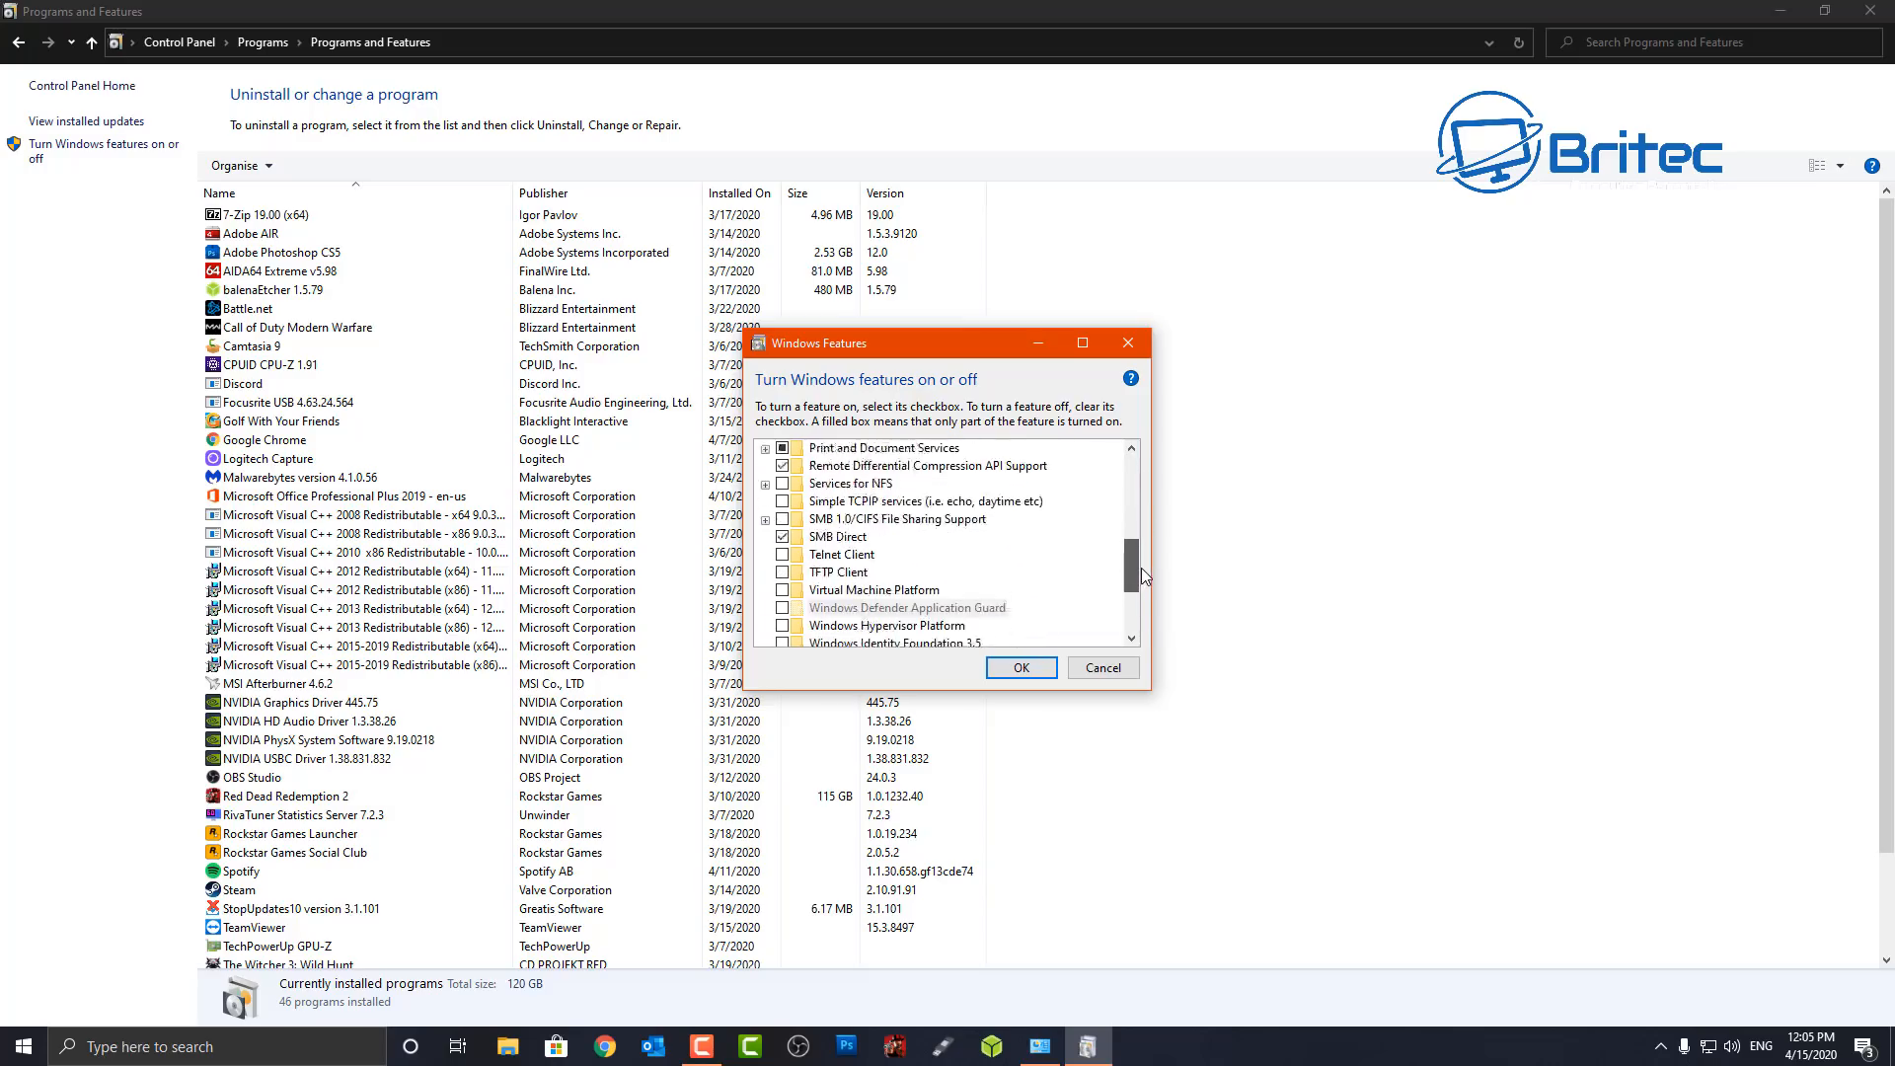
pyautogui.scroll(-3)
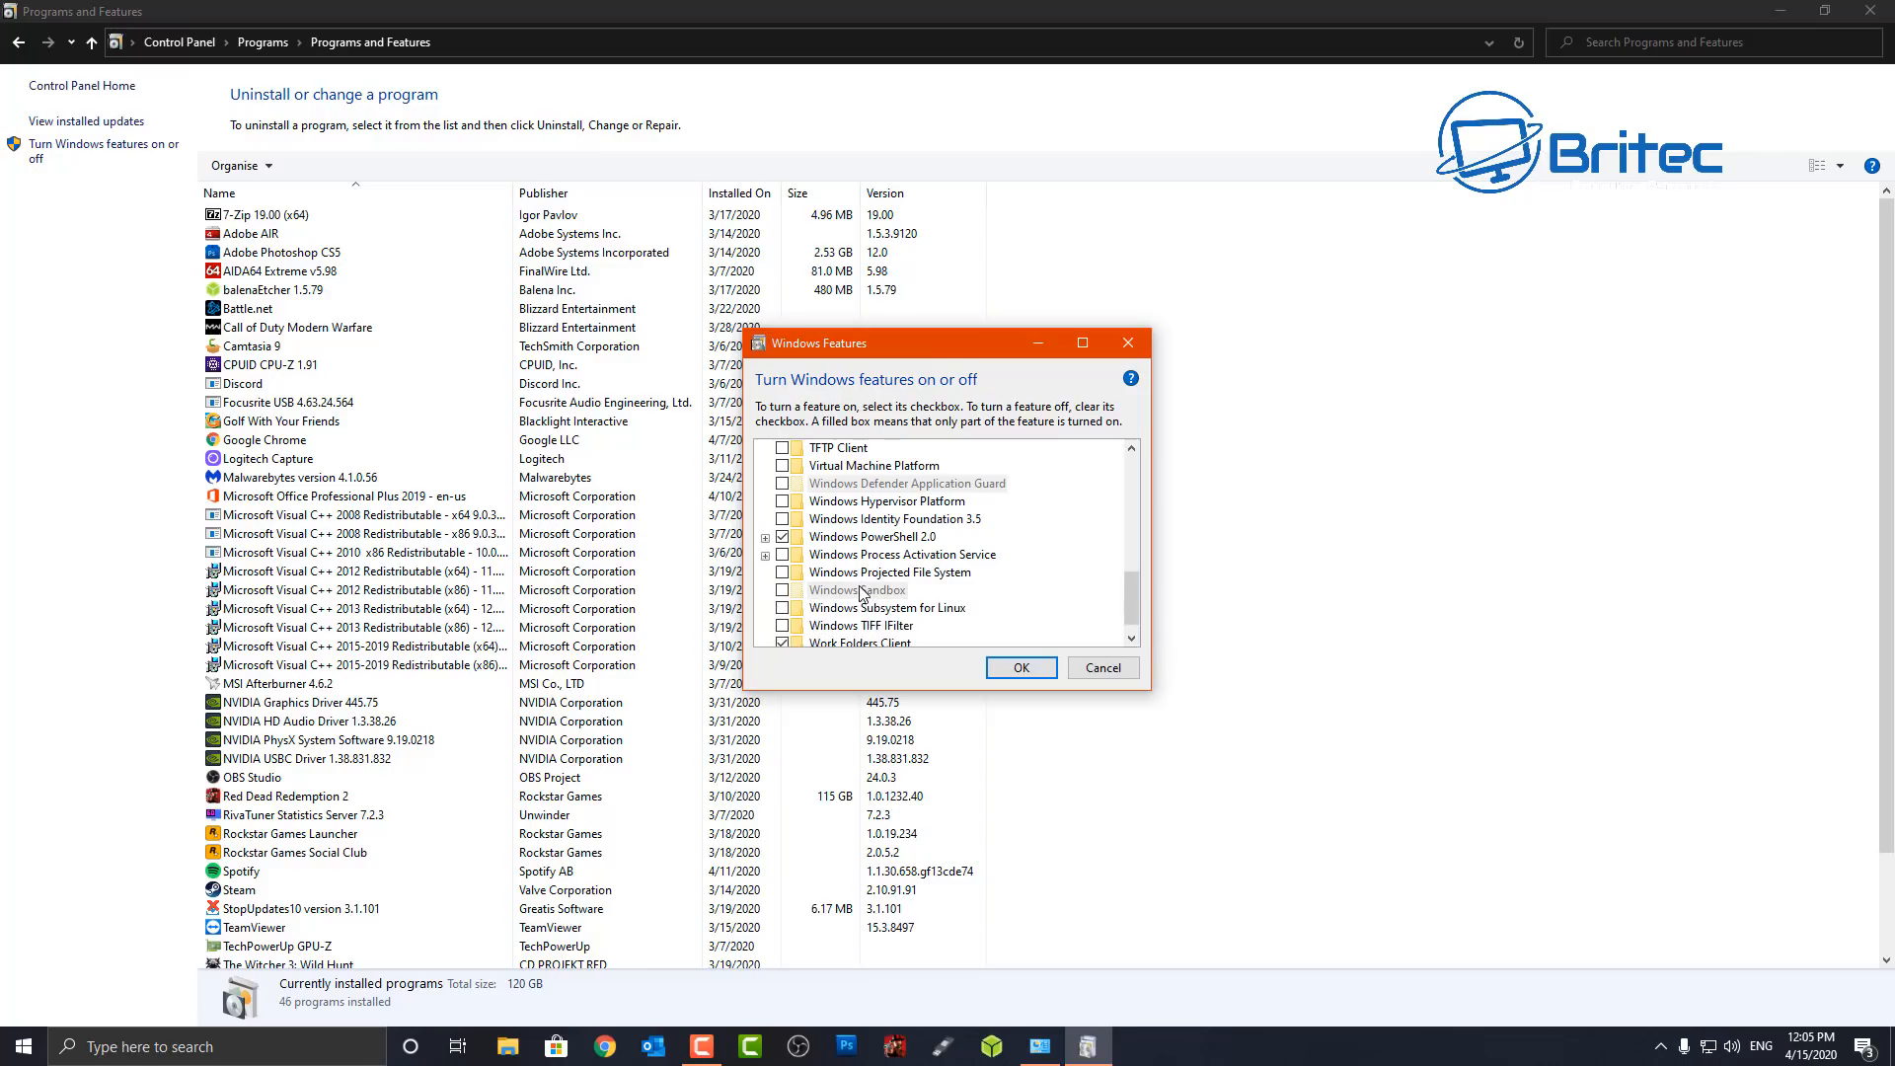
pyautogui.moveTo(859, 590)
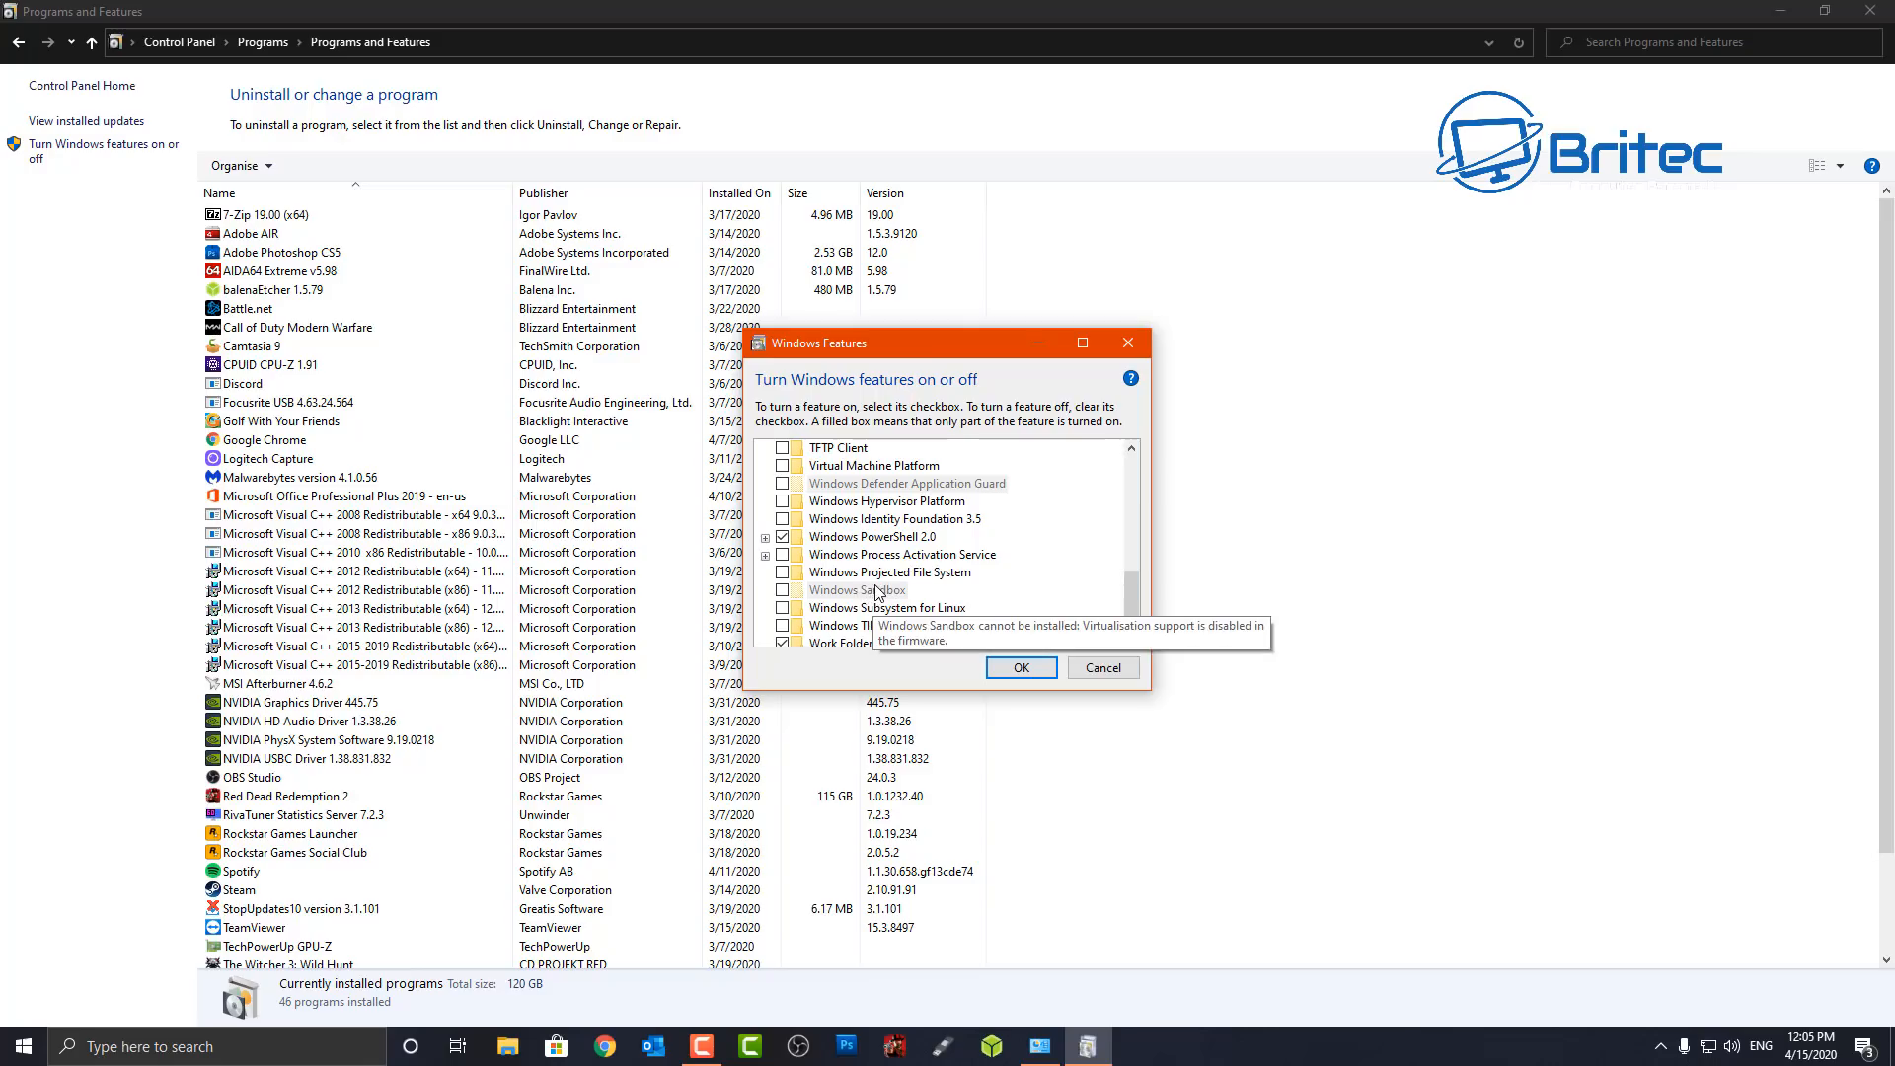
pyautogui.moveTo(869, 594)
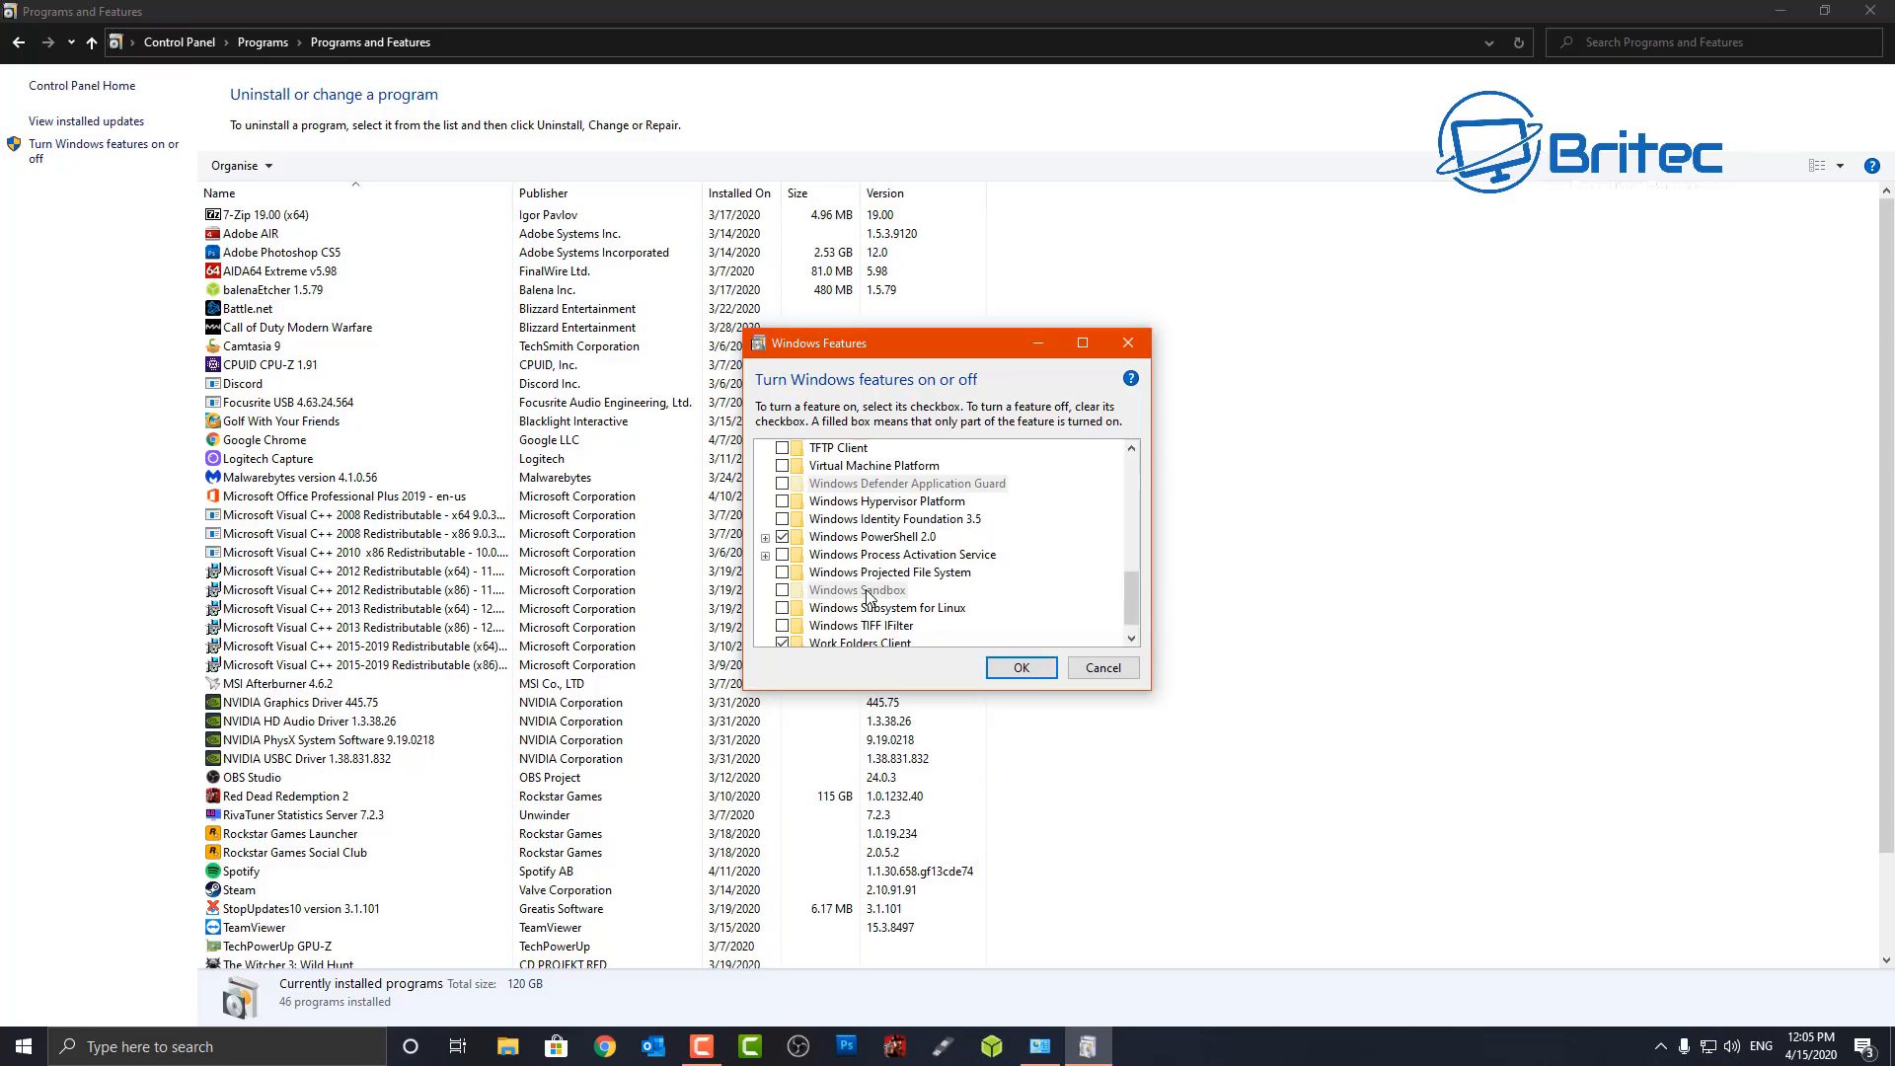
pyautogui.moveTo(859, 590)
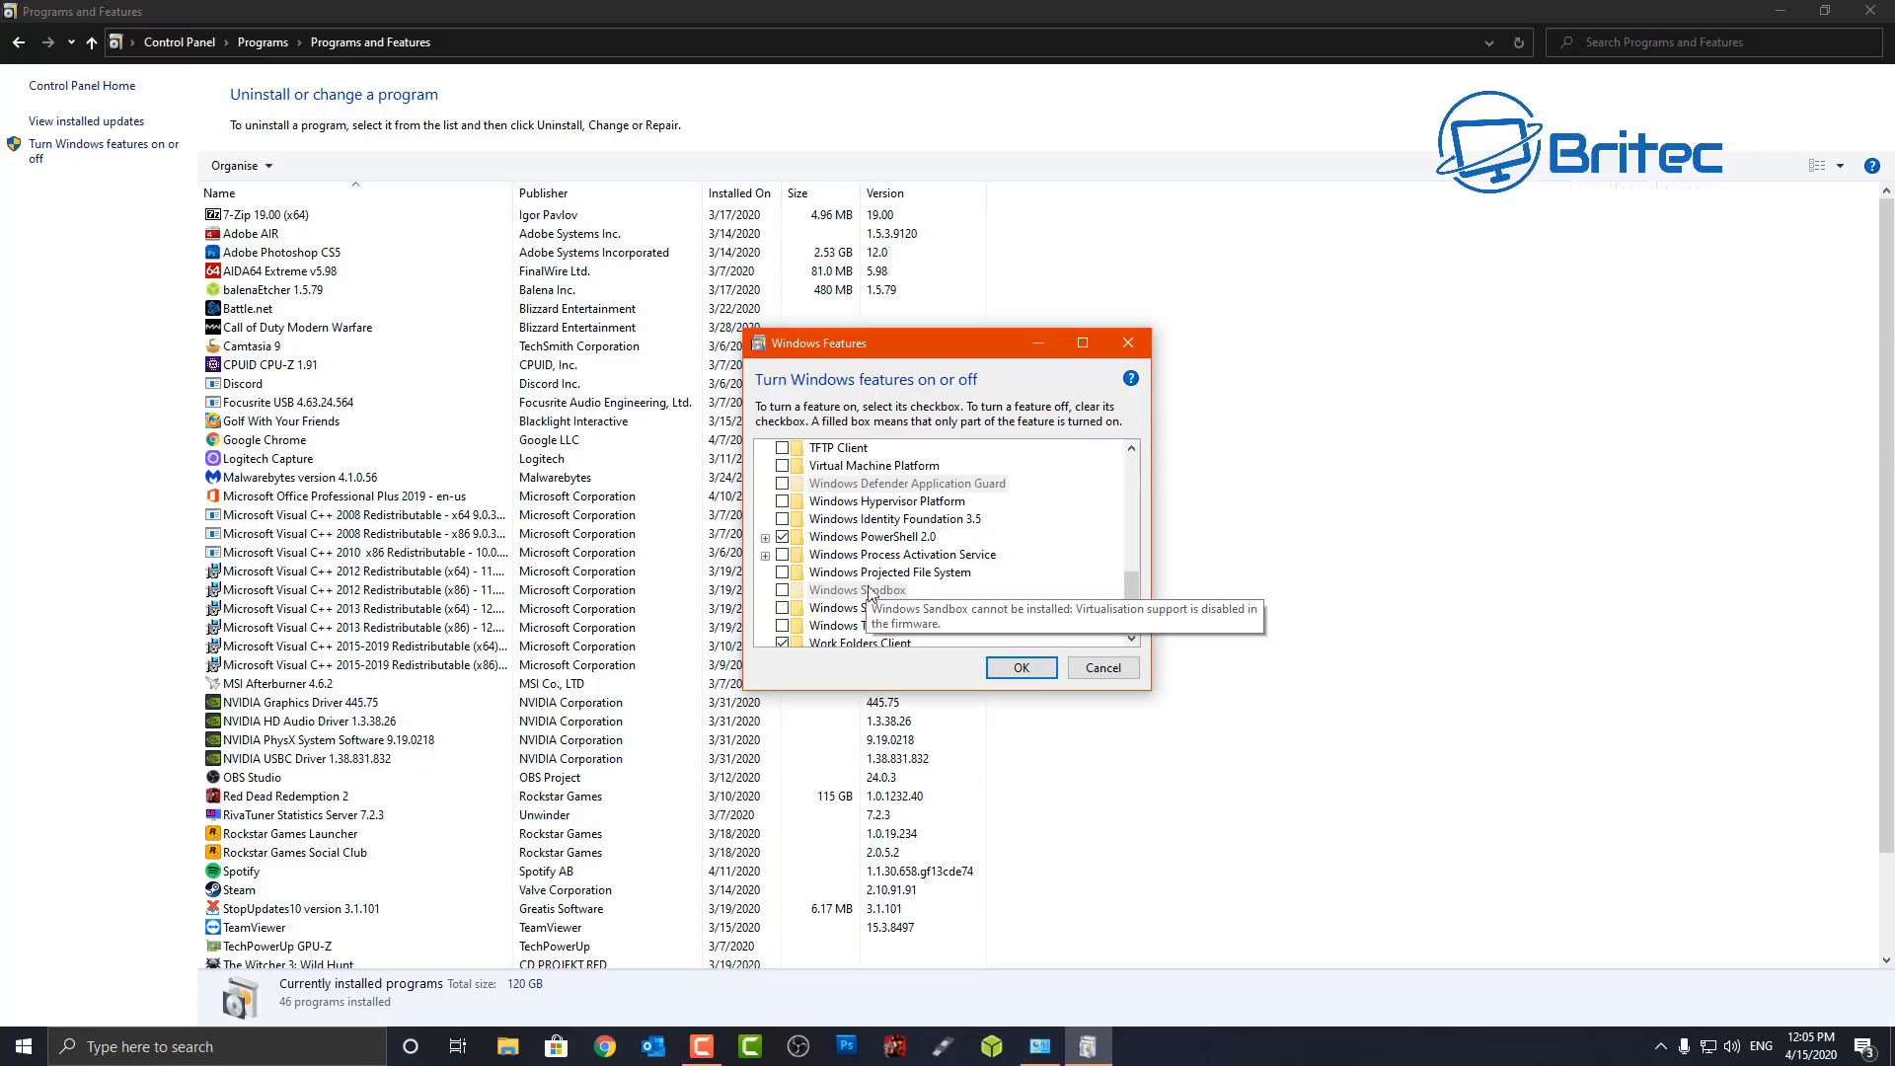
pyautogui.moveTo(792, 600)
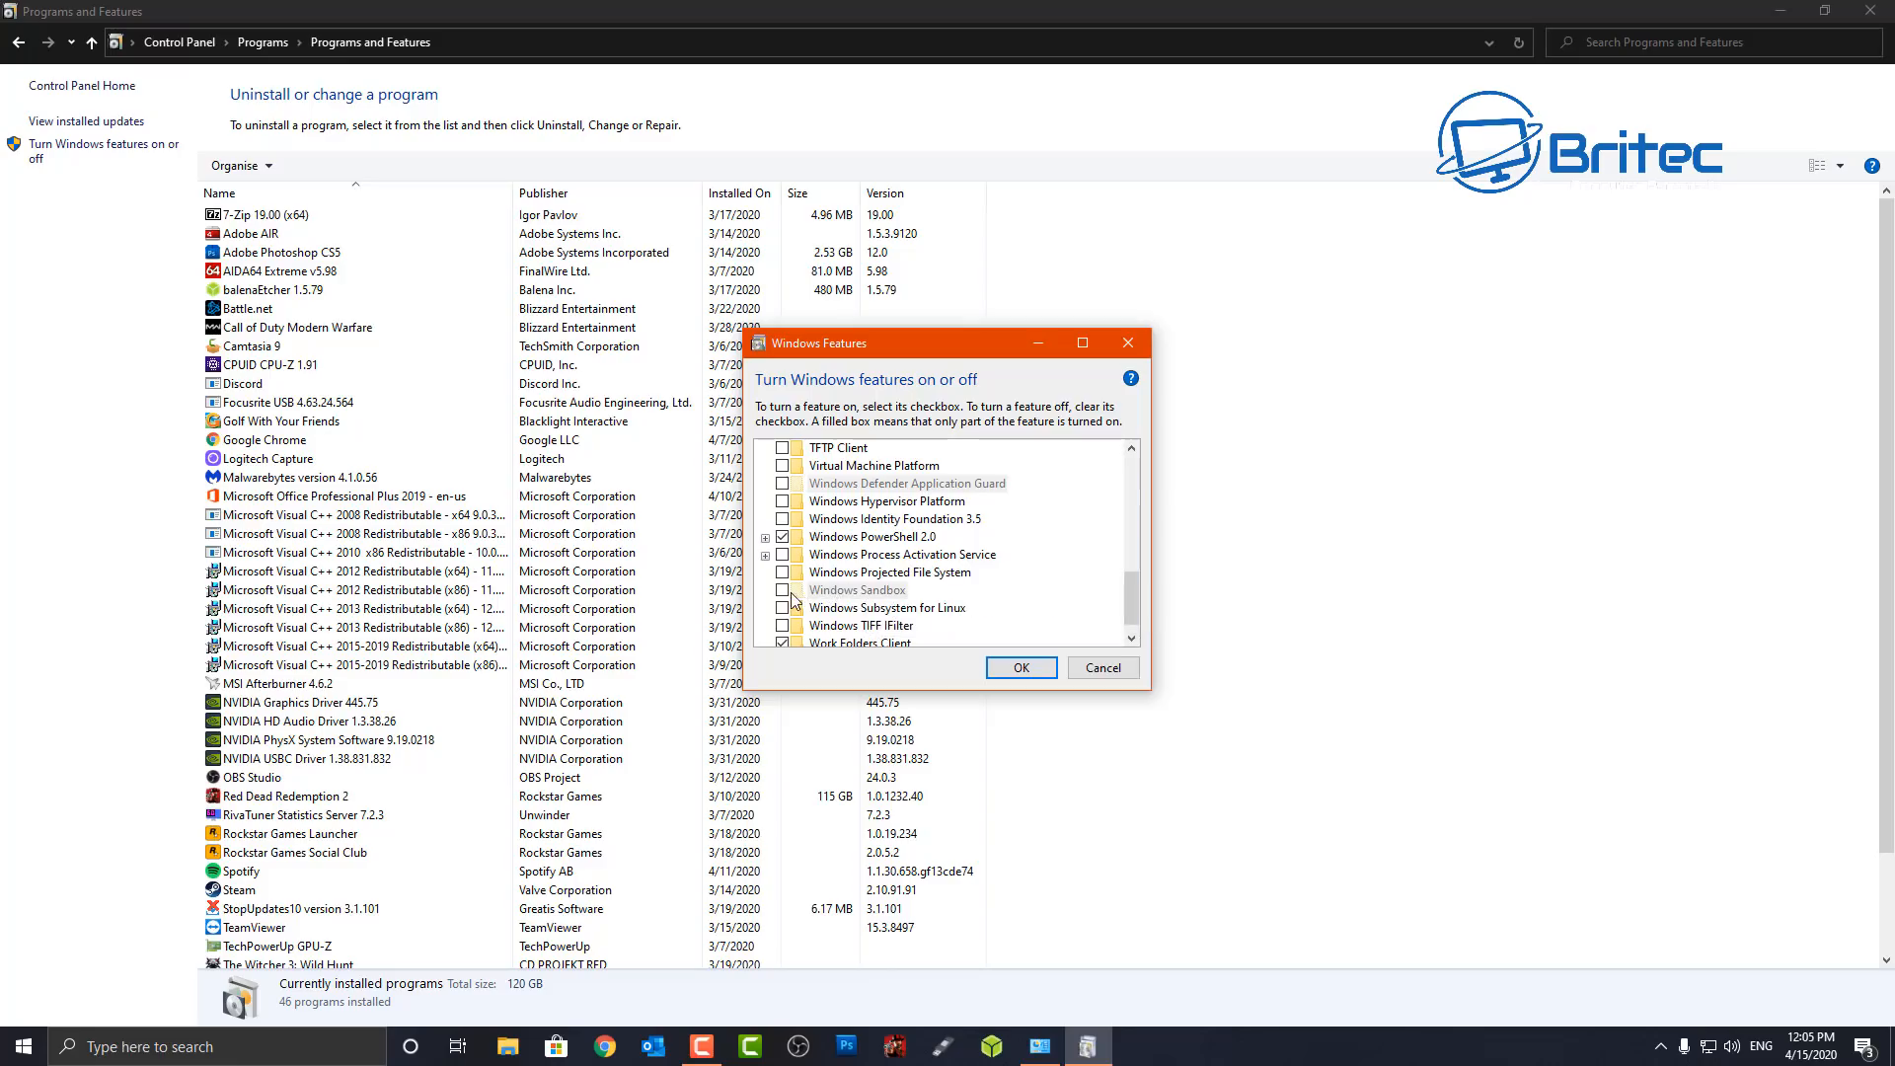
pyautogui.moveTo(883, 600)
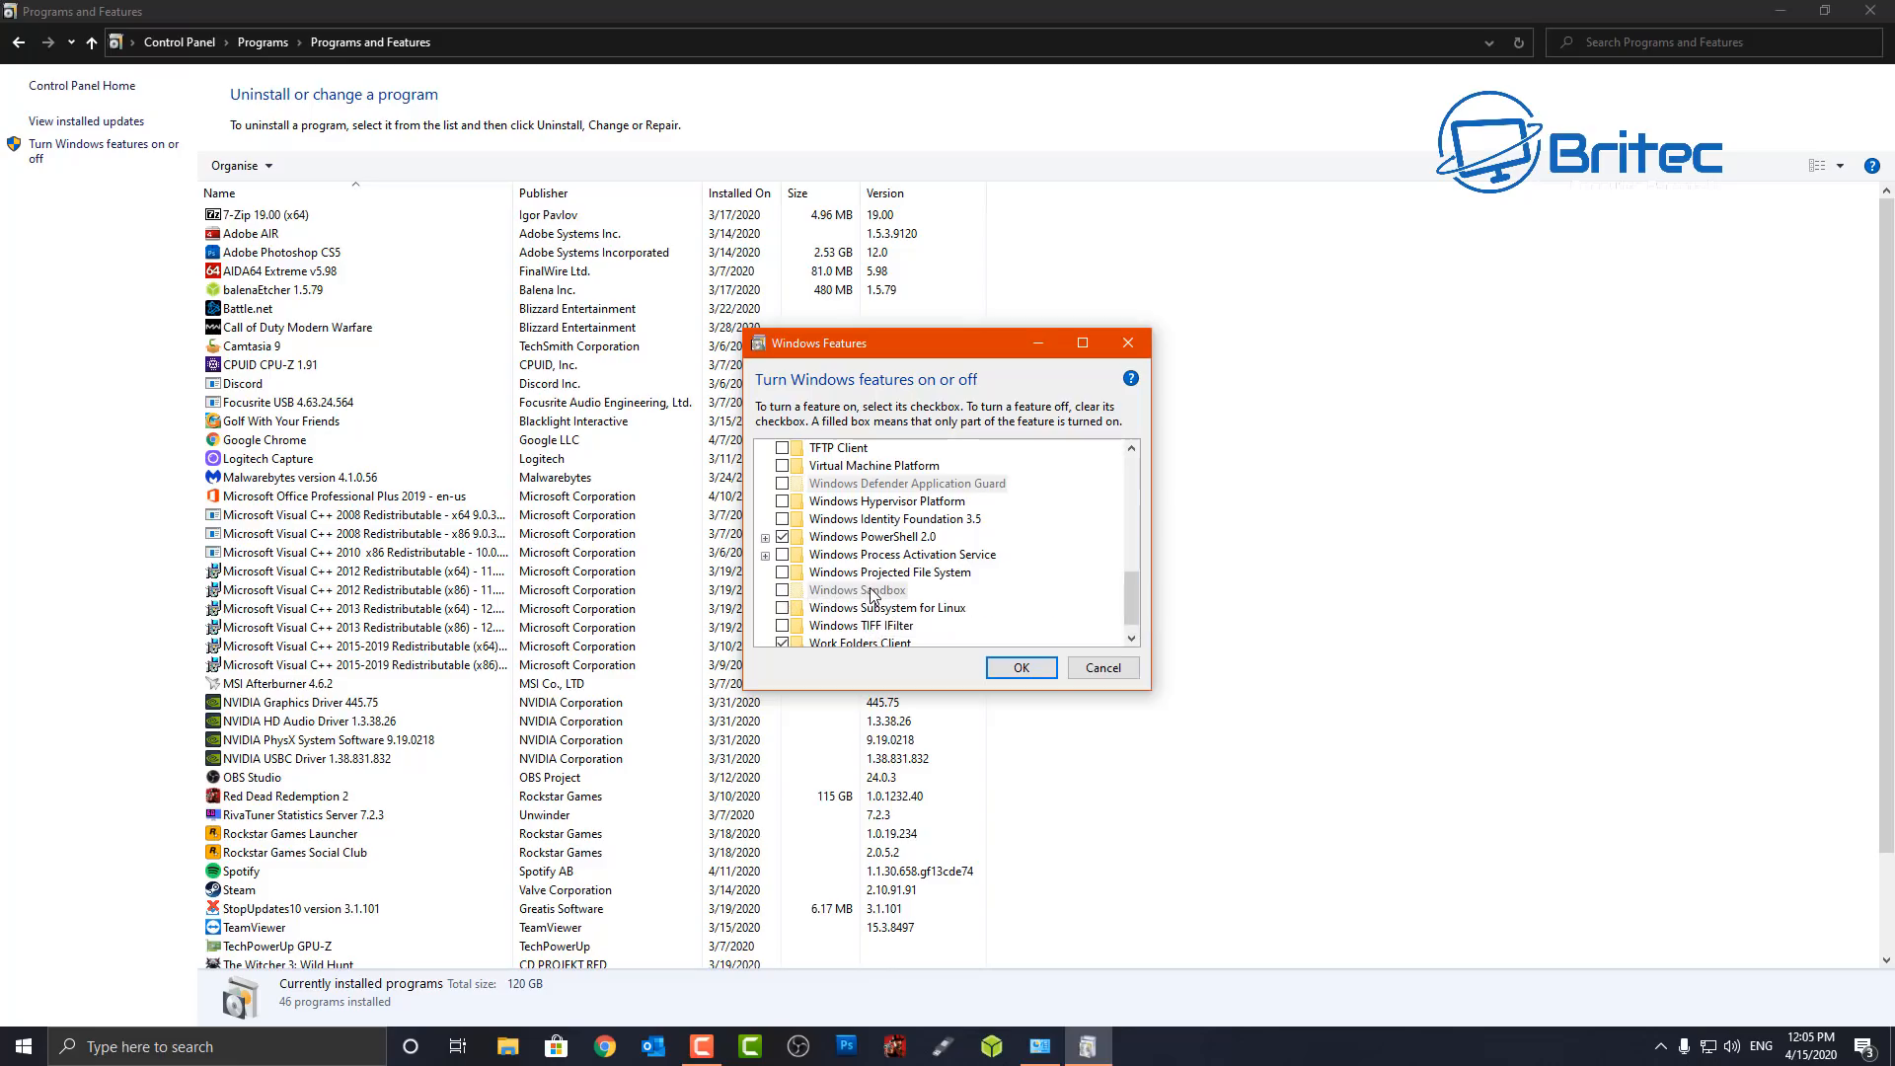
pyautogui.click(1101, 667)
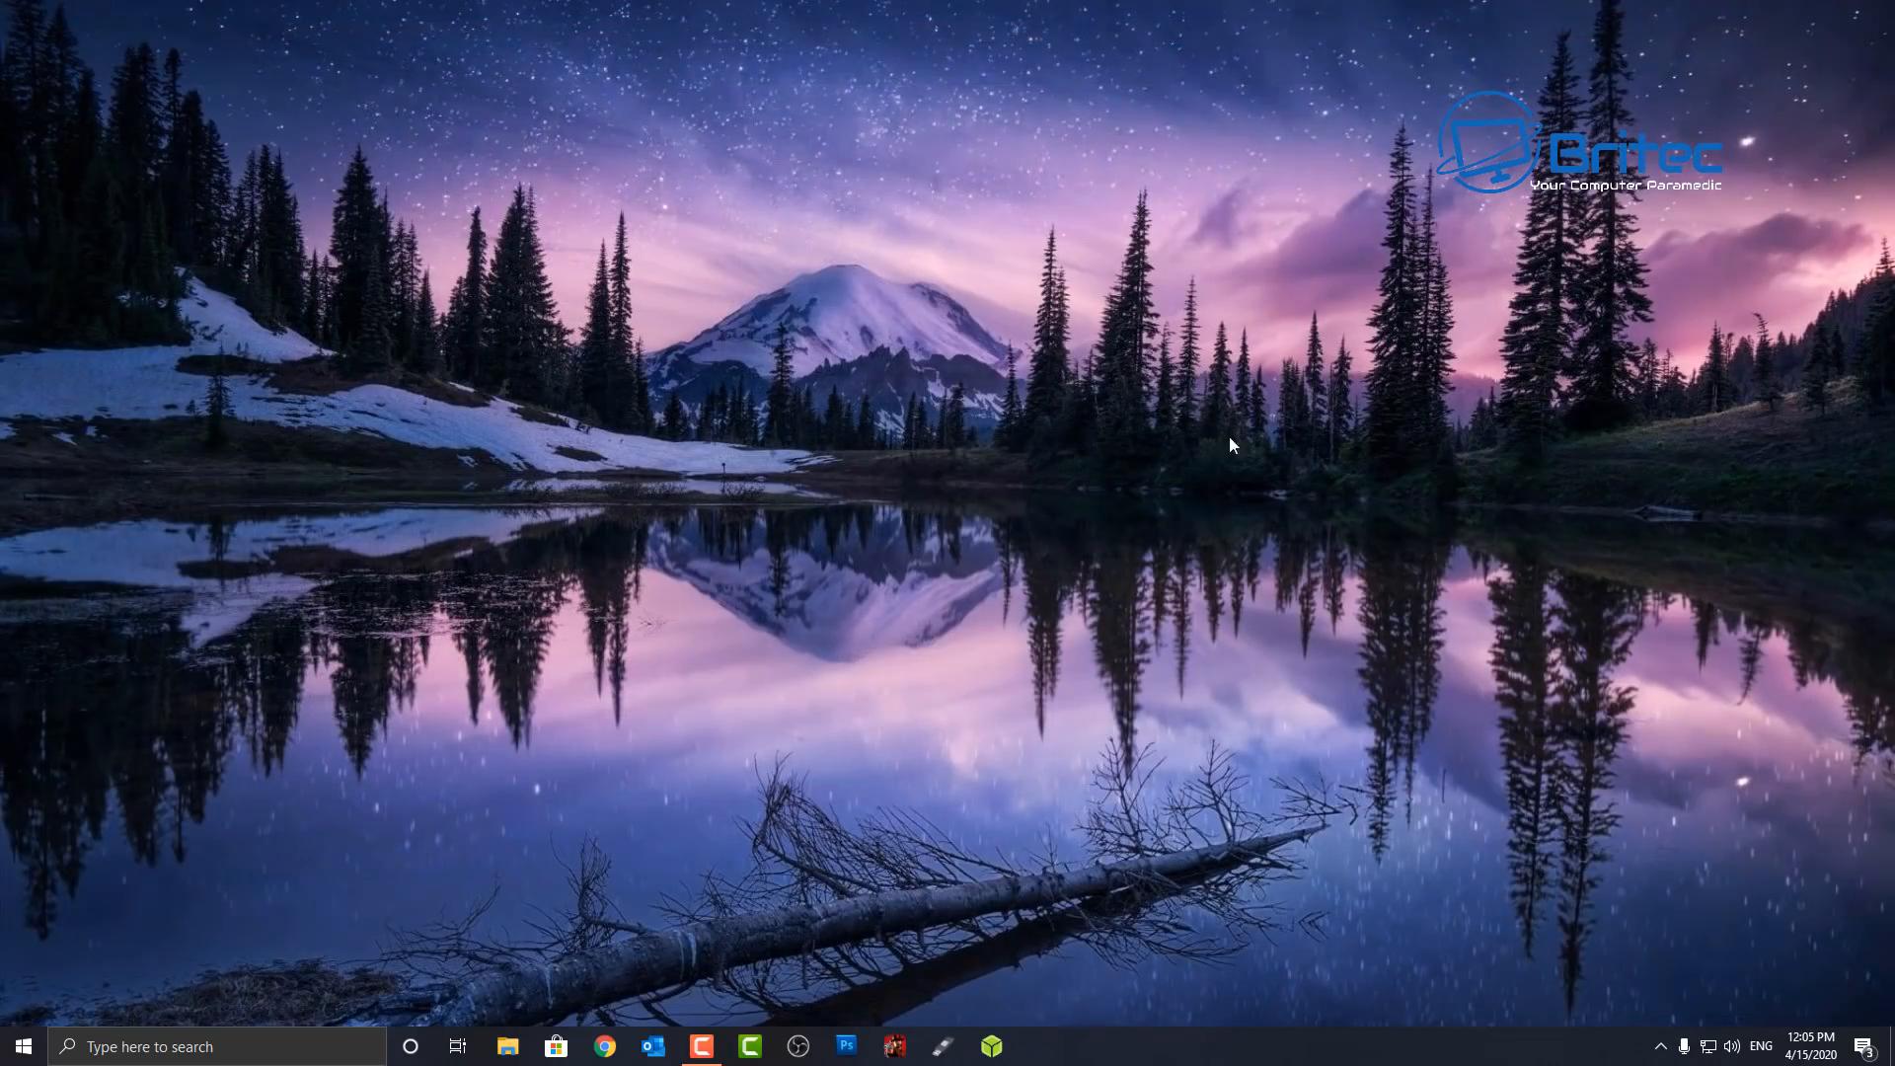
pyautogui.moveTo(1076, 529)
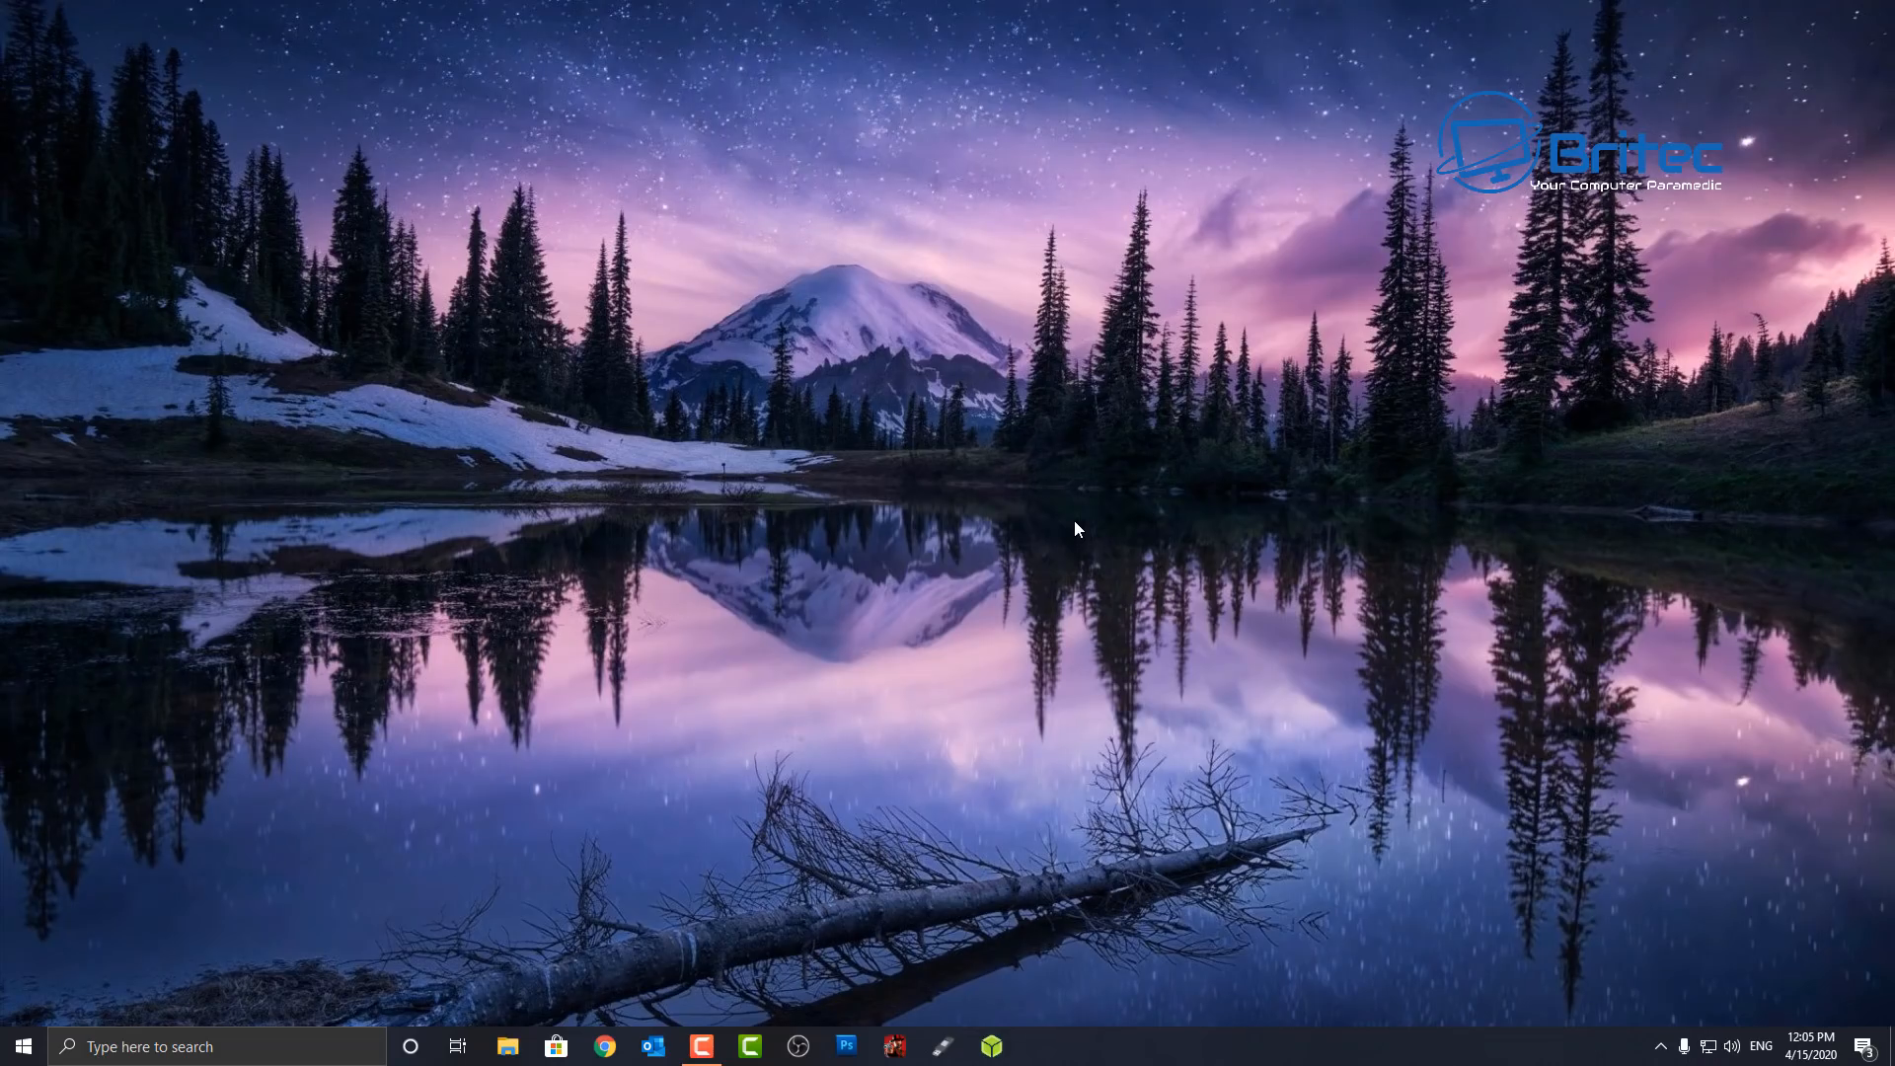
pyautogui.moveTo(1042, 558)
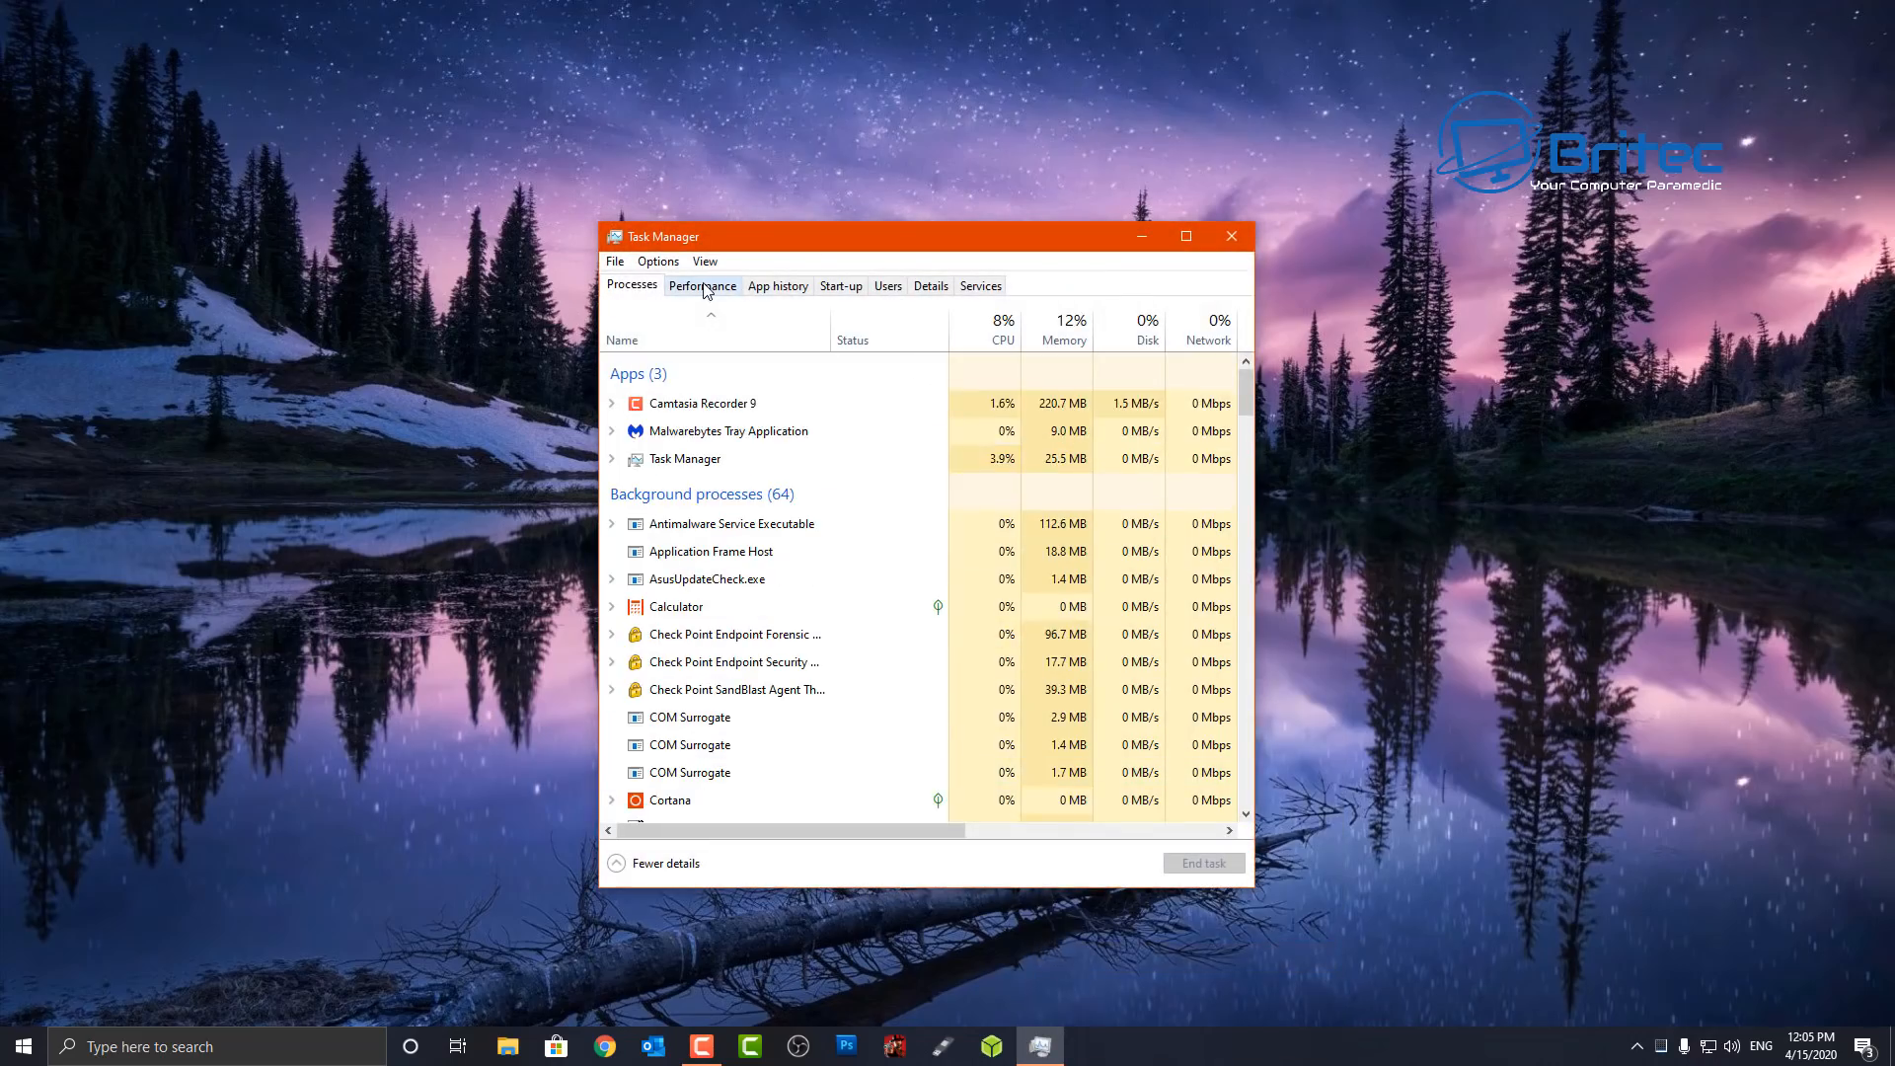
# Check that the CPU Performance page reports Virtualisation: Disabled, then close Task Manager.
pyautogui.click(702, 284)
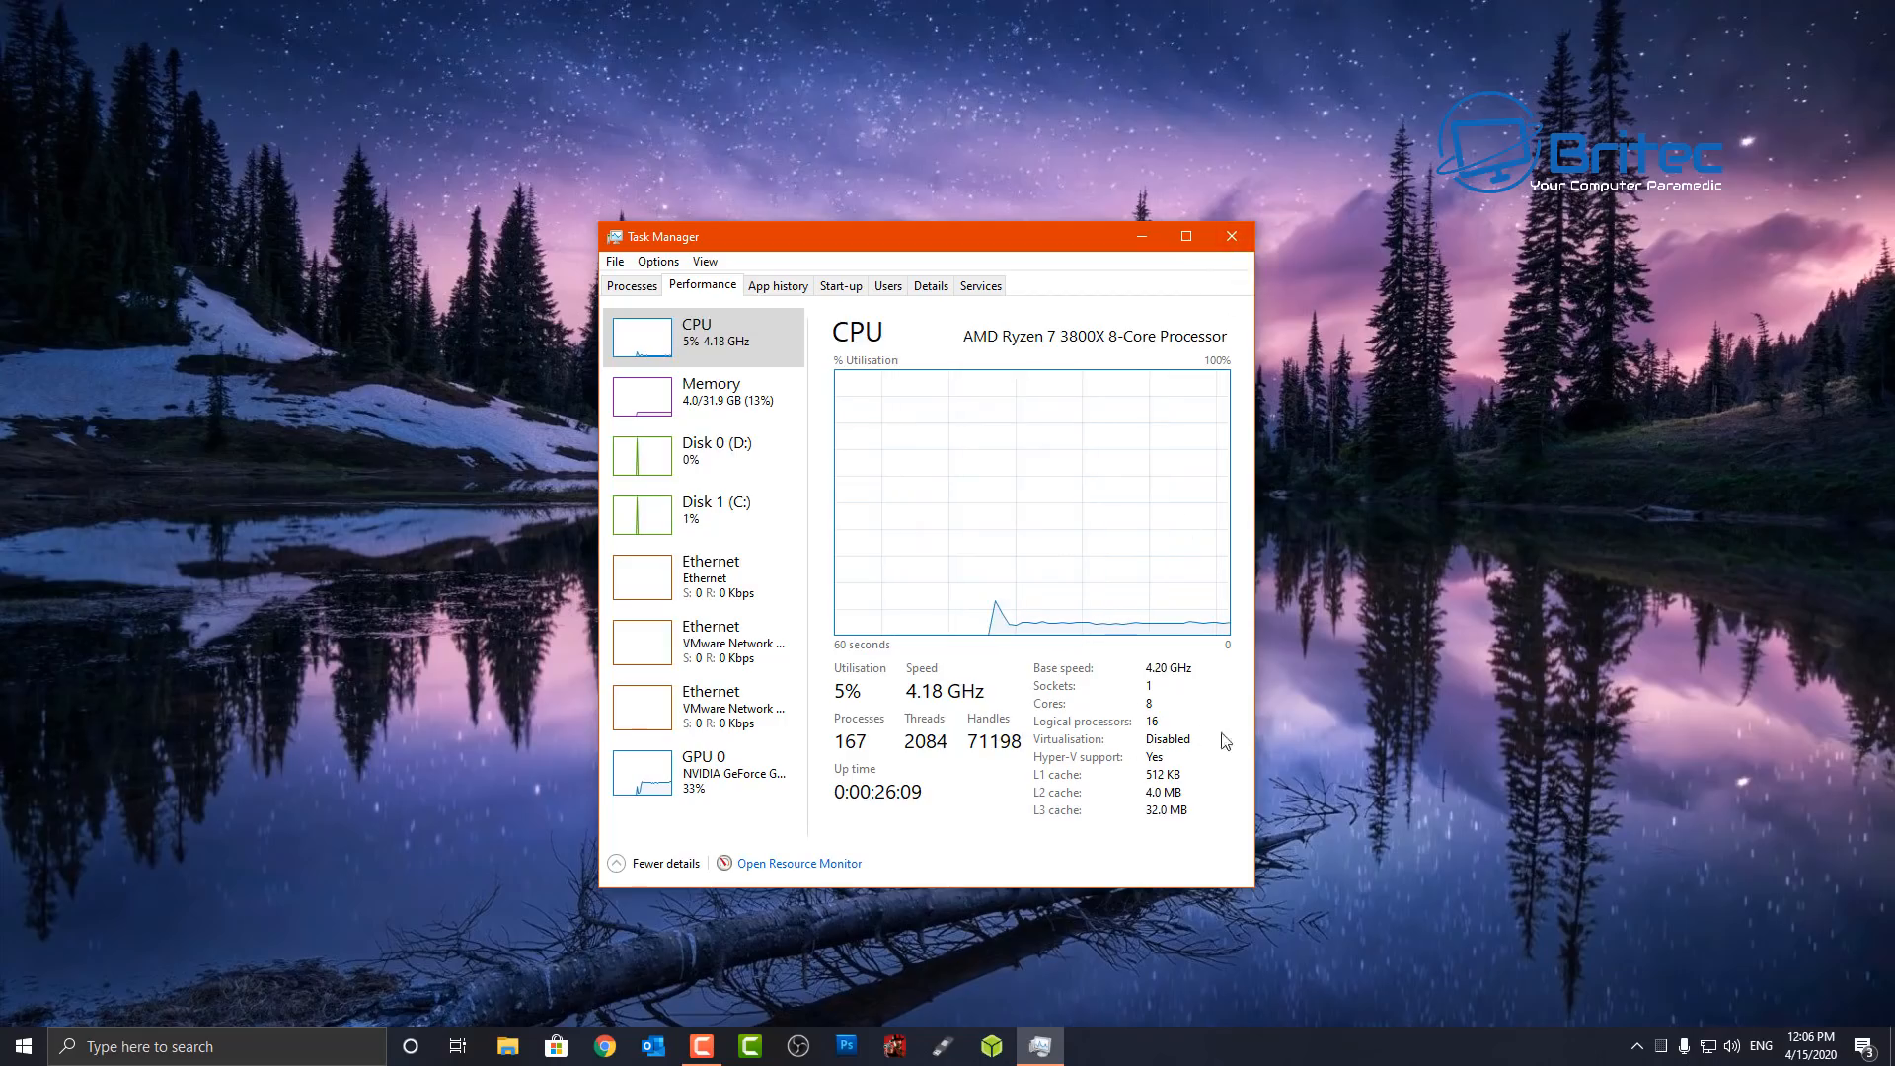
pyautogui.moveTo(1182, 387)
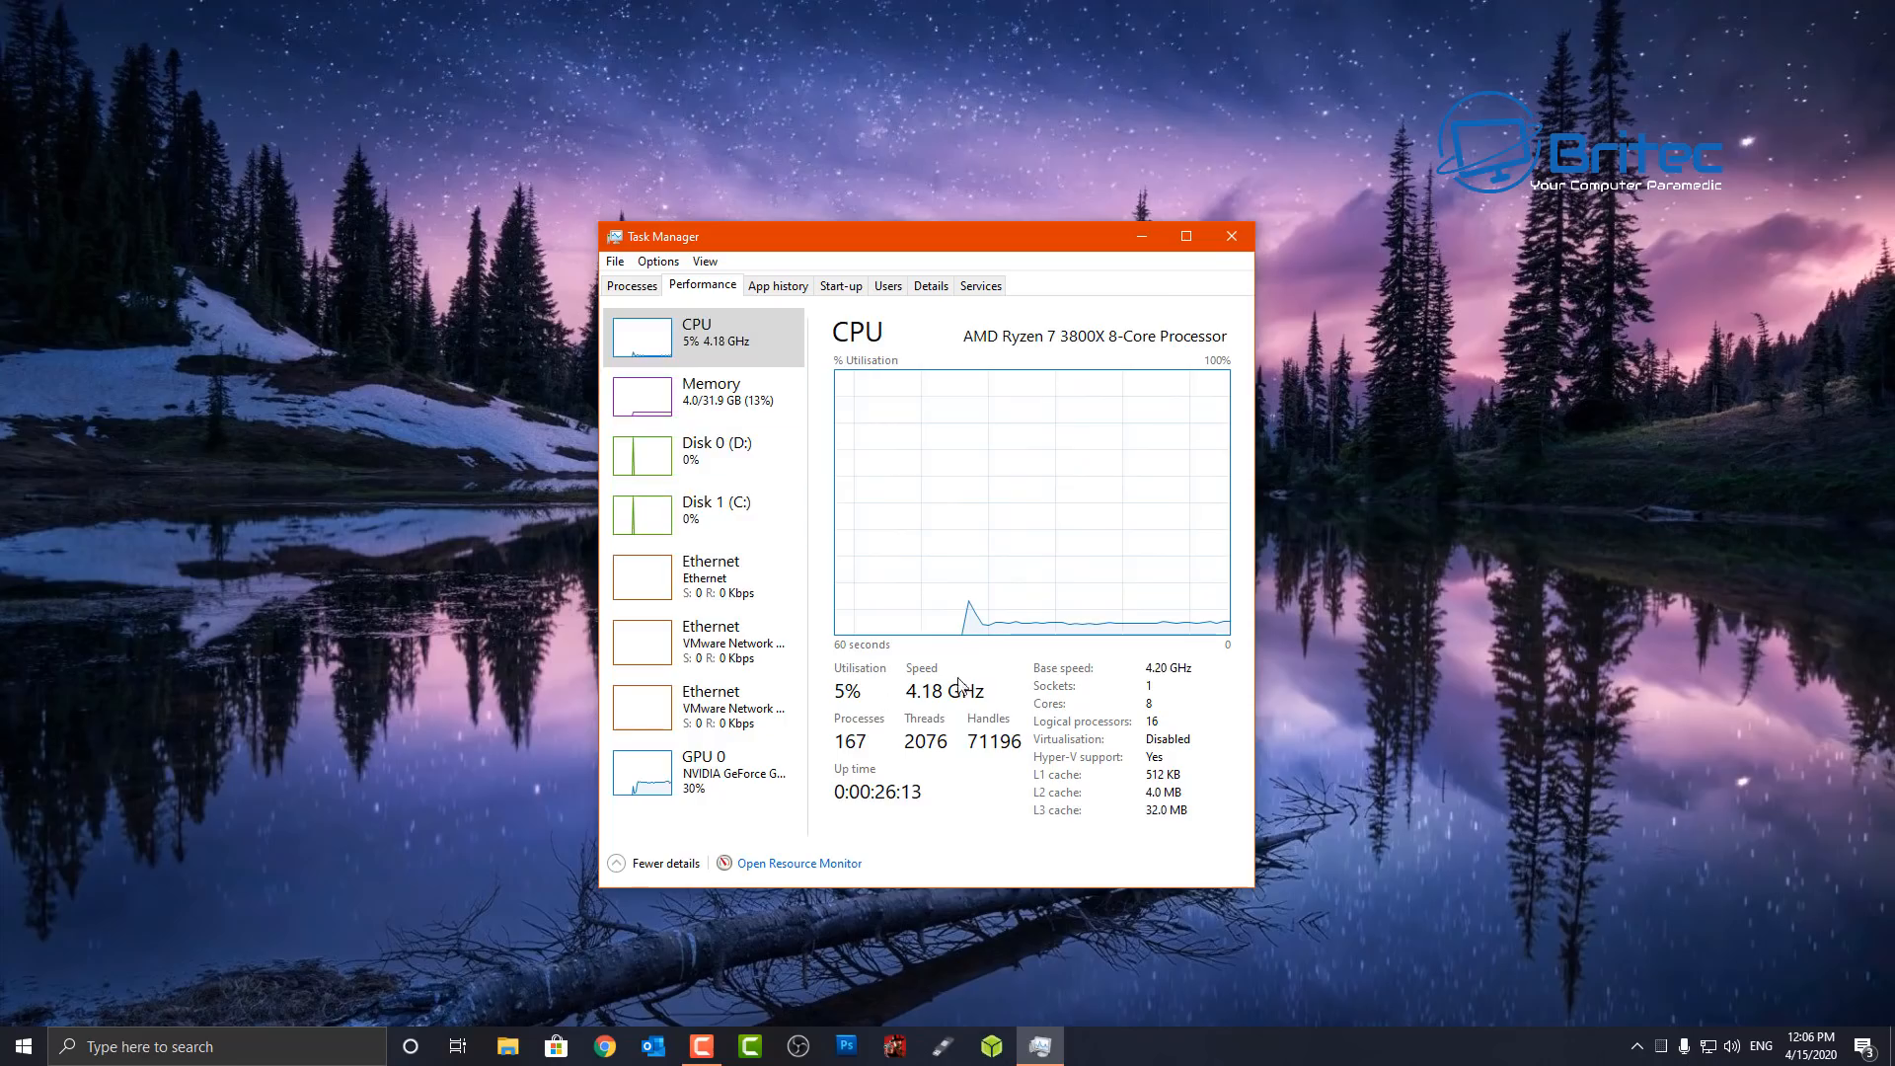
pyautogui.moveTo(1172, 740)
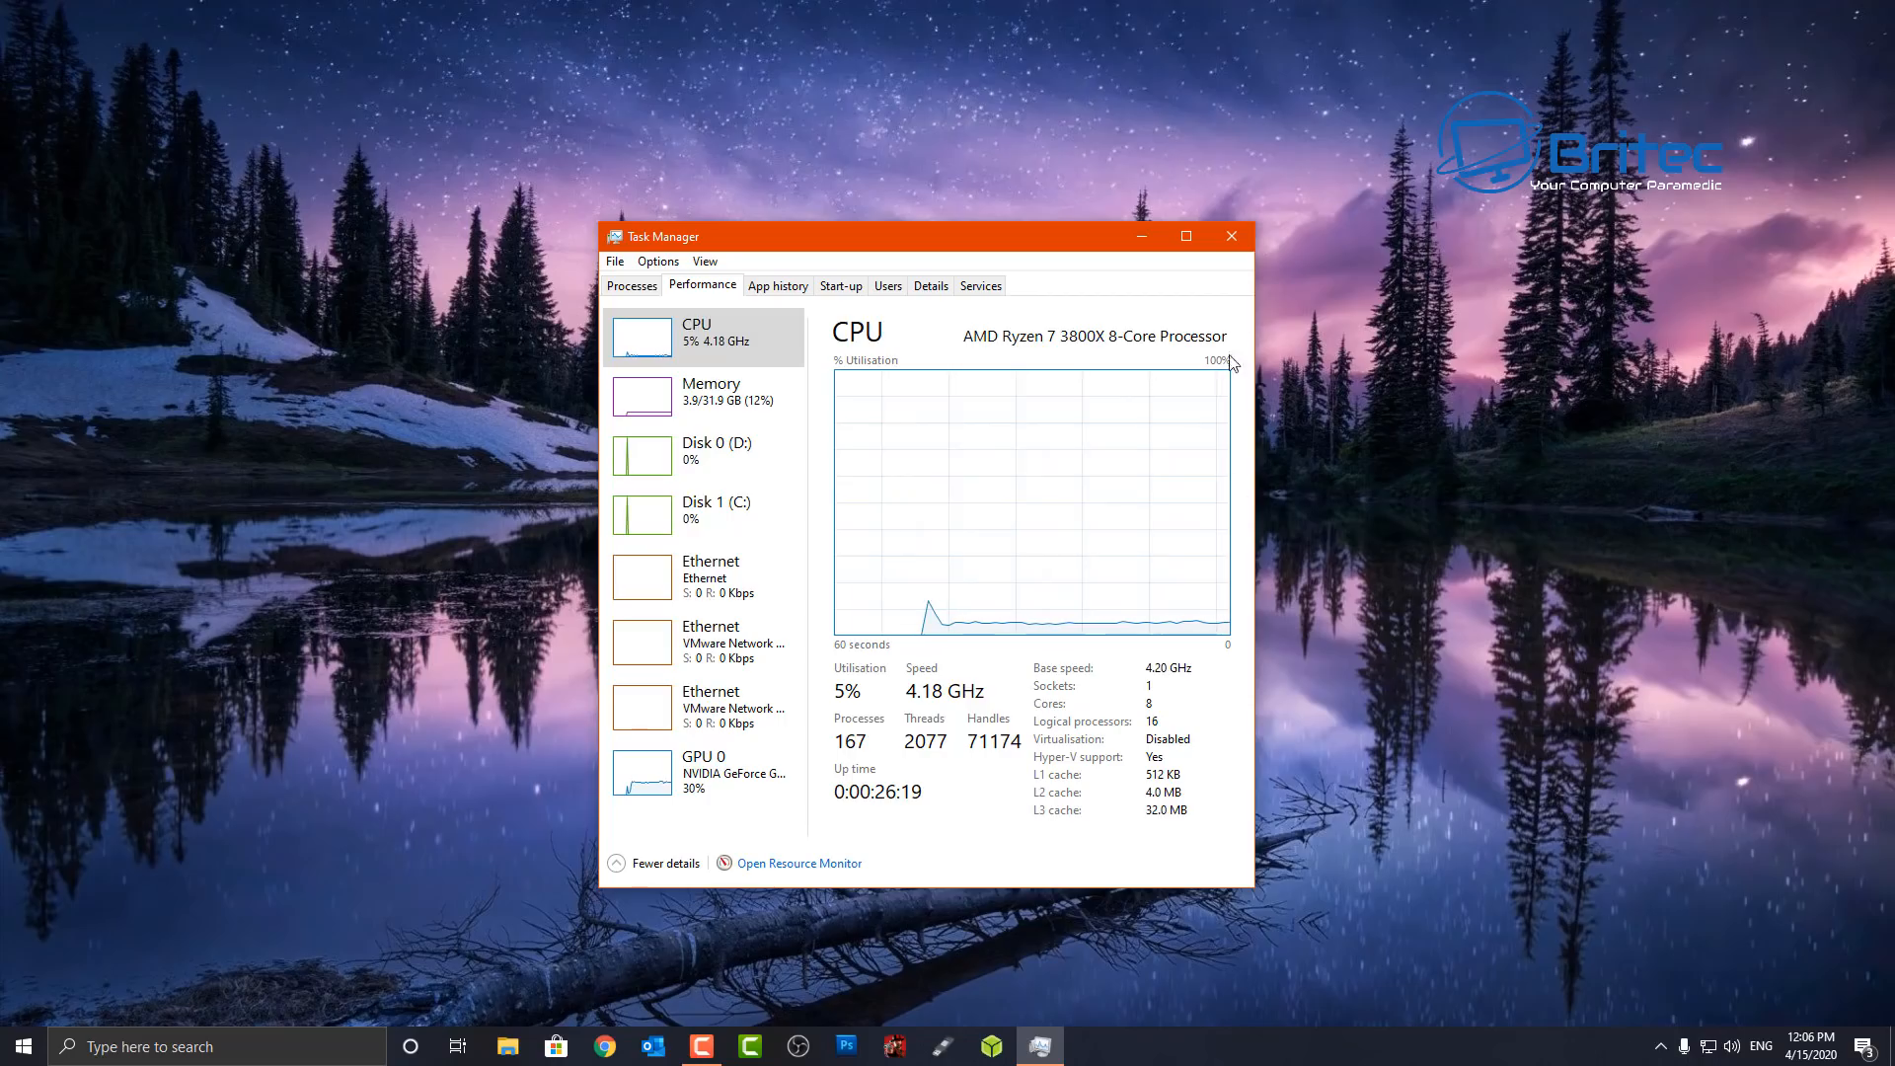
pyautogui.moveTo(1074, 772)
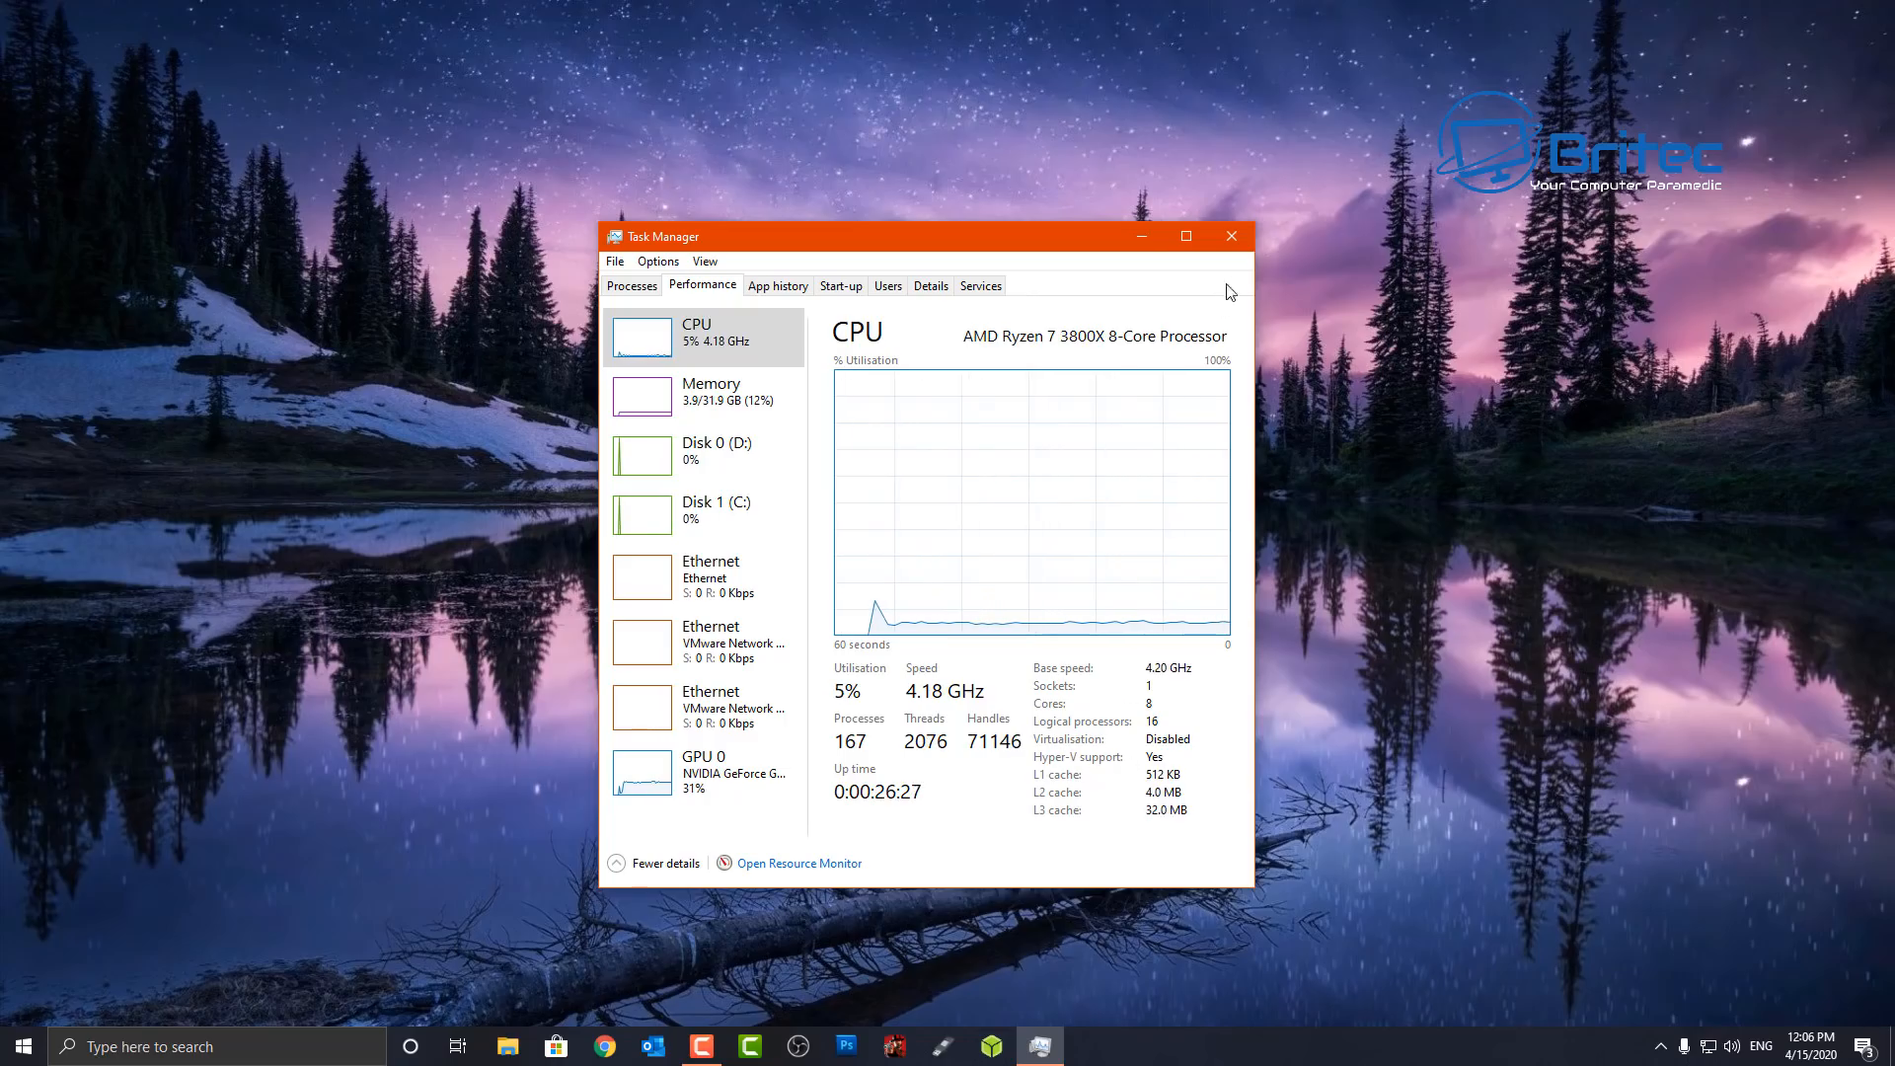
pyautogui.click(1230, 235)
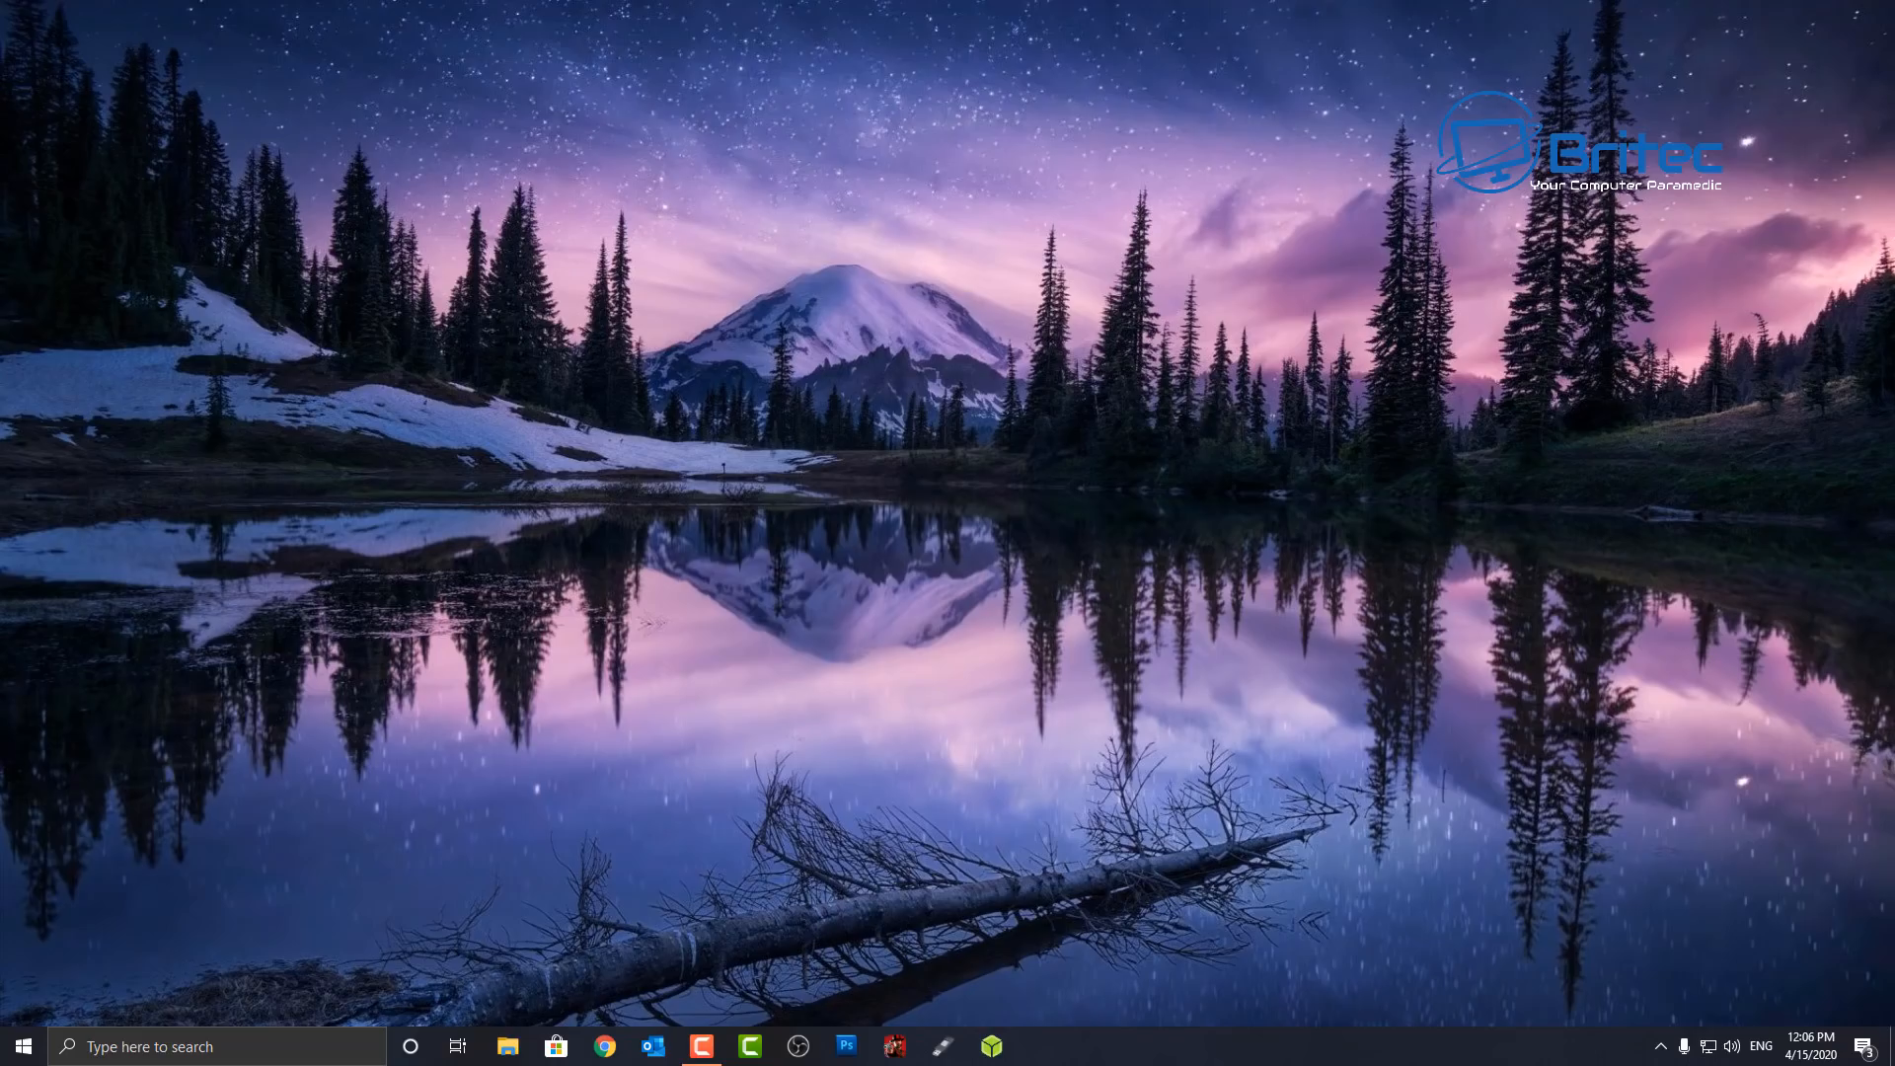
pyautogui.moveTo(1013, 807)
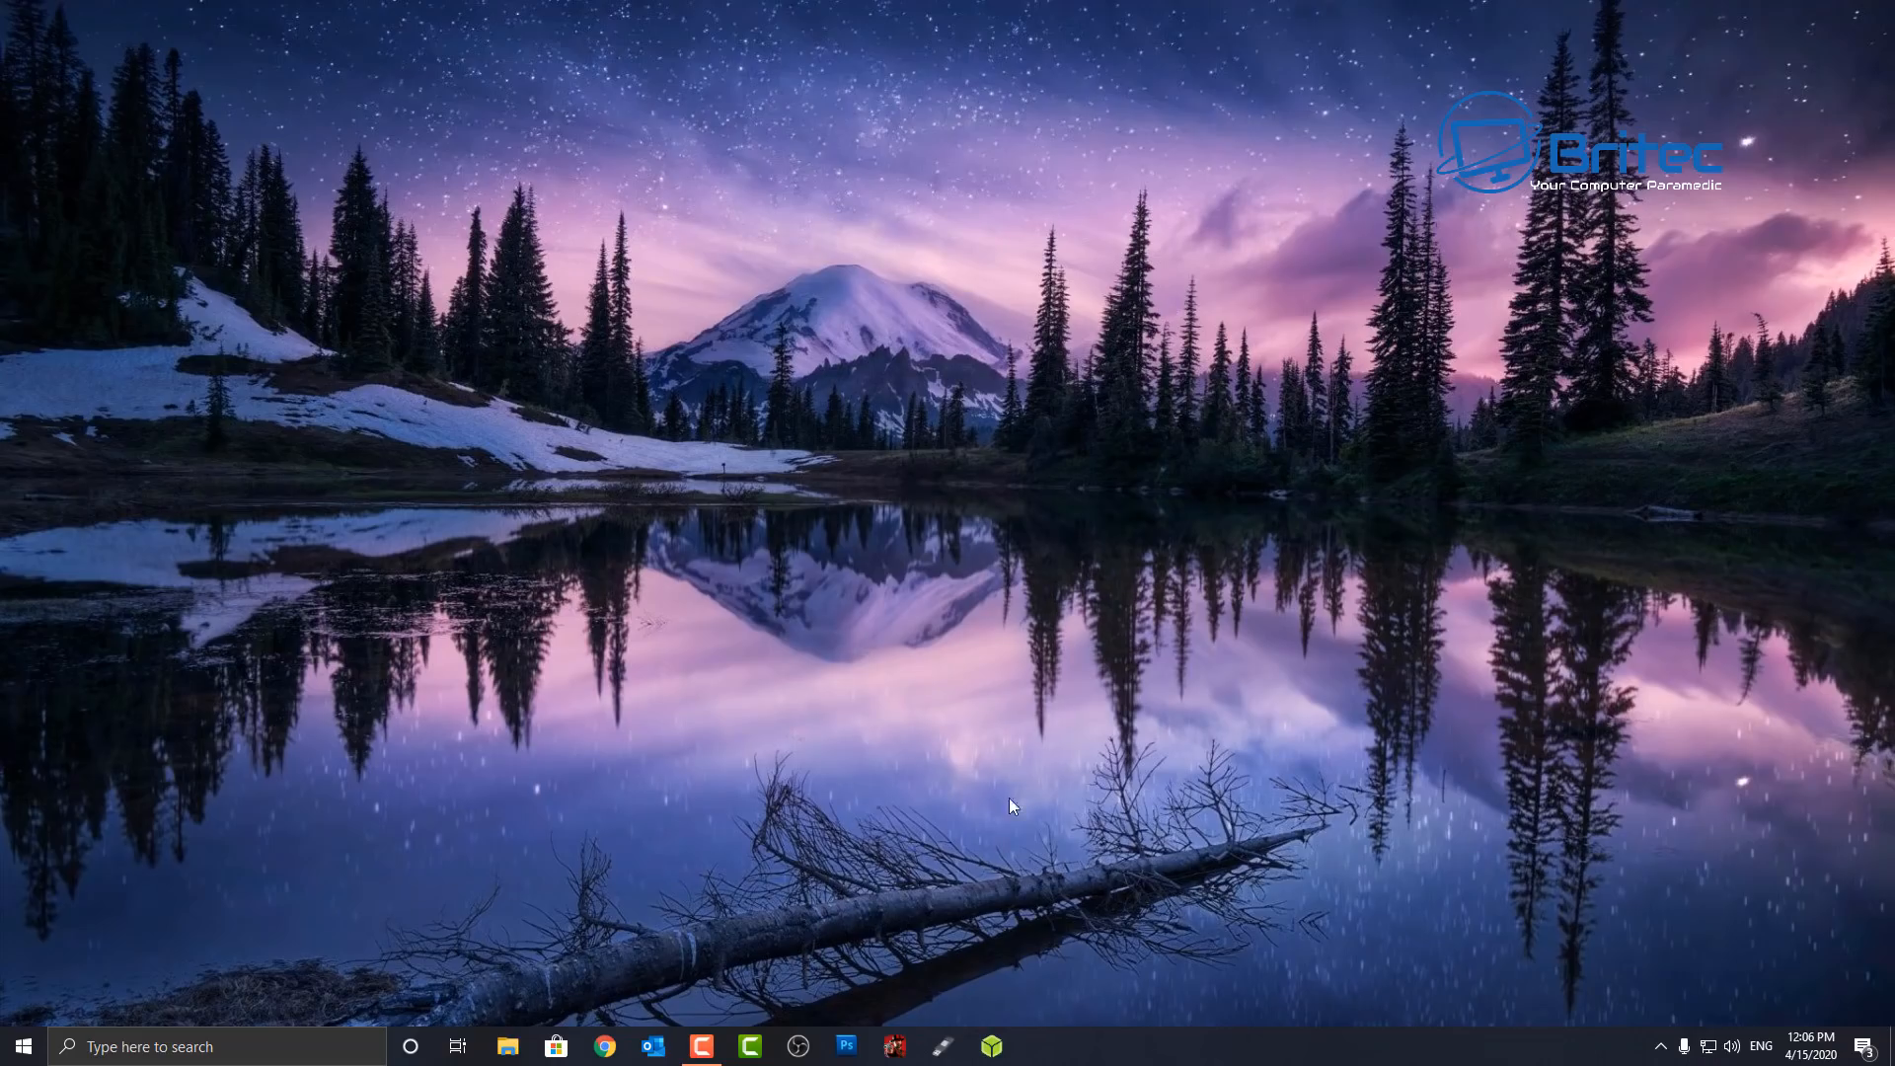
pyautogui.moveTo(1182, 768)
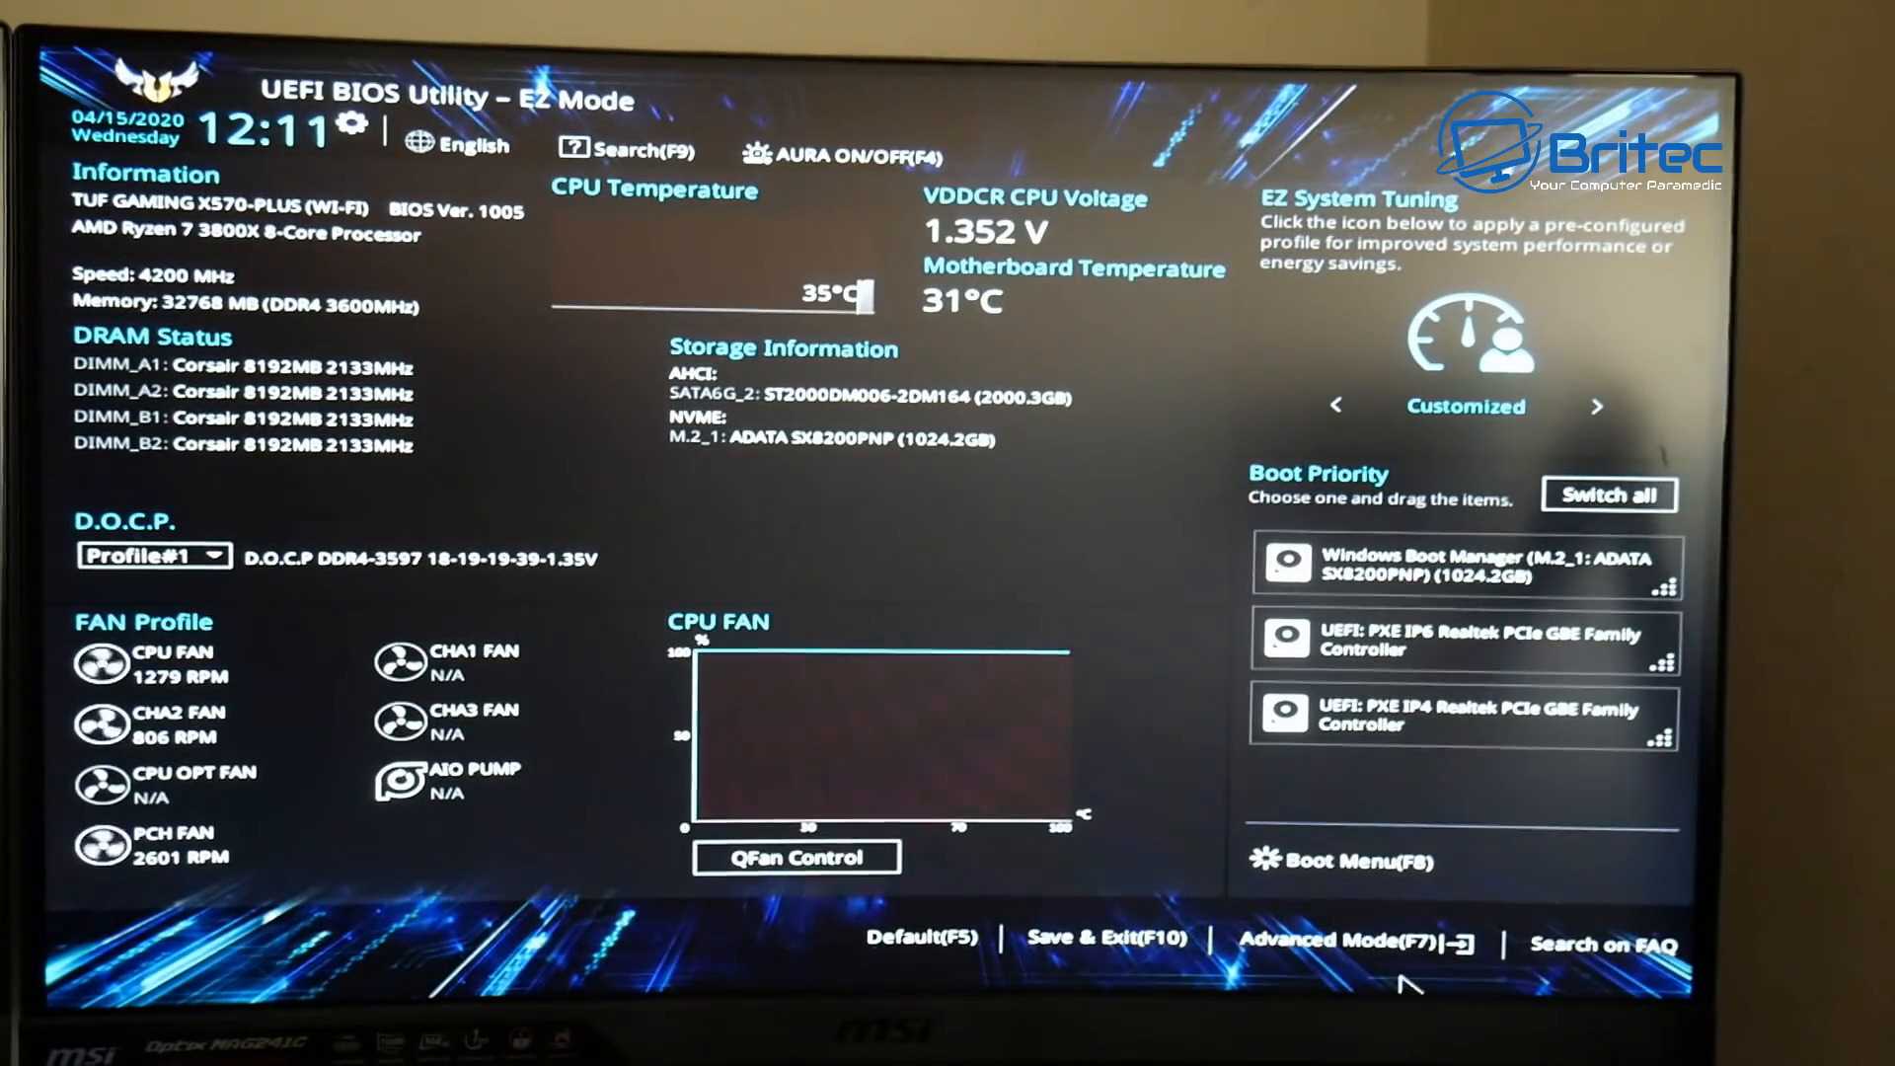
# Switch the ASUS UEFI BIOS from EZ Mode to Advanced Mode (F7).
pyautogui.click(1334, 943)
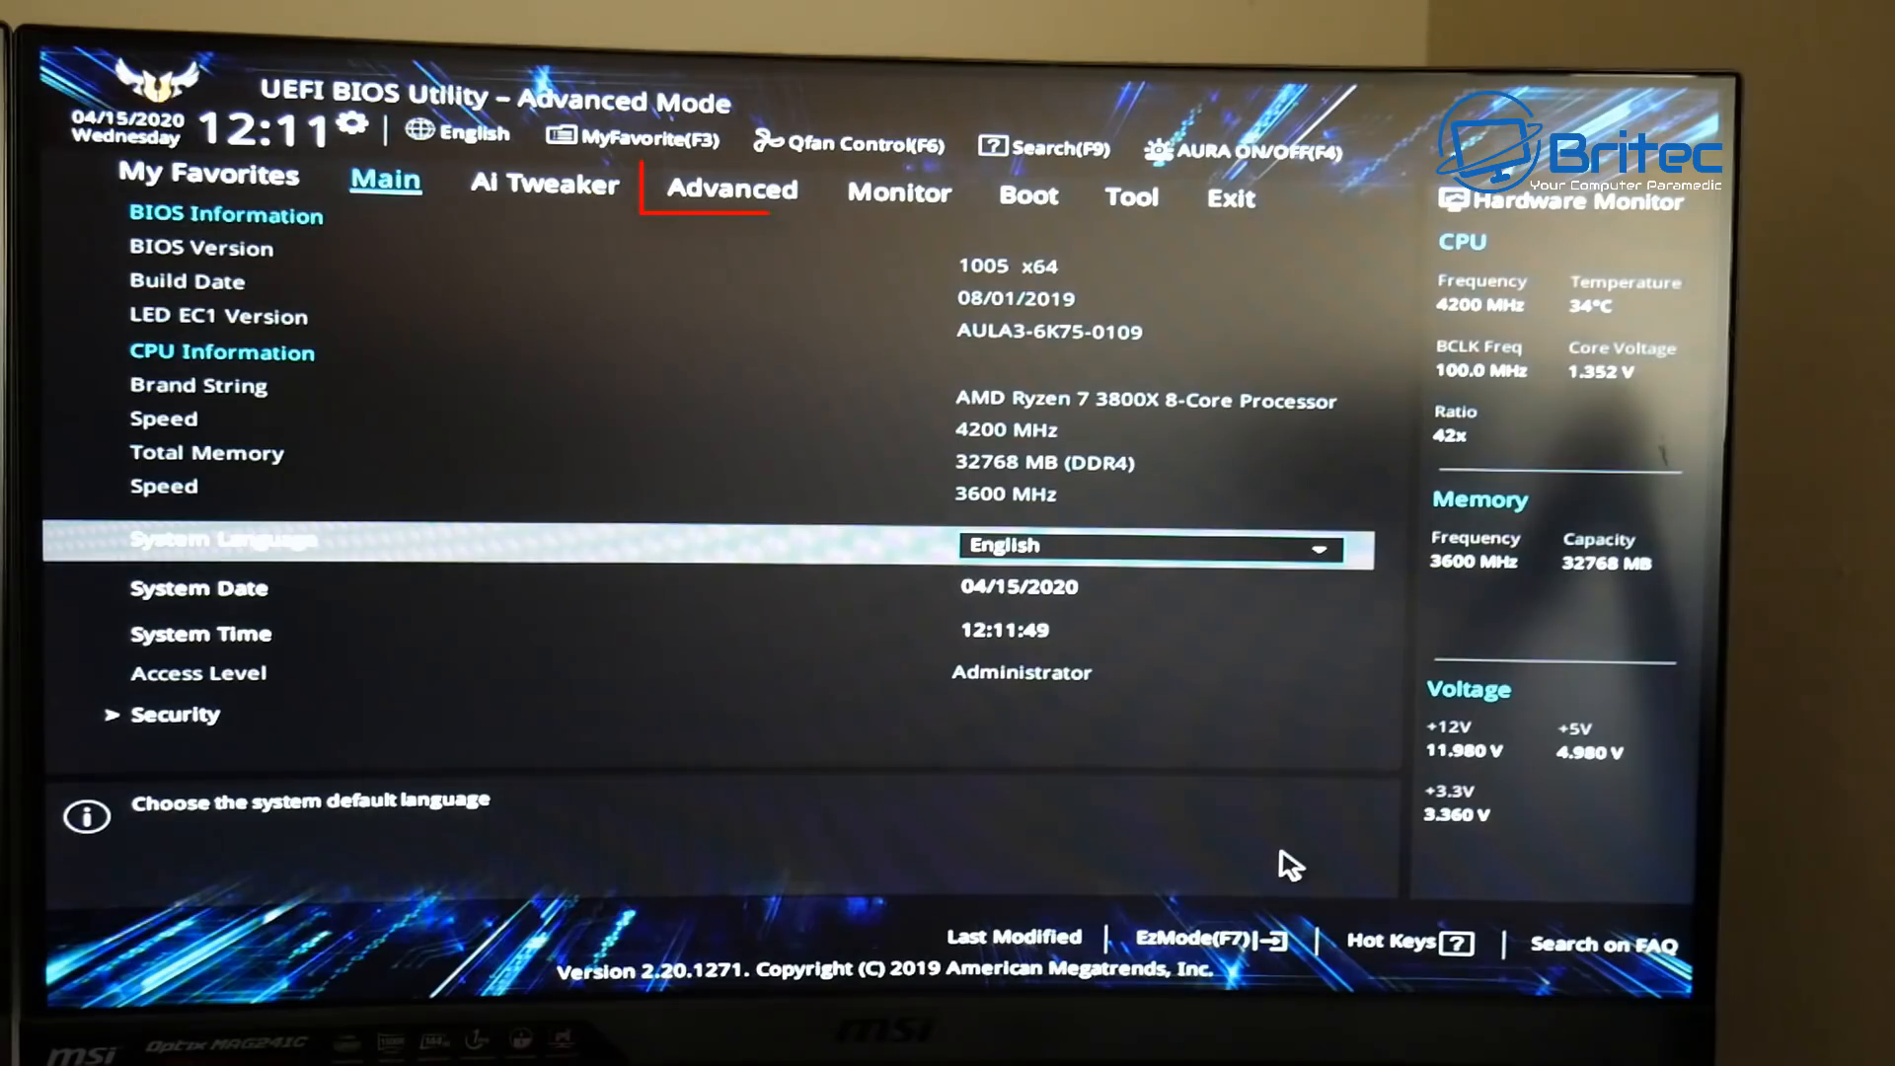
# Go to the Advanced tab listing CPU Configuration and AMD CBS submenus.
pyautogui.click(730, 189)
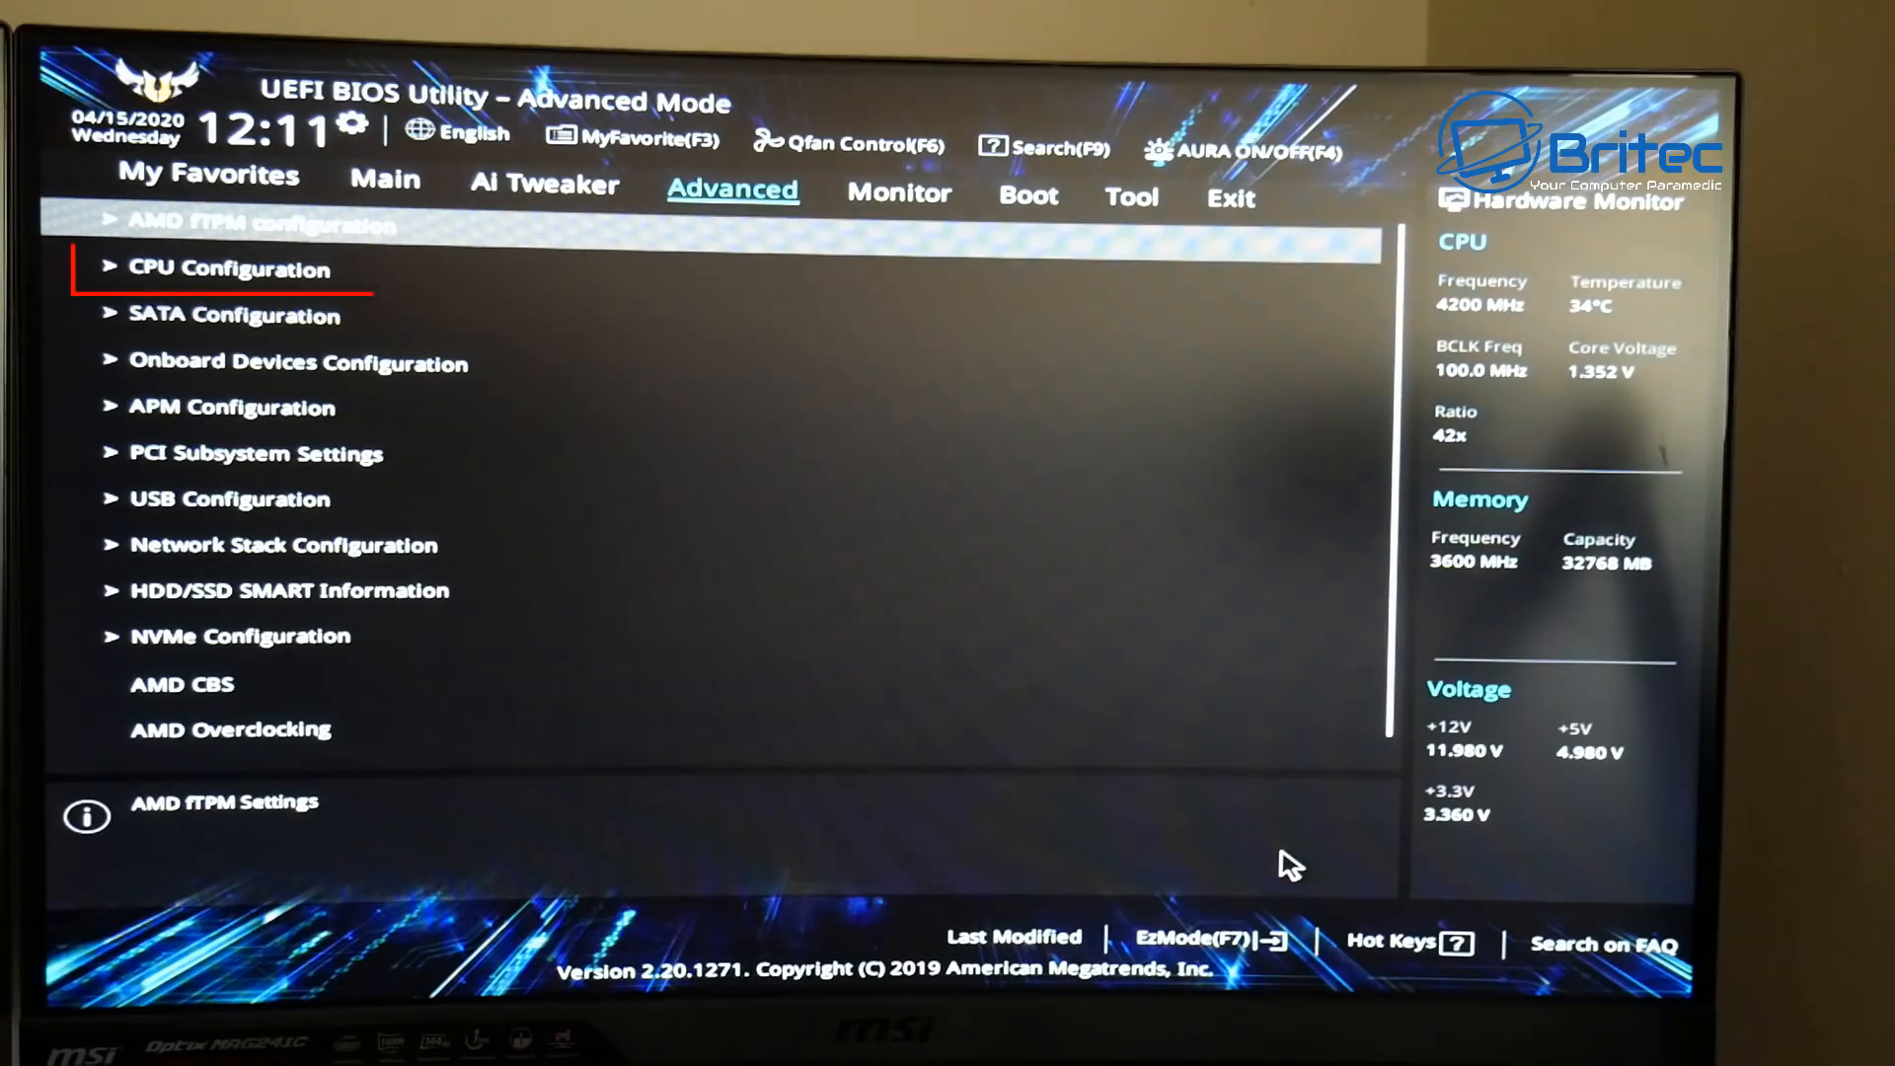
# Enter the CPU Configuration page where SVM Mode shows Disabled.
pyautogui.click(229, 267)
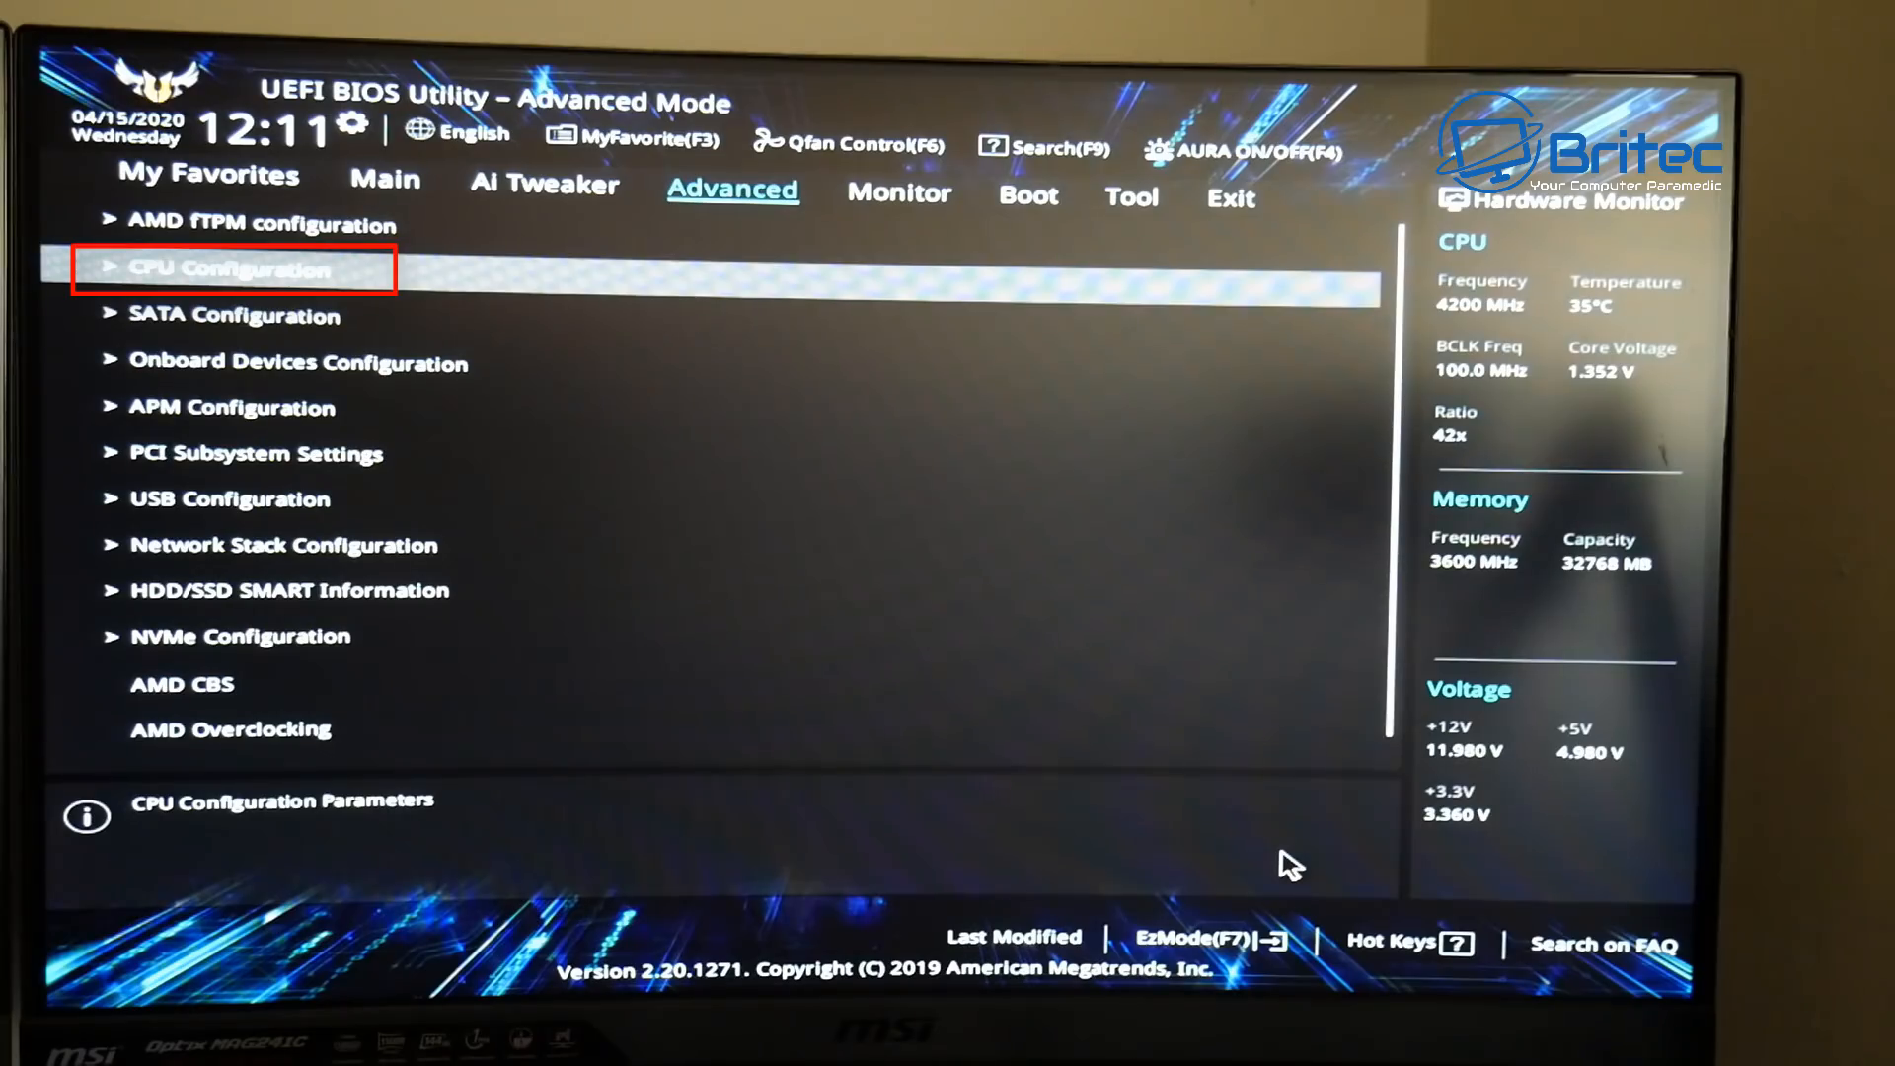
pyautogui.click(229, 266)
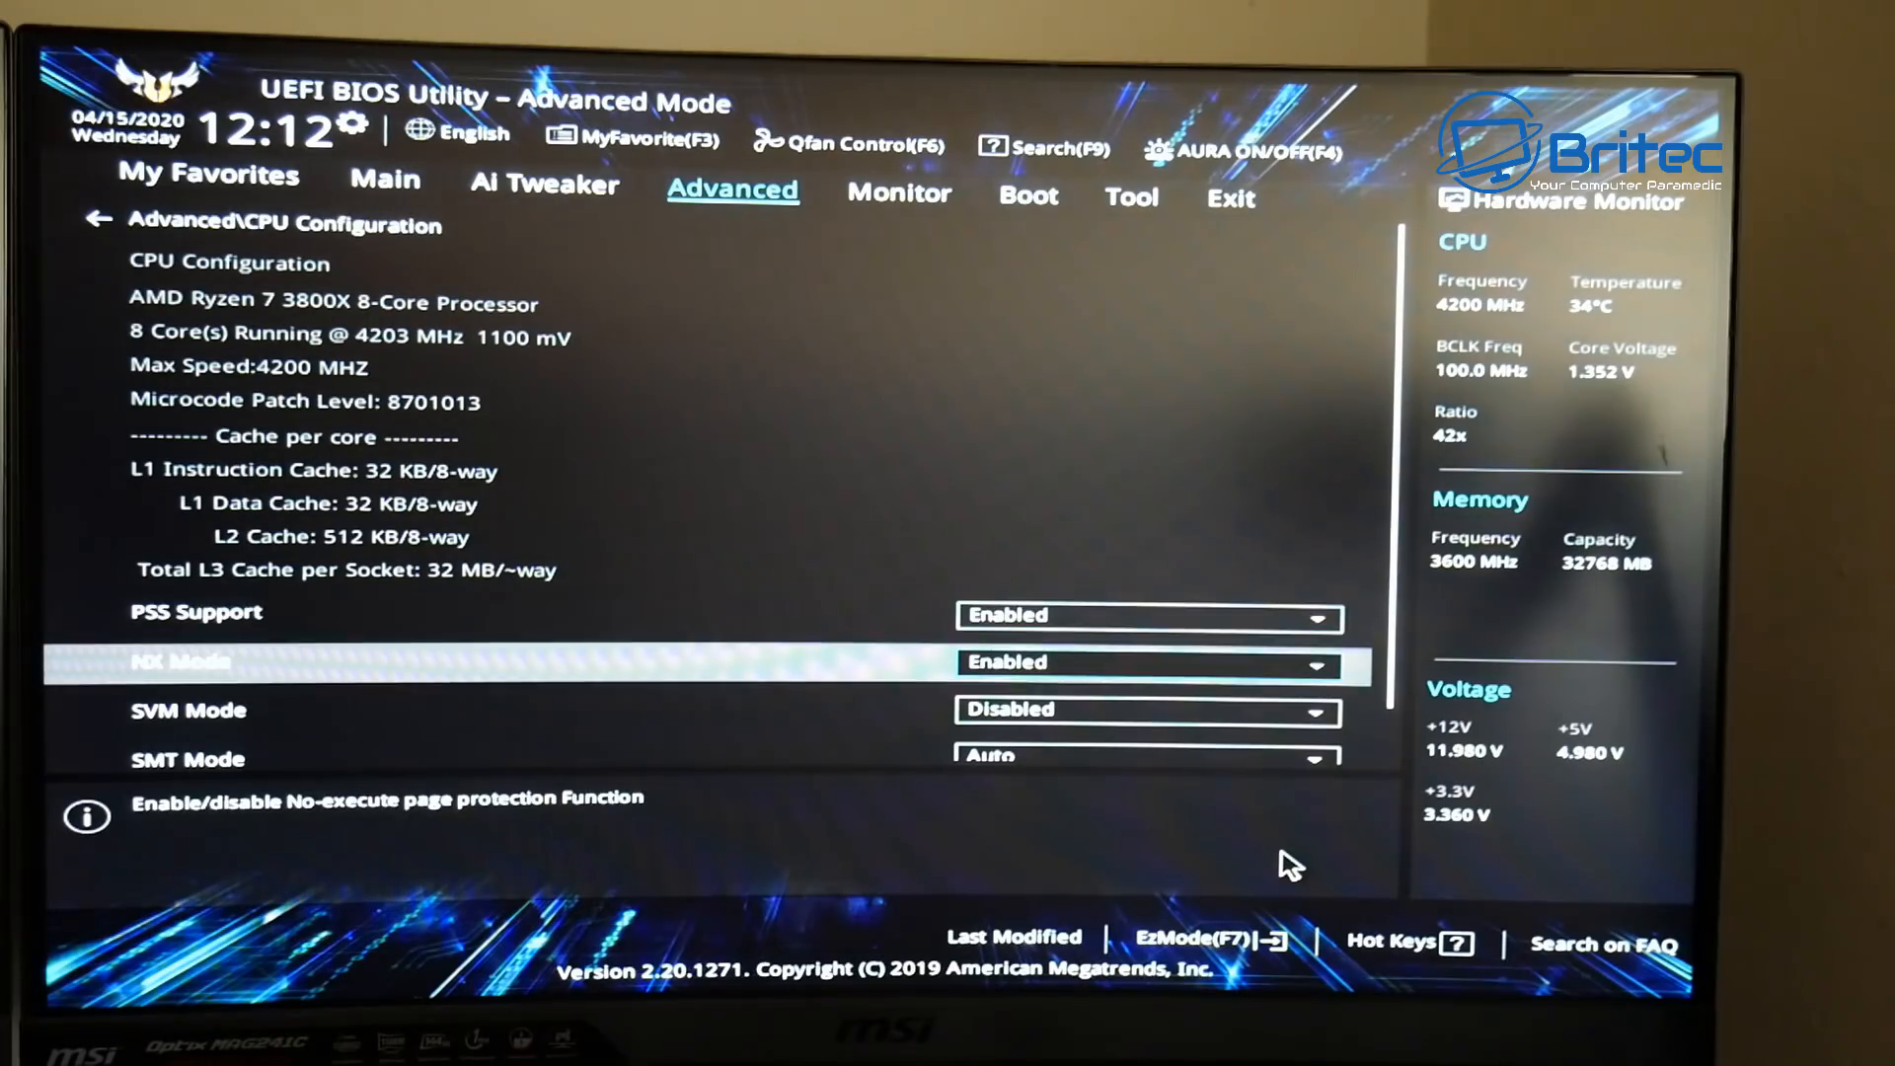
# Highlight the SVM Mode (CPU virtualization) setting on the CPU Configuration page.
pyautogui.press('Down')
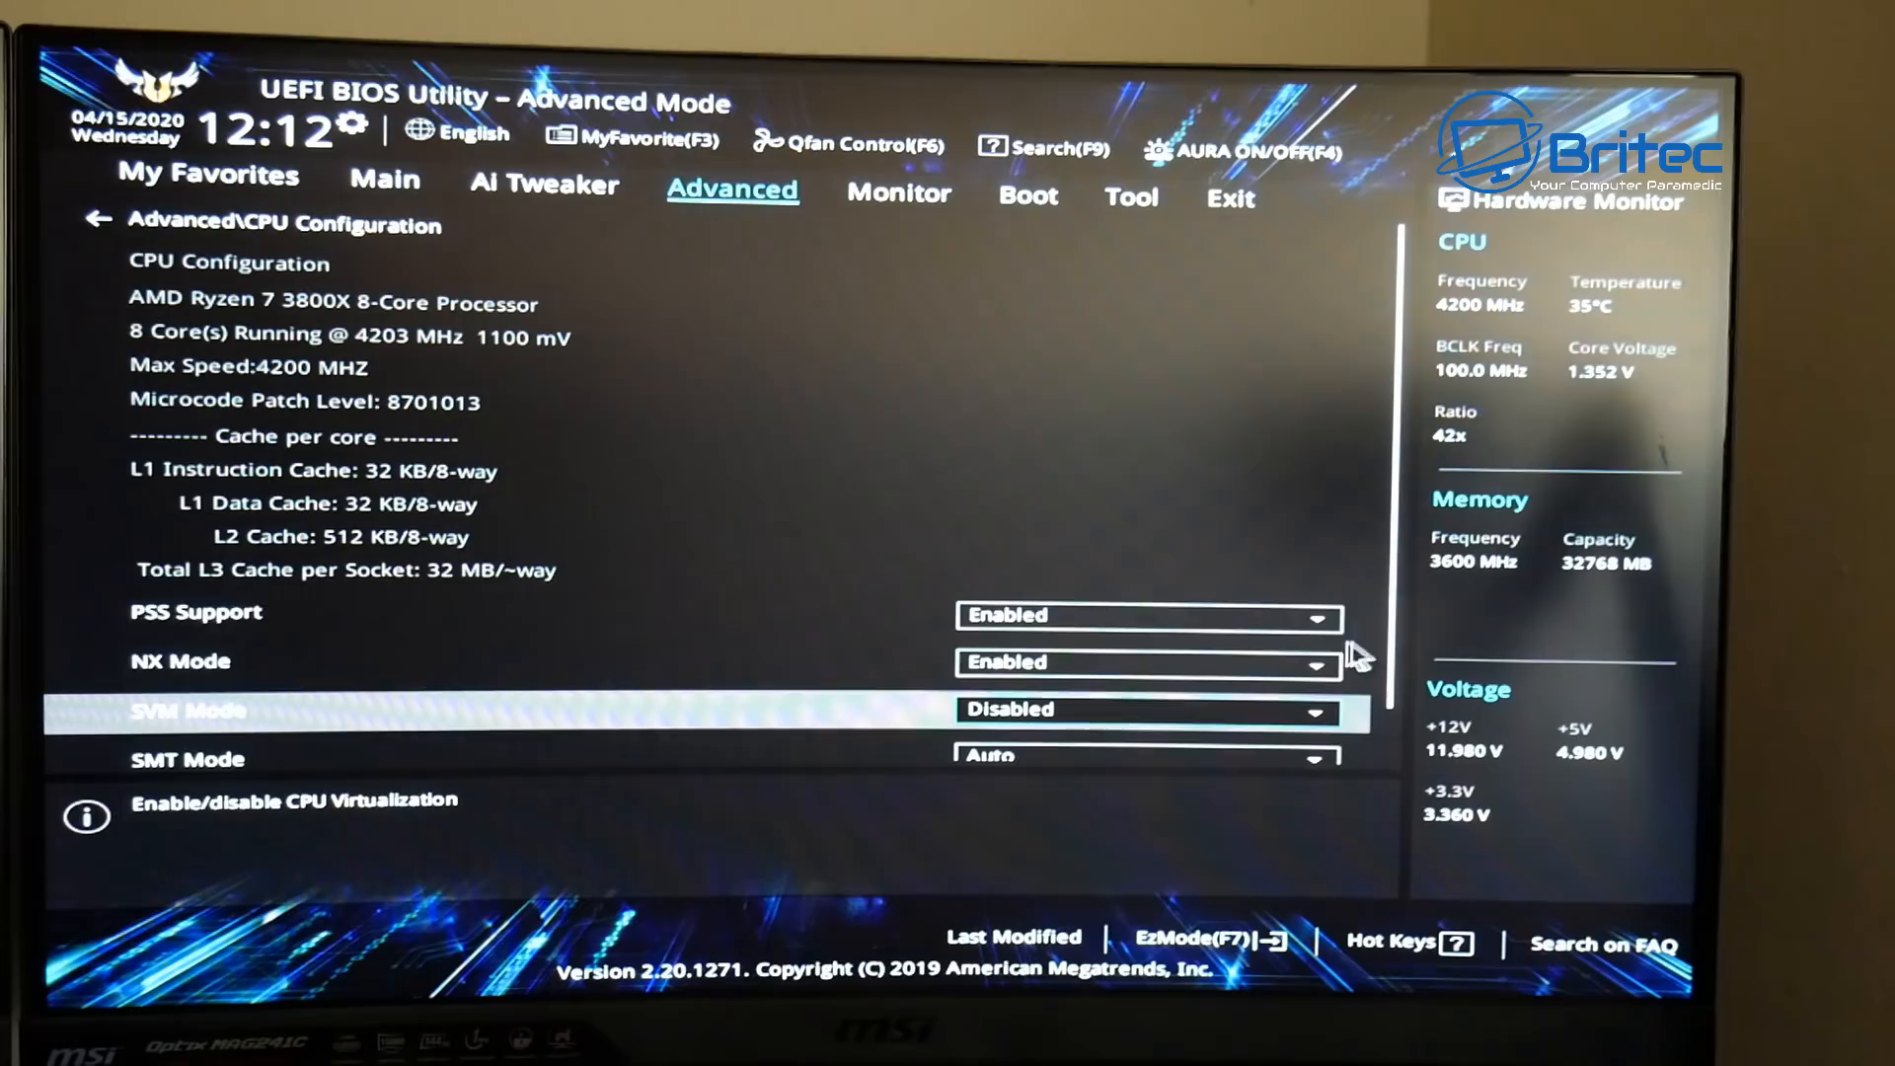
pyautogui.moveTo(1348, 724)
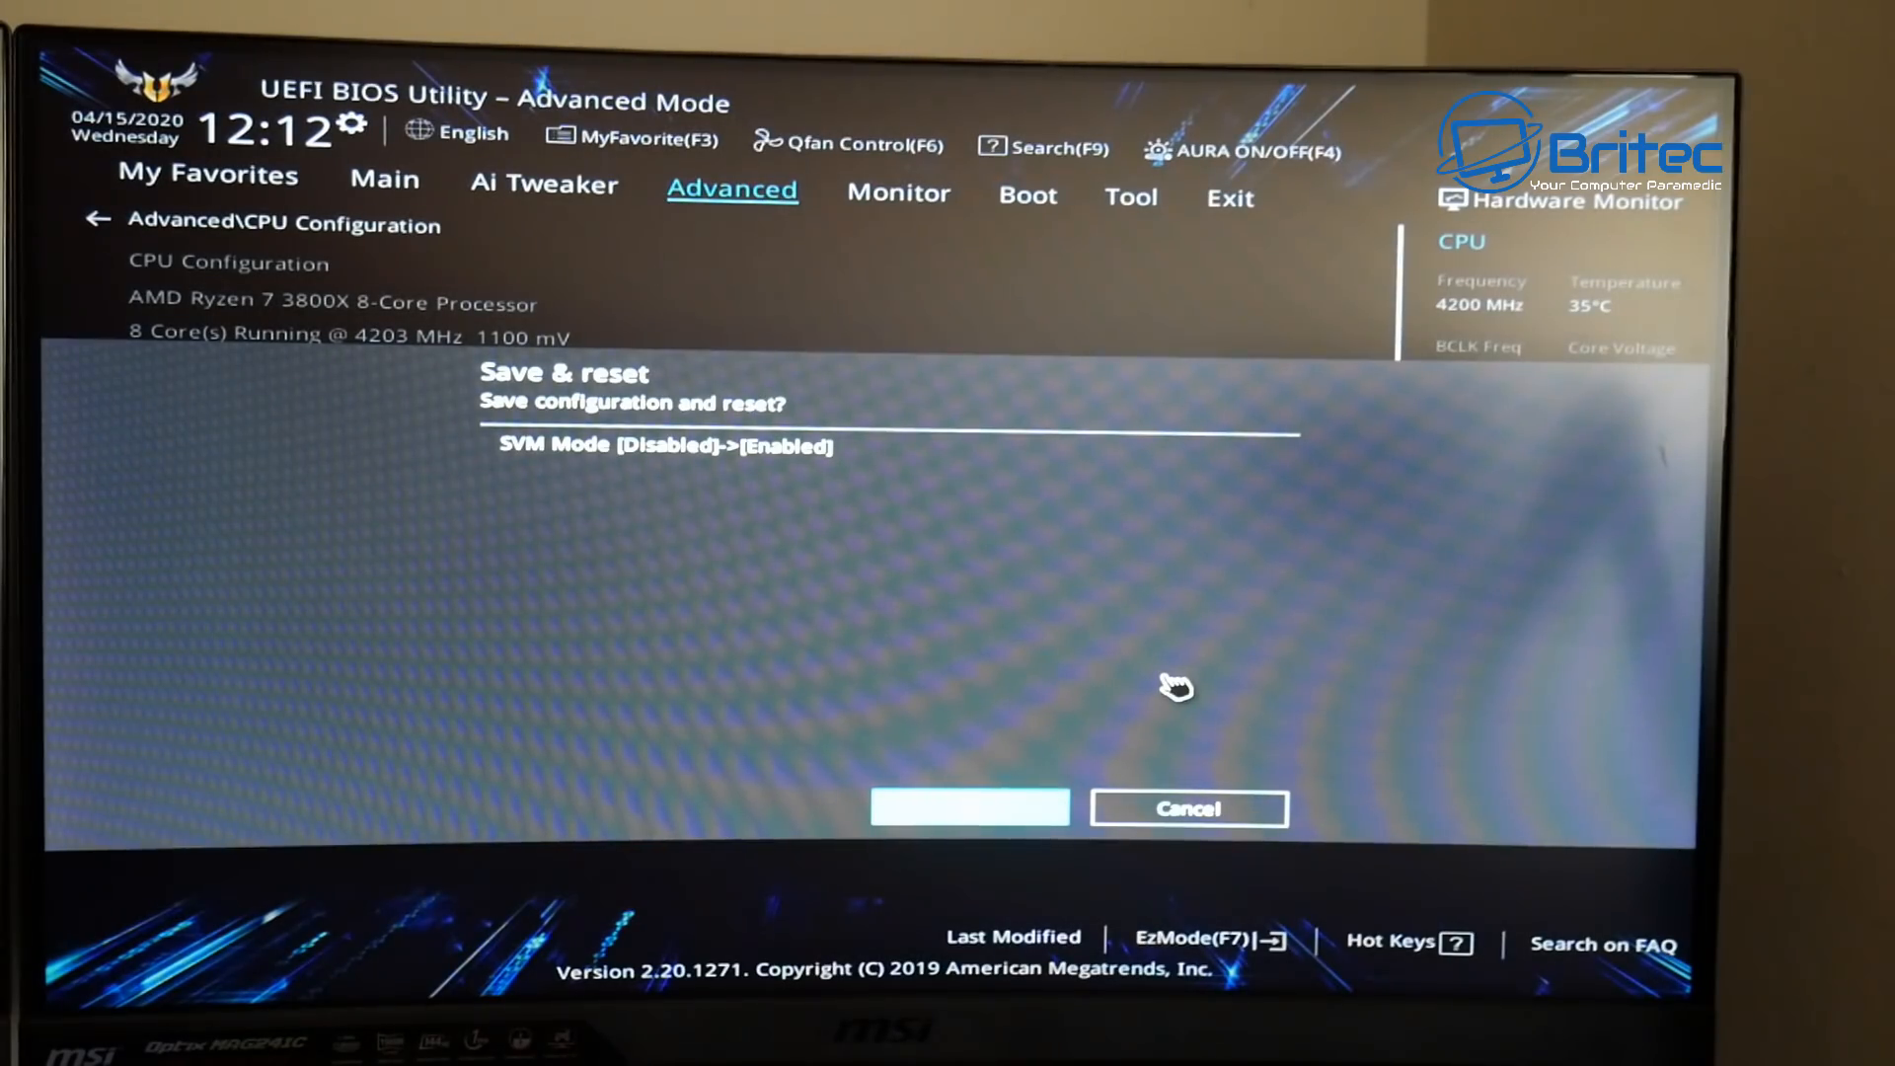
# Confirm the Save & reset dialog so the SVM Mode change is saved and the PC reboots into Windows.
pyautogui.click(967, 807)
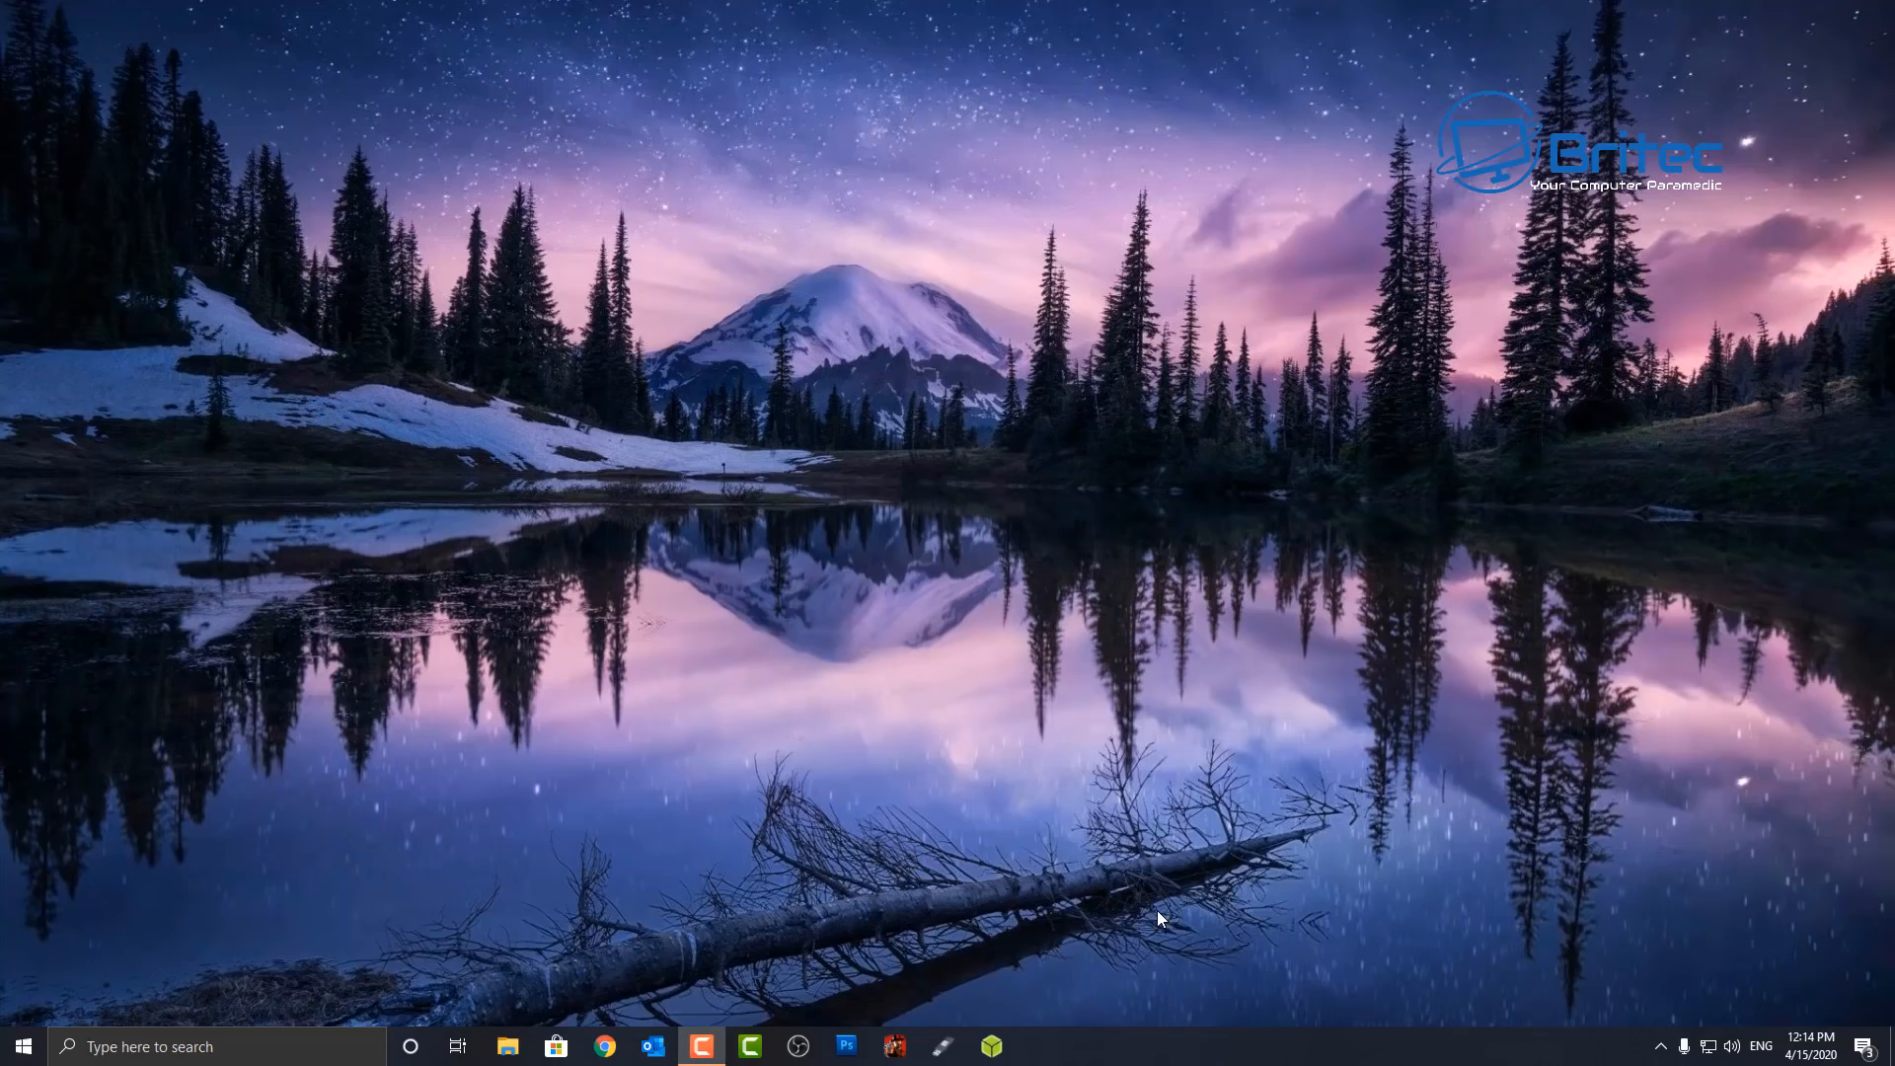
pyautogui.moveTo(1030, 640)
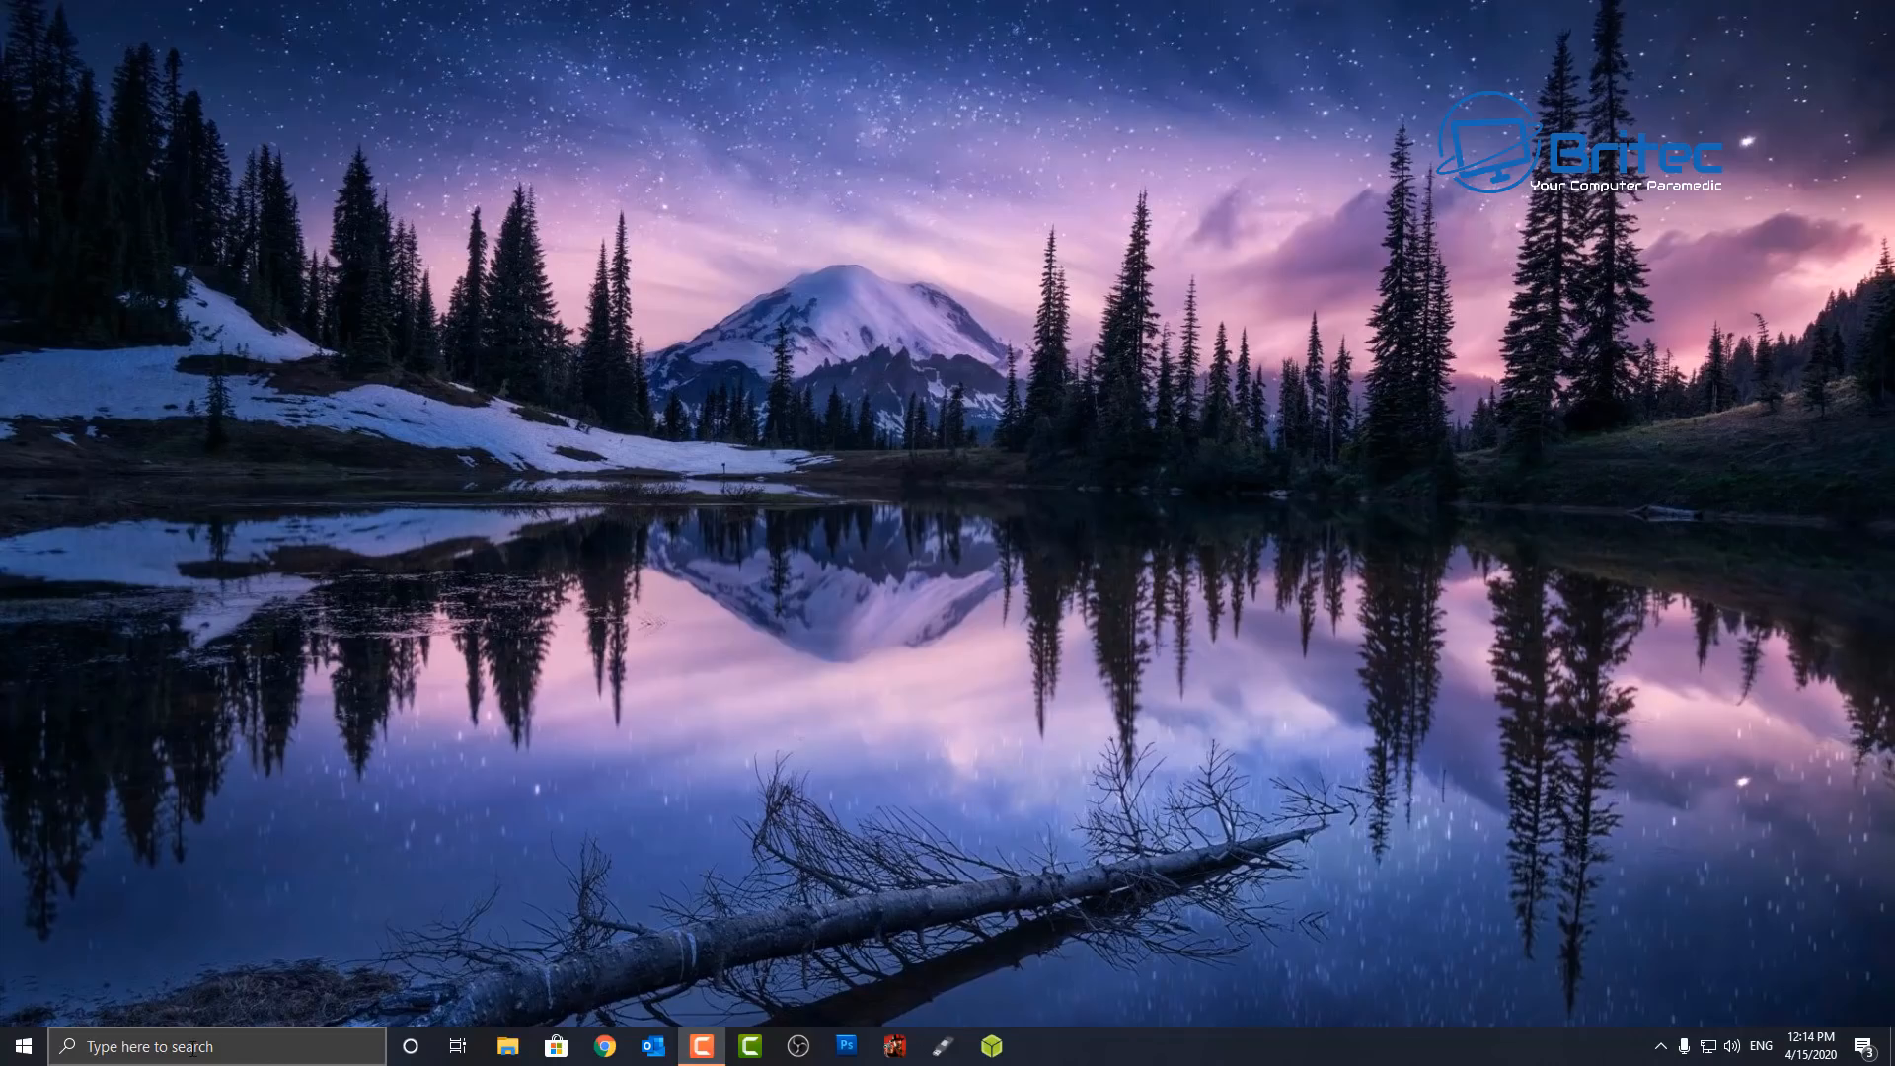
# Search from the taskbar and reopen Control Panel on its category home page.
pyautogui.write('calculator')
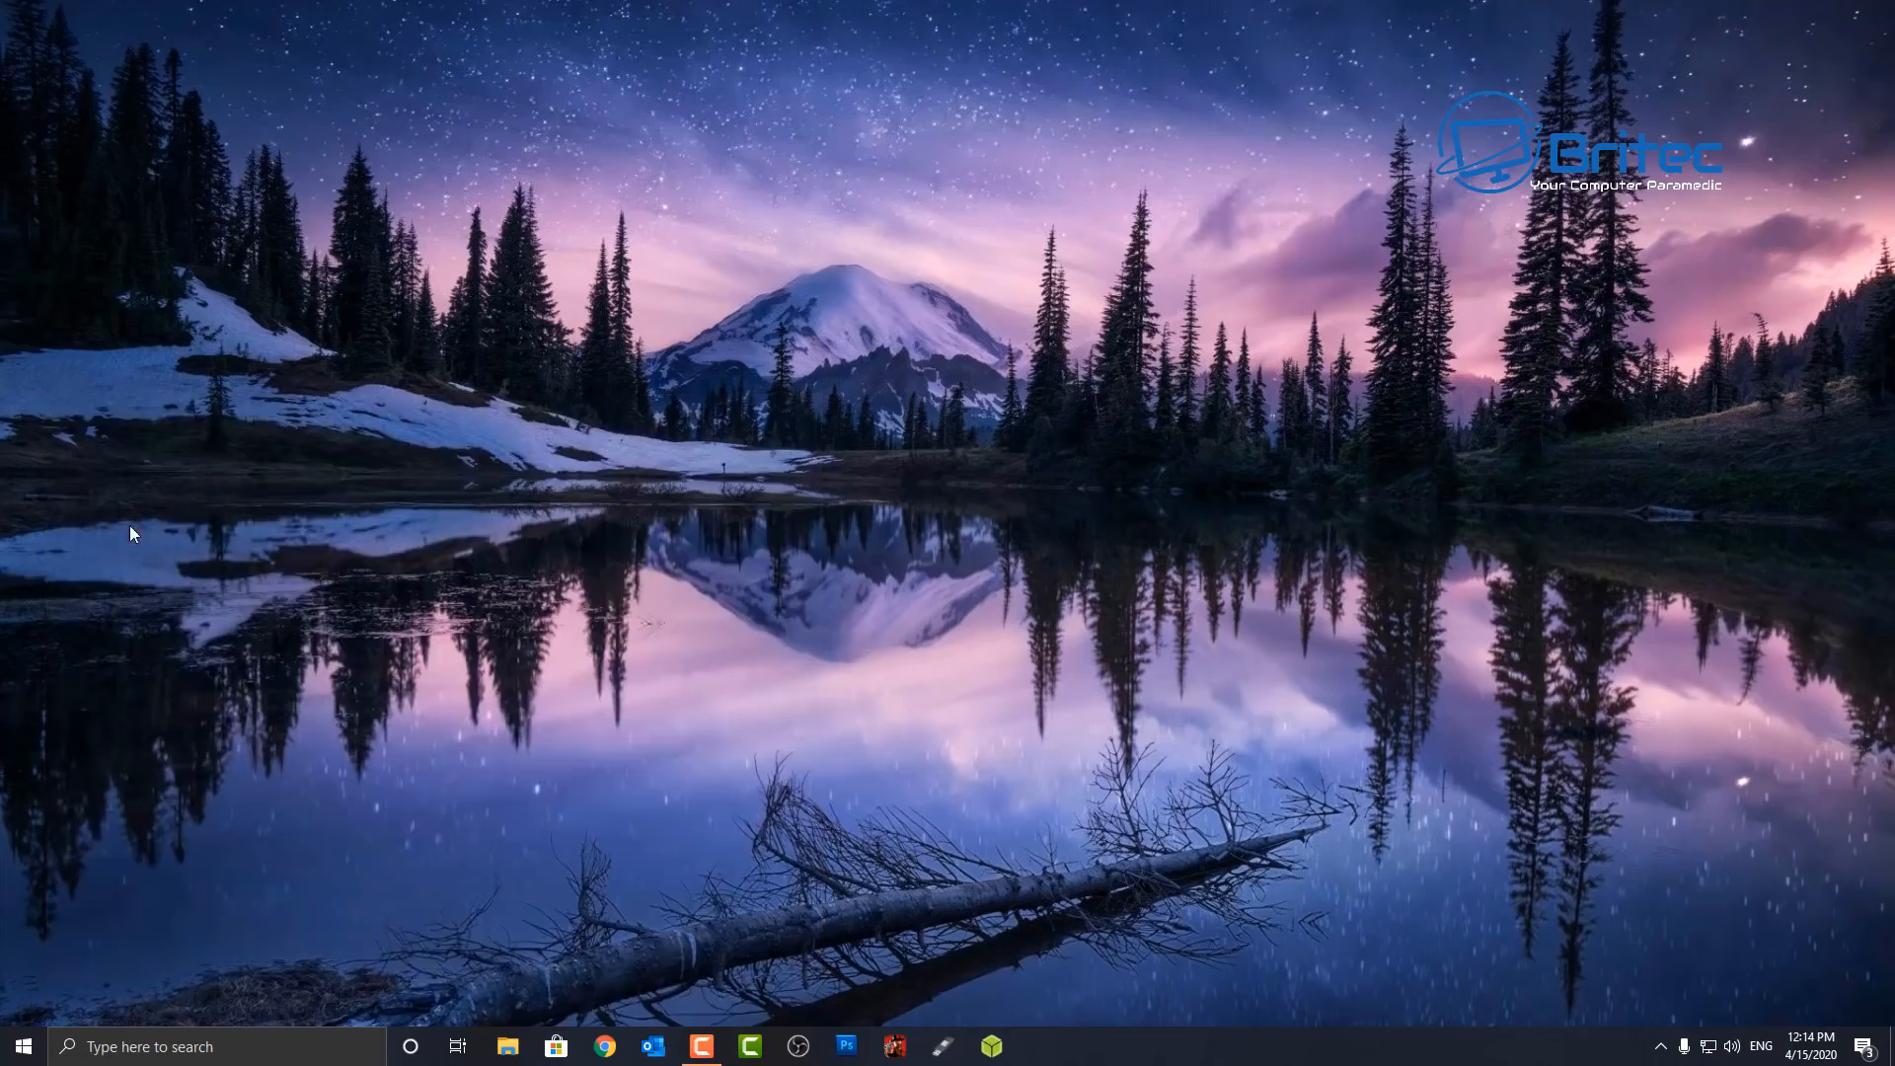
pyautogui.click(1036, 1046)
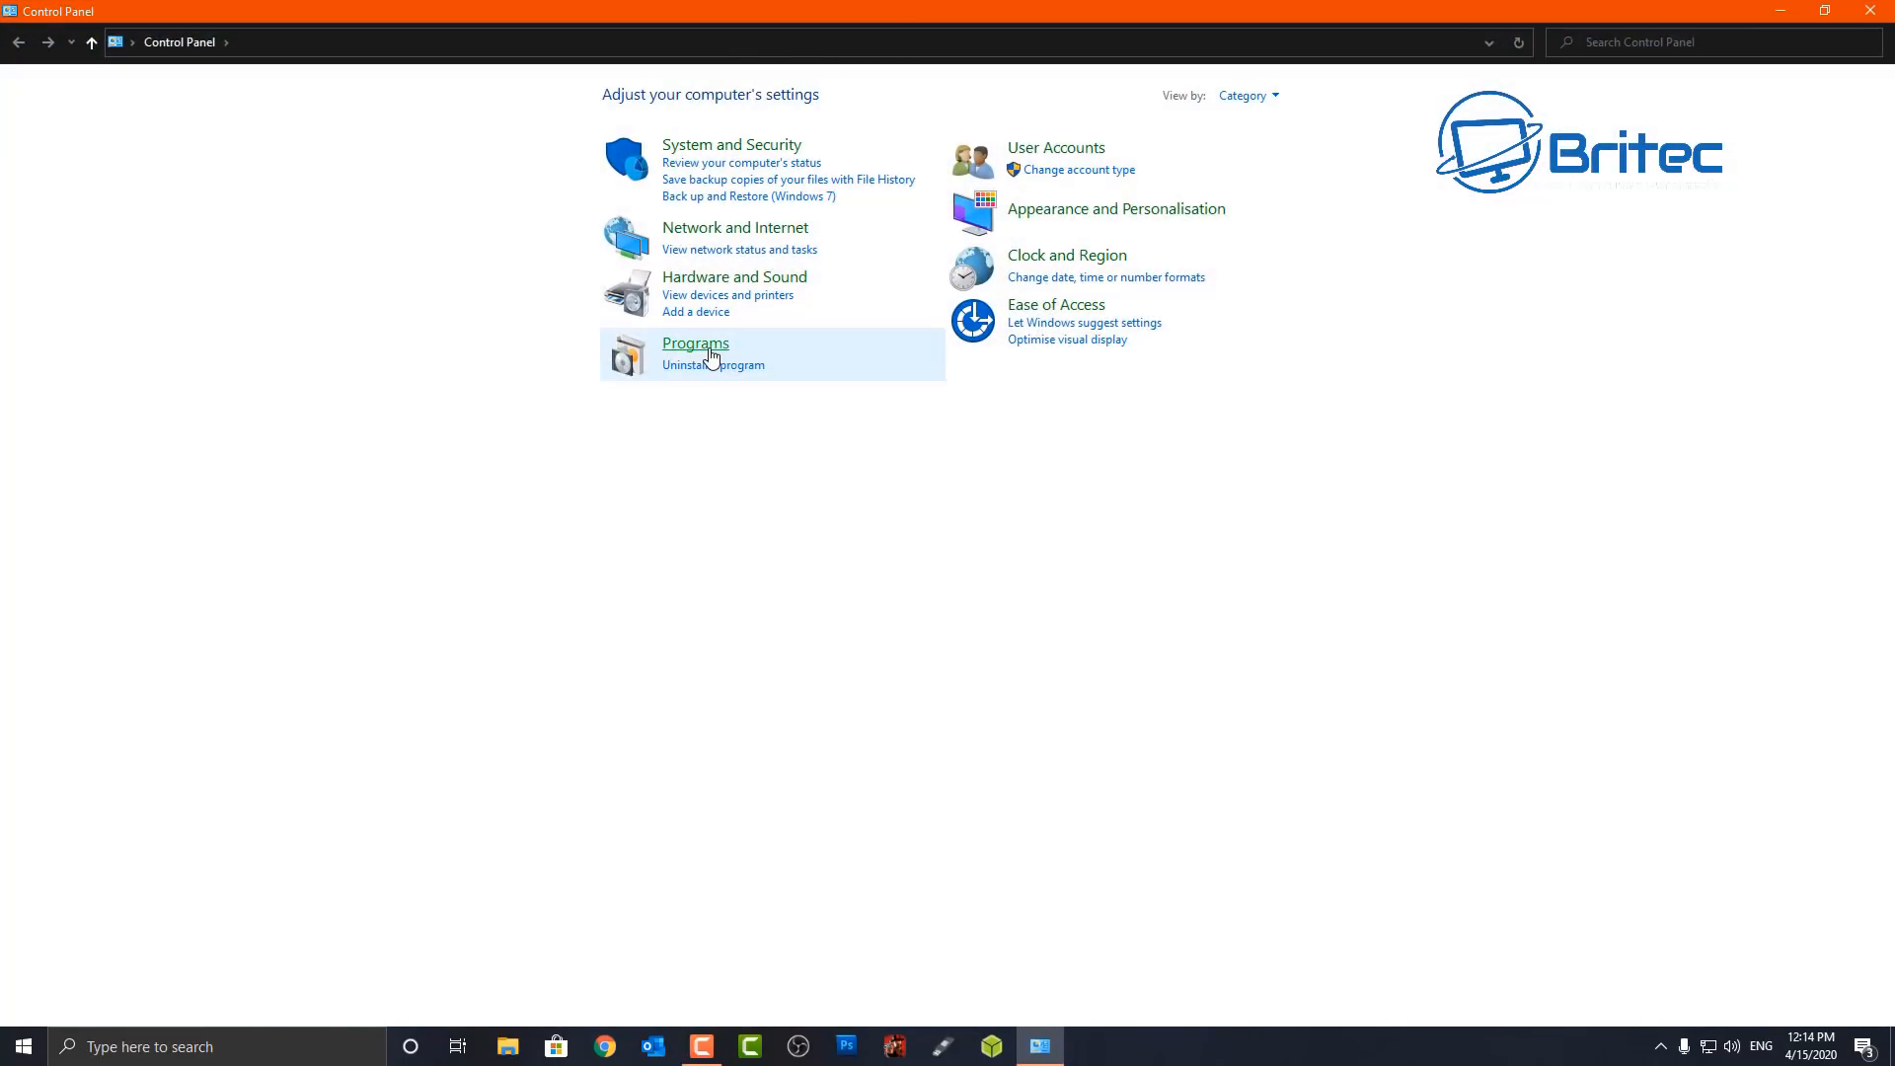
# Reach the Windows Features list via Programs and Features and scroll to Windows Sandbox.
pyautogui.click(695, 344)
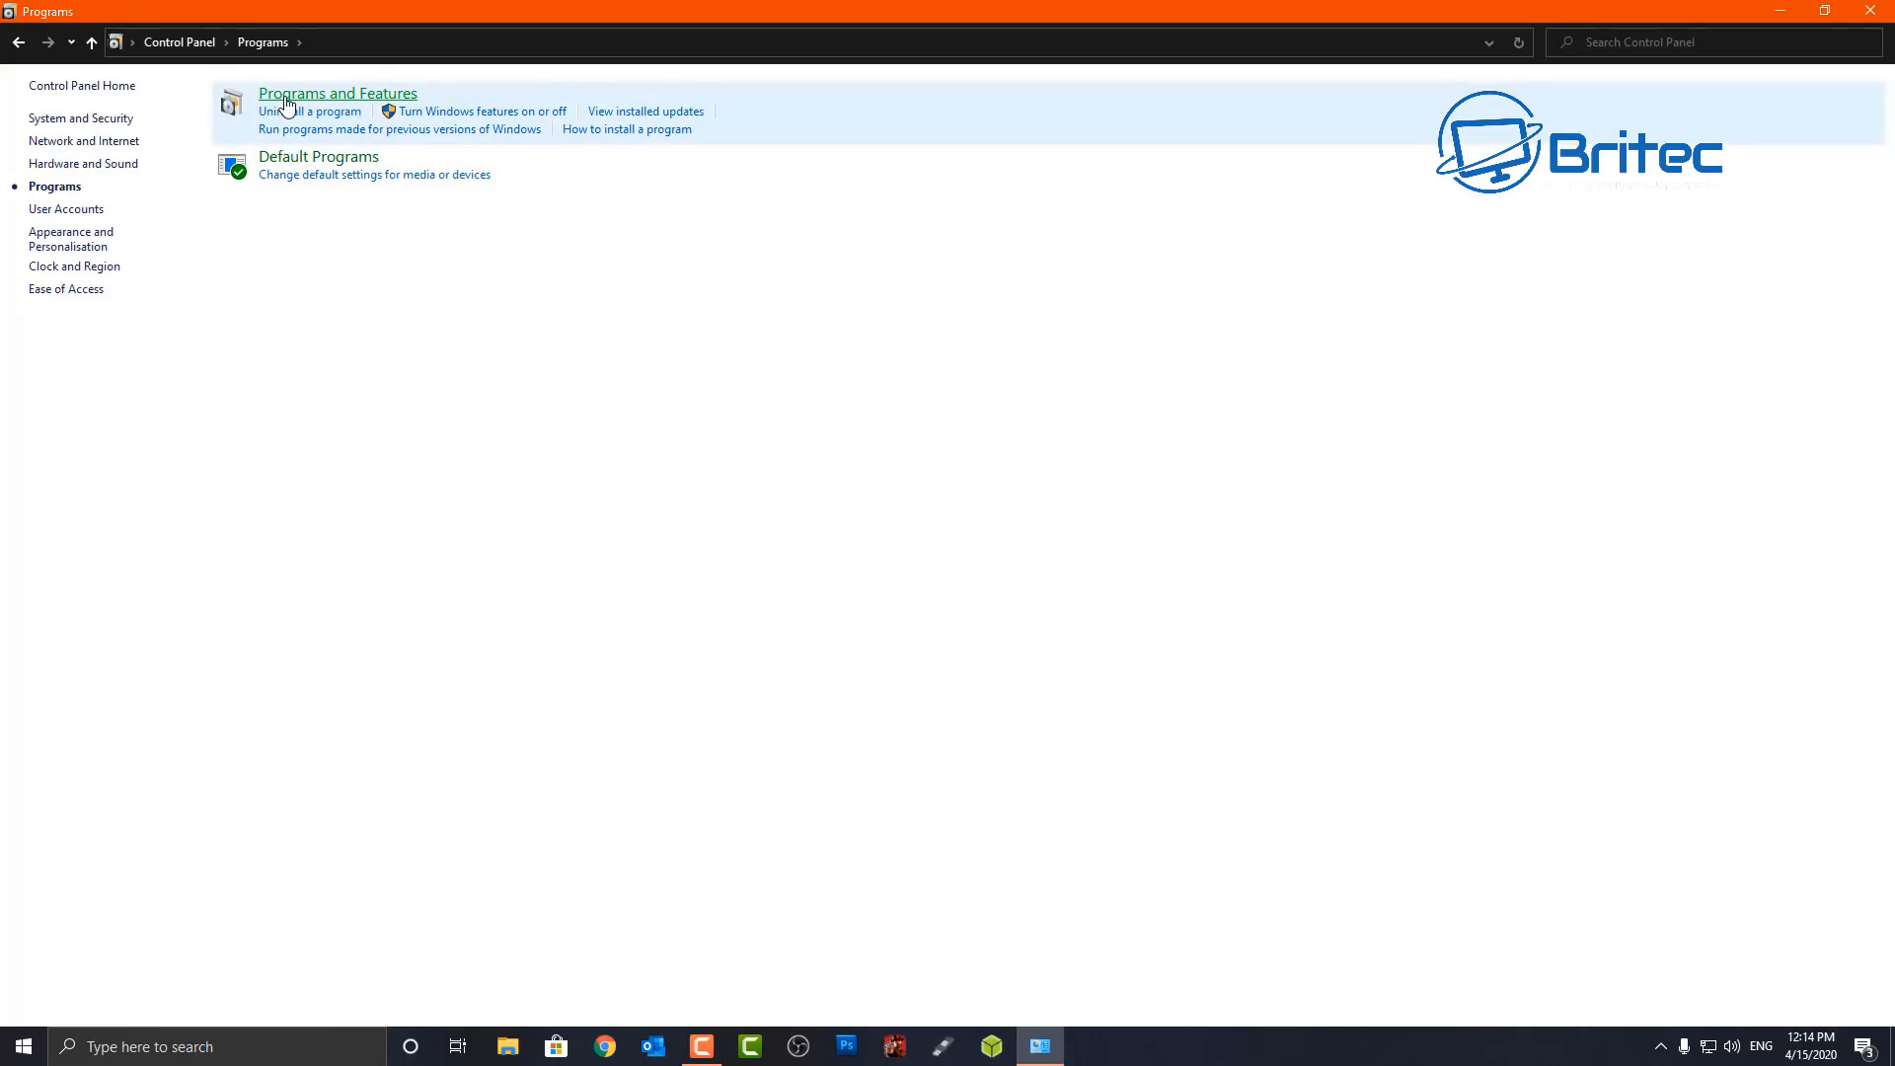
pyautogui.click(337, 93)
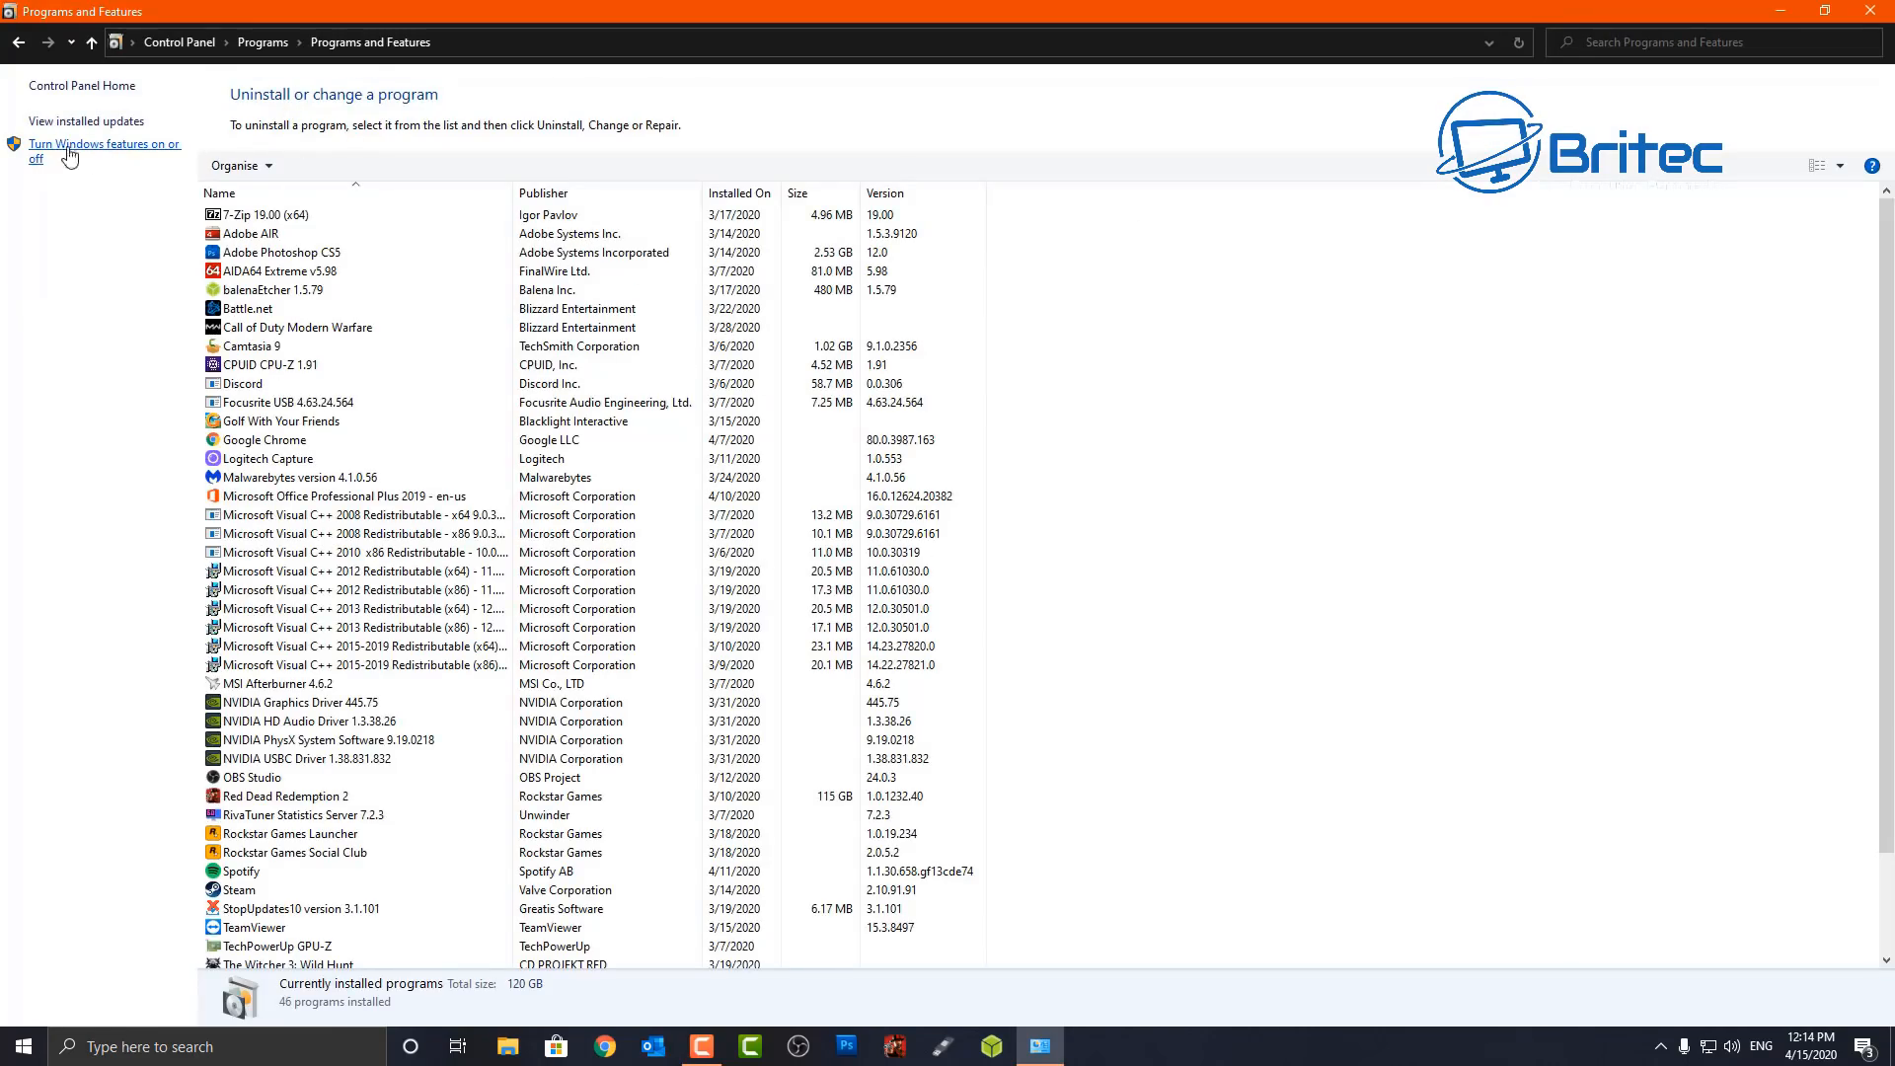
pyautogui.click(103, 150)
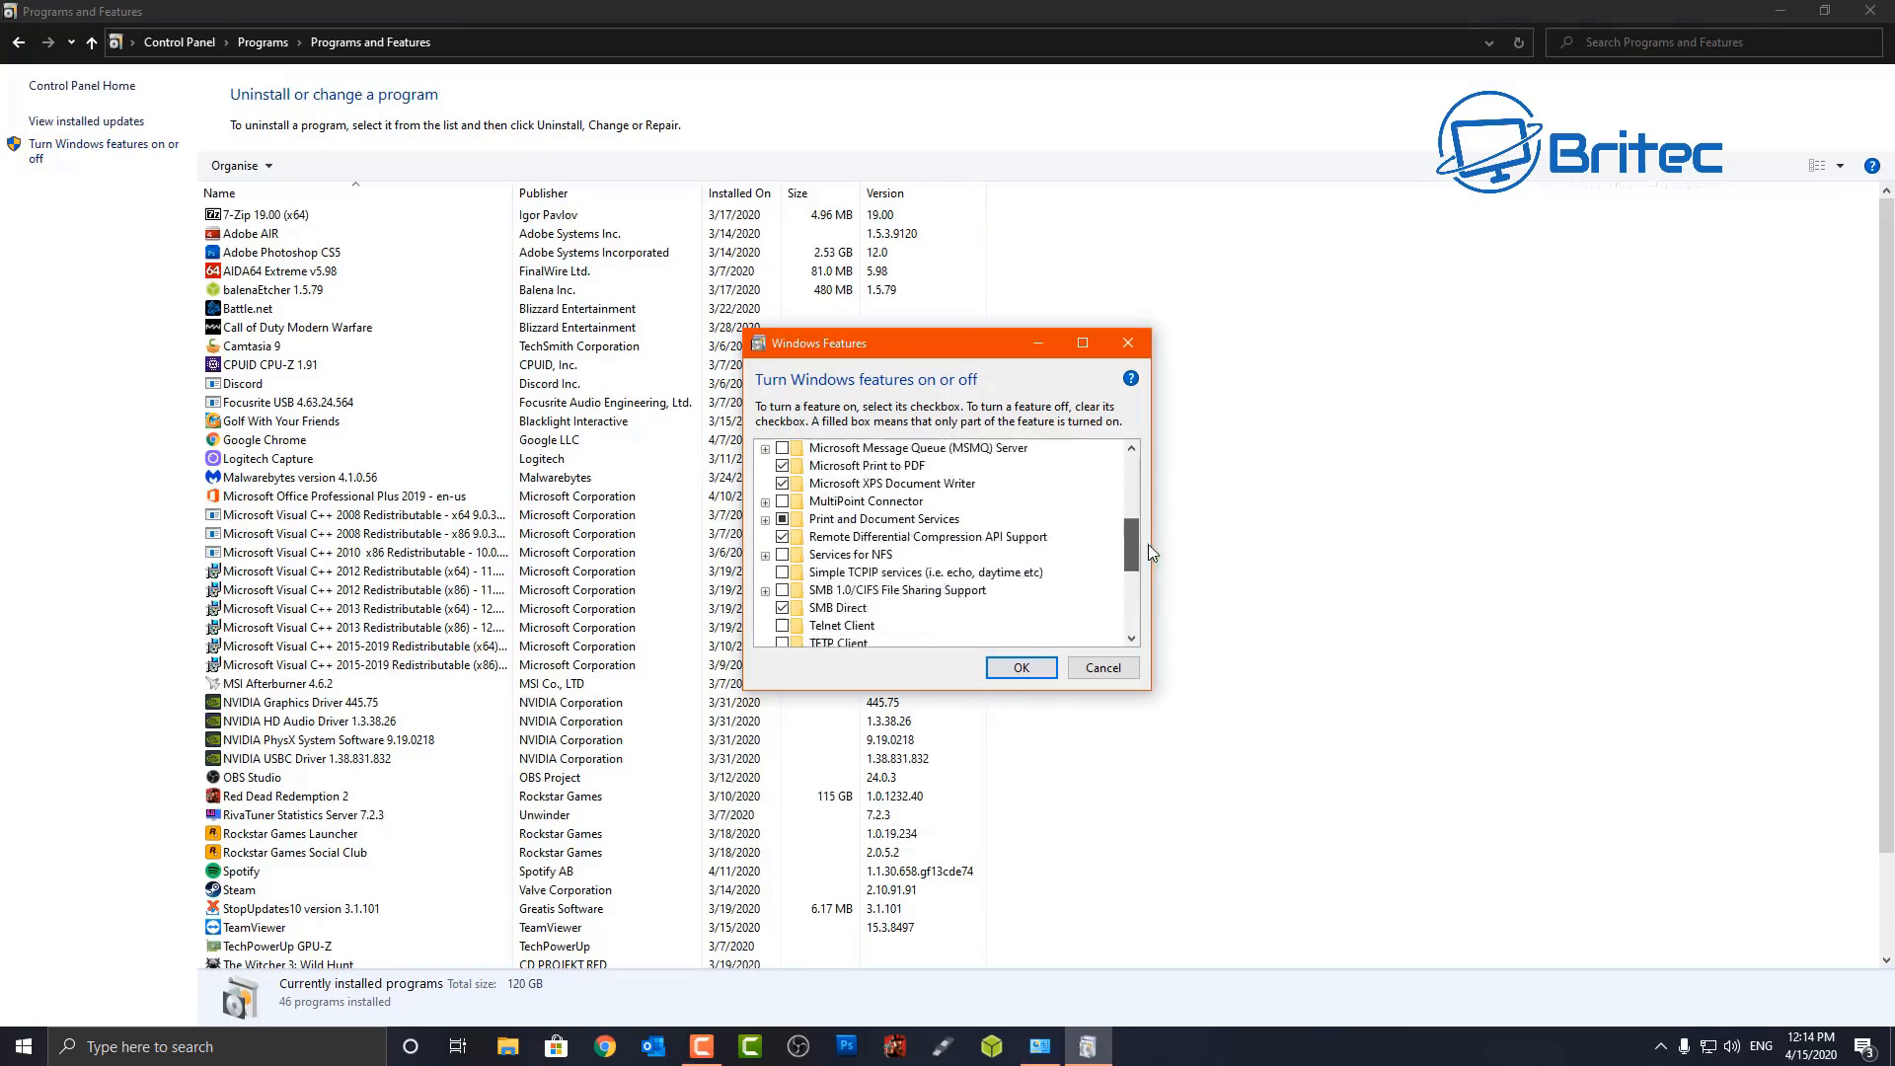
pyautogui.scroll(-3)
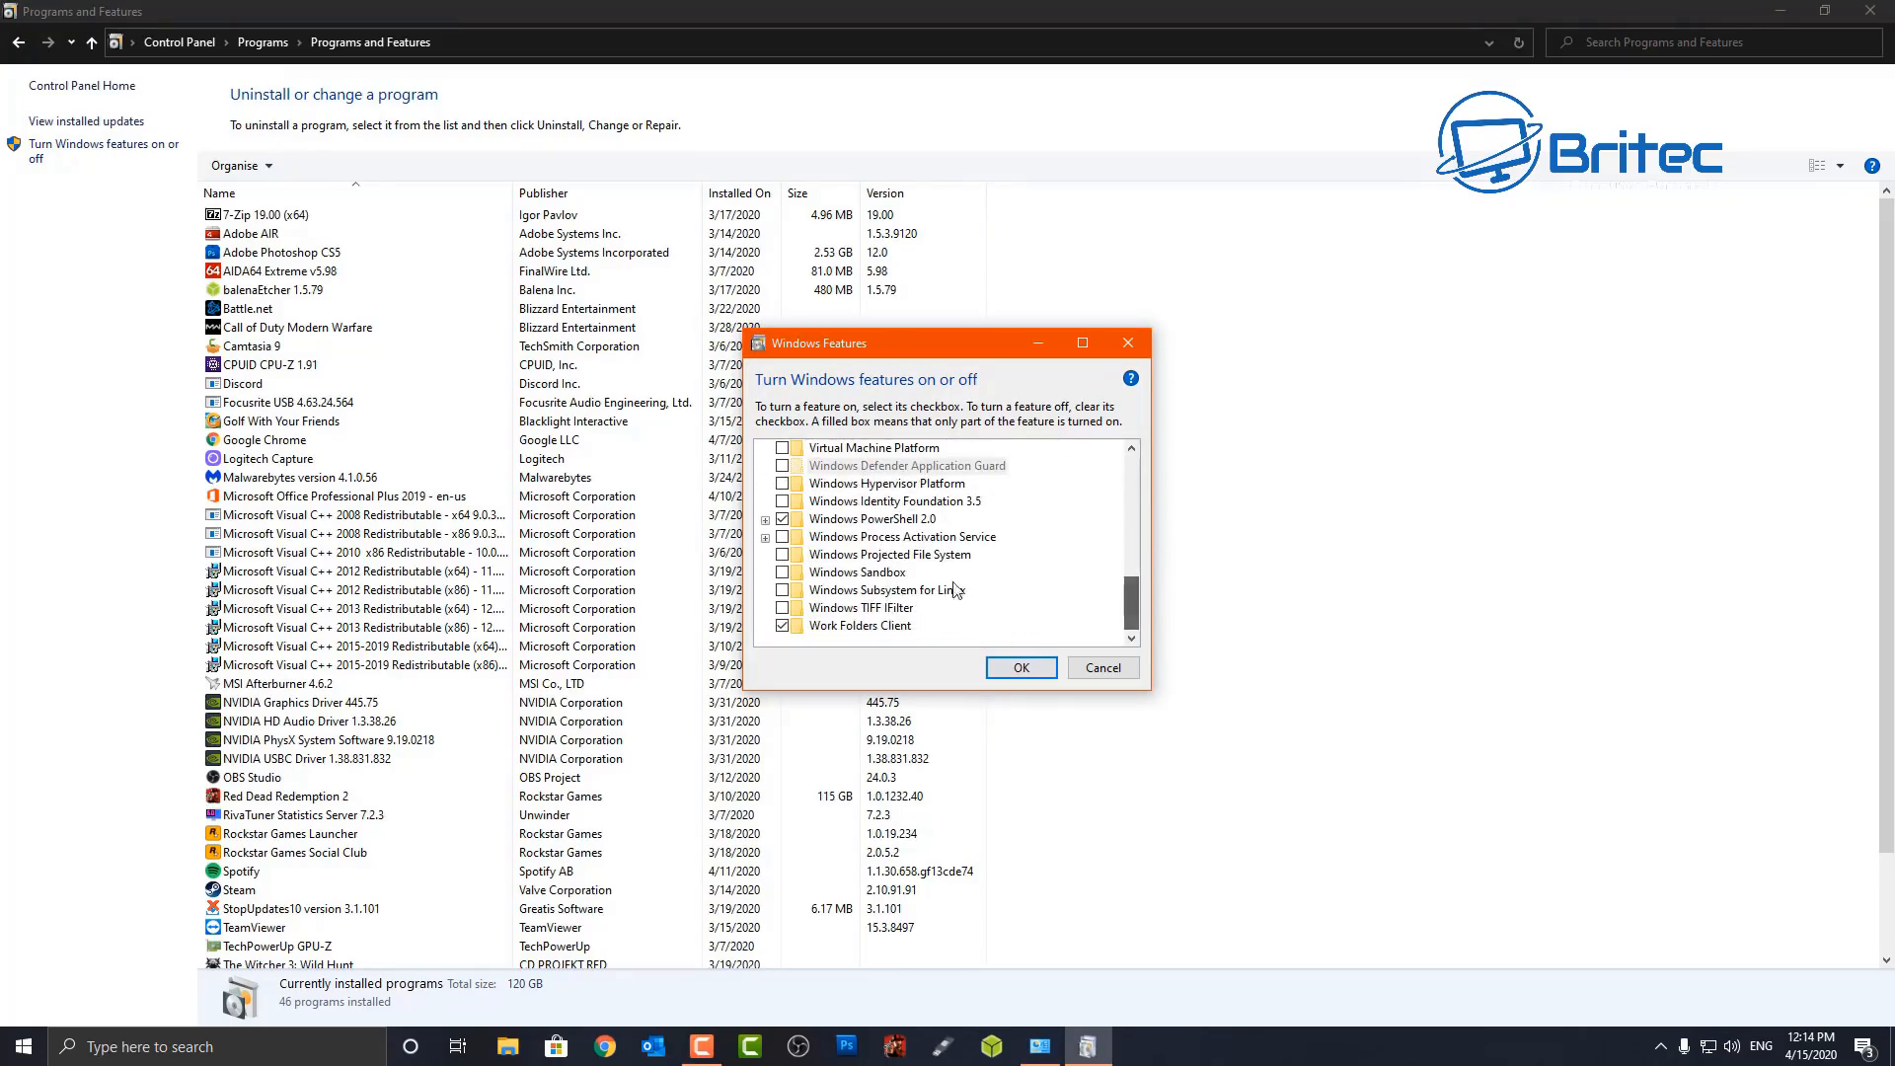
pyautogui.moveTo(868, 572)
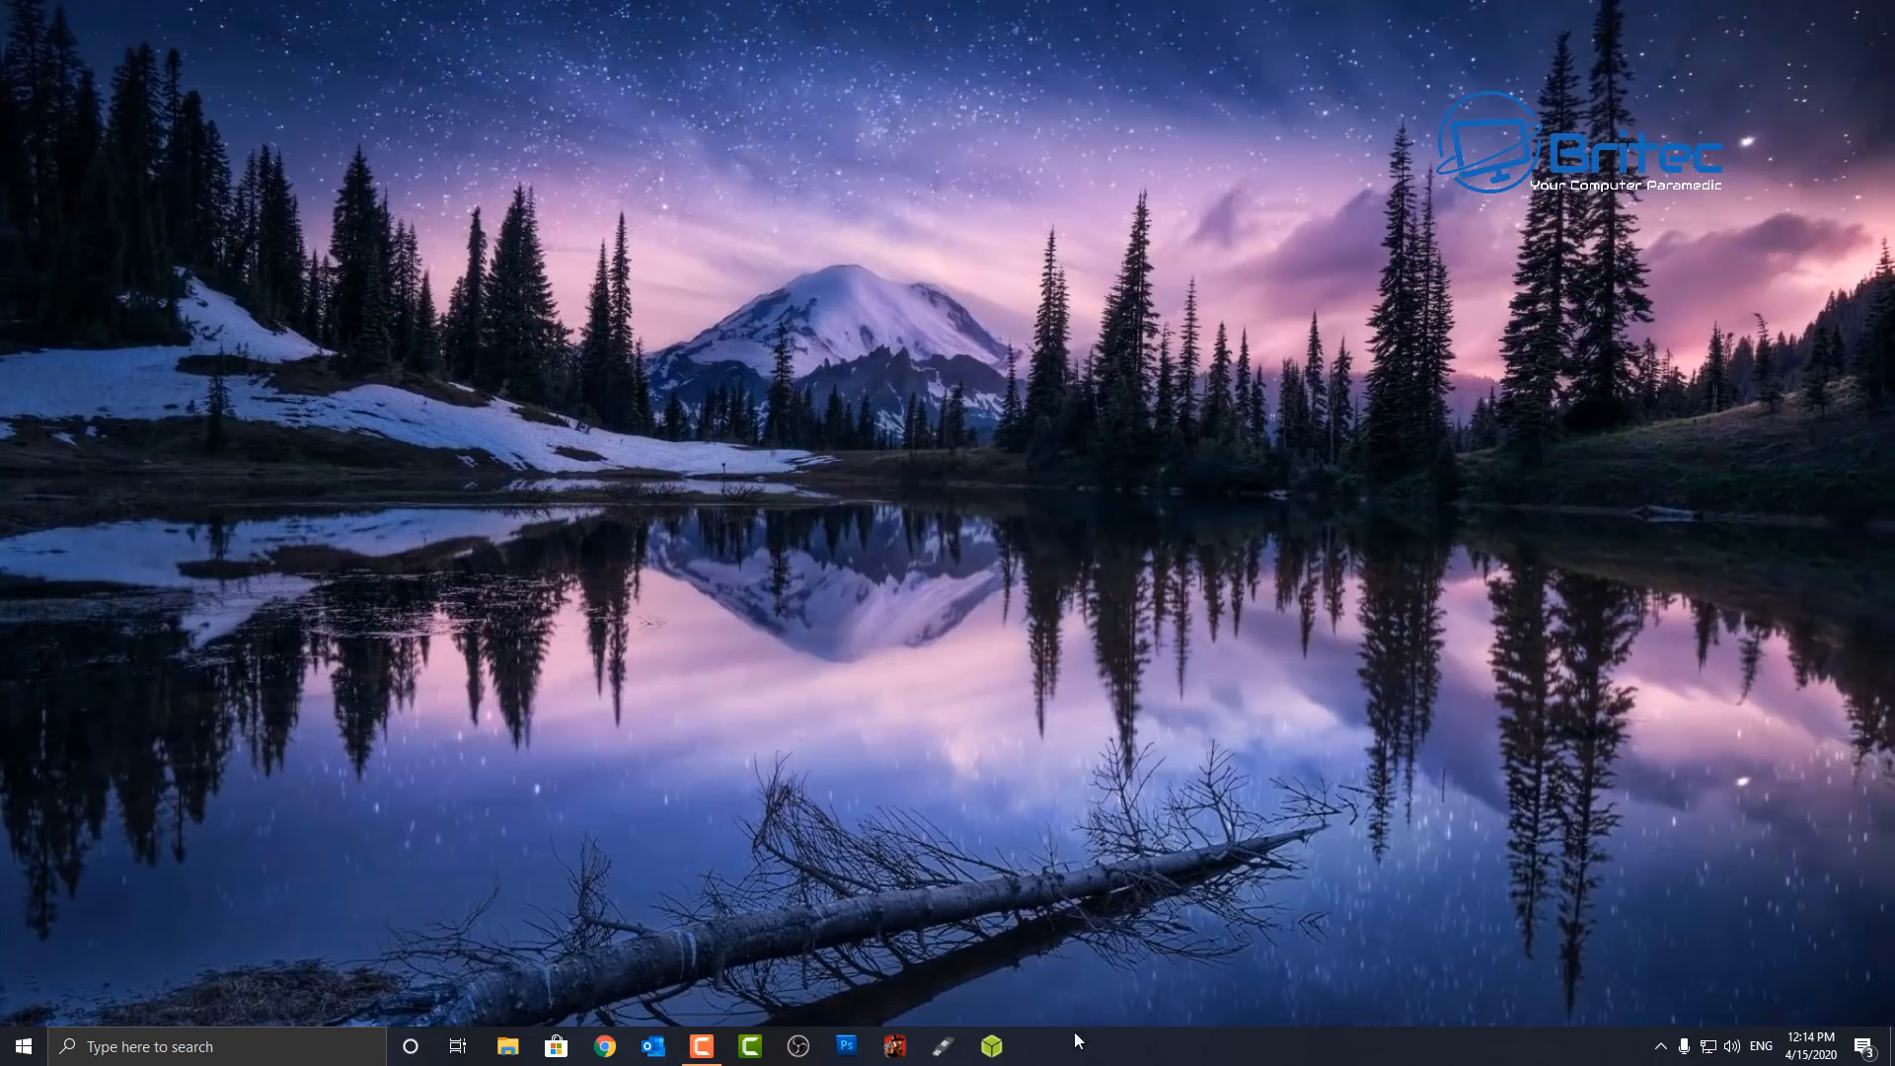
# Launch Task Manager from the taskbar, view CPU Performance showing Virtualization: Enabled, then close it.
pyautogui.rightClick(1075, 1040)
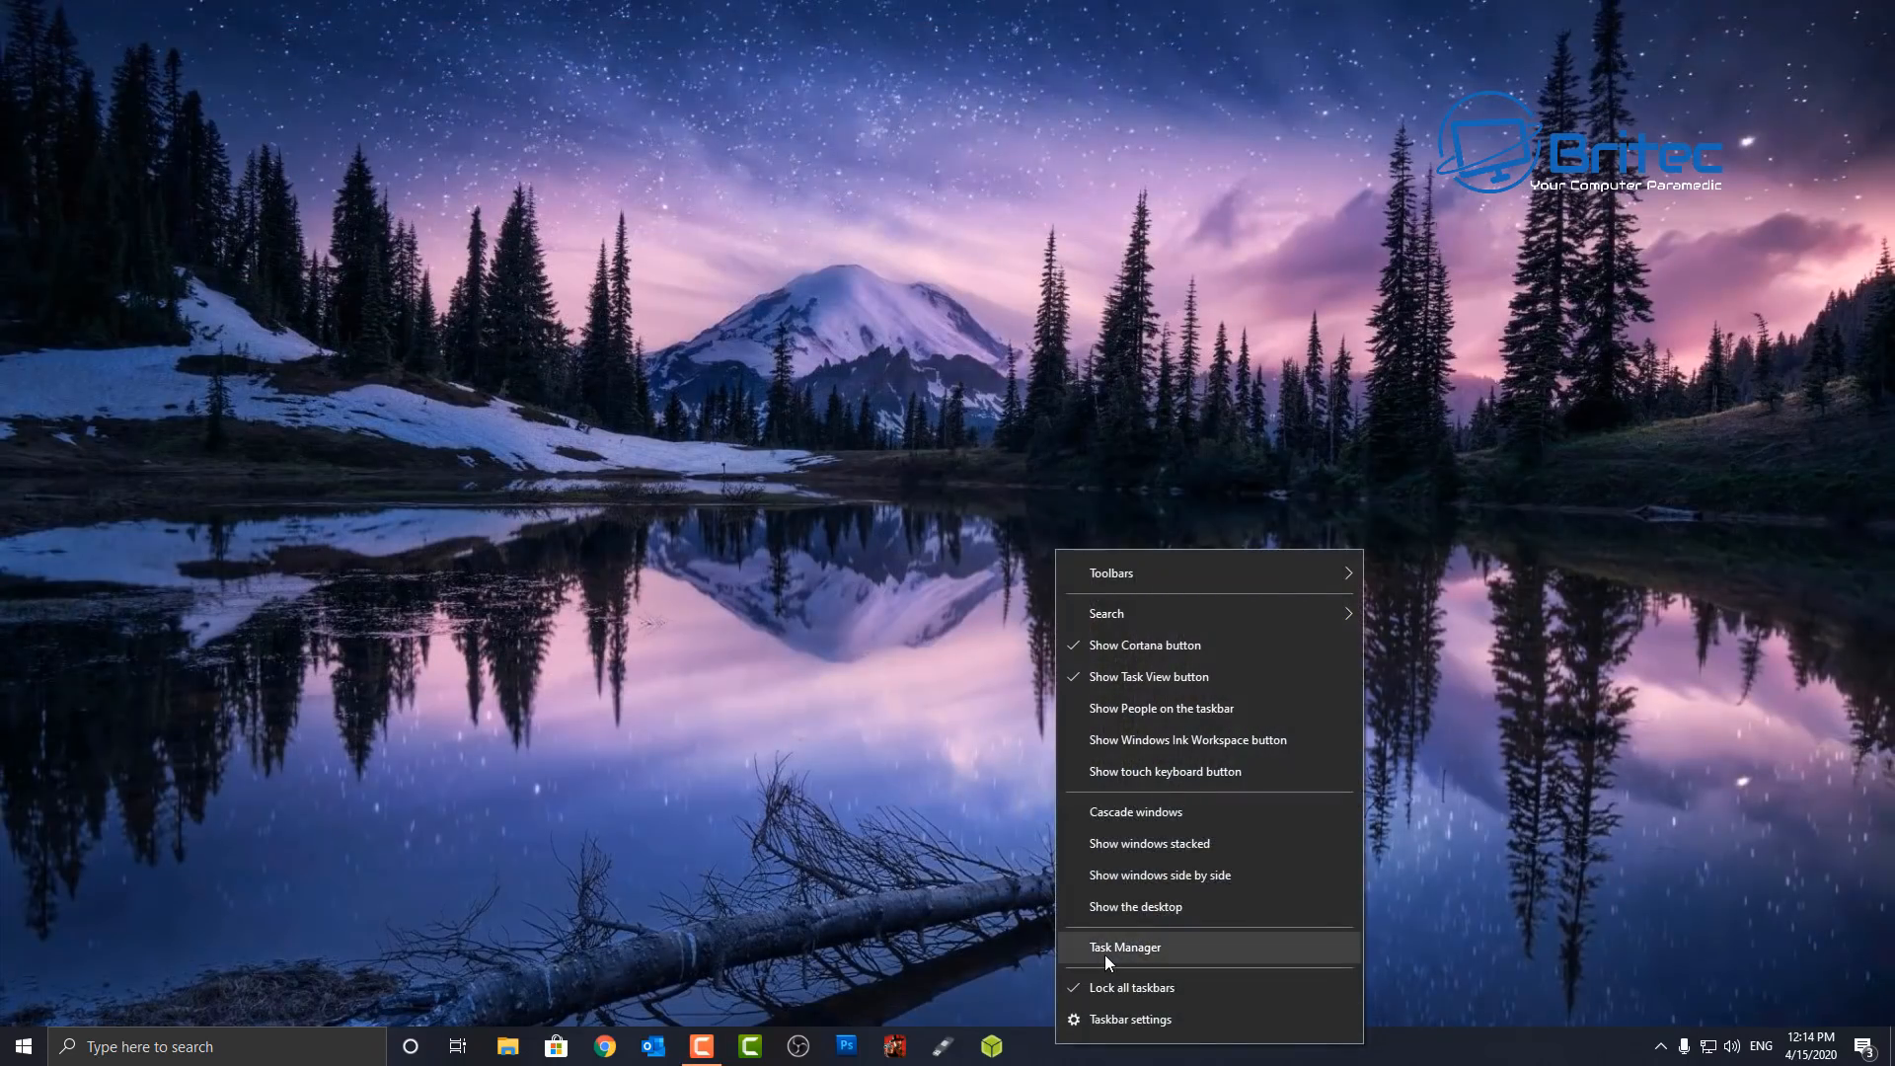
pyautogui.click(1123, 945)
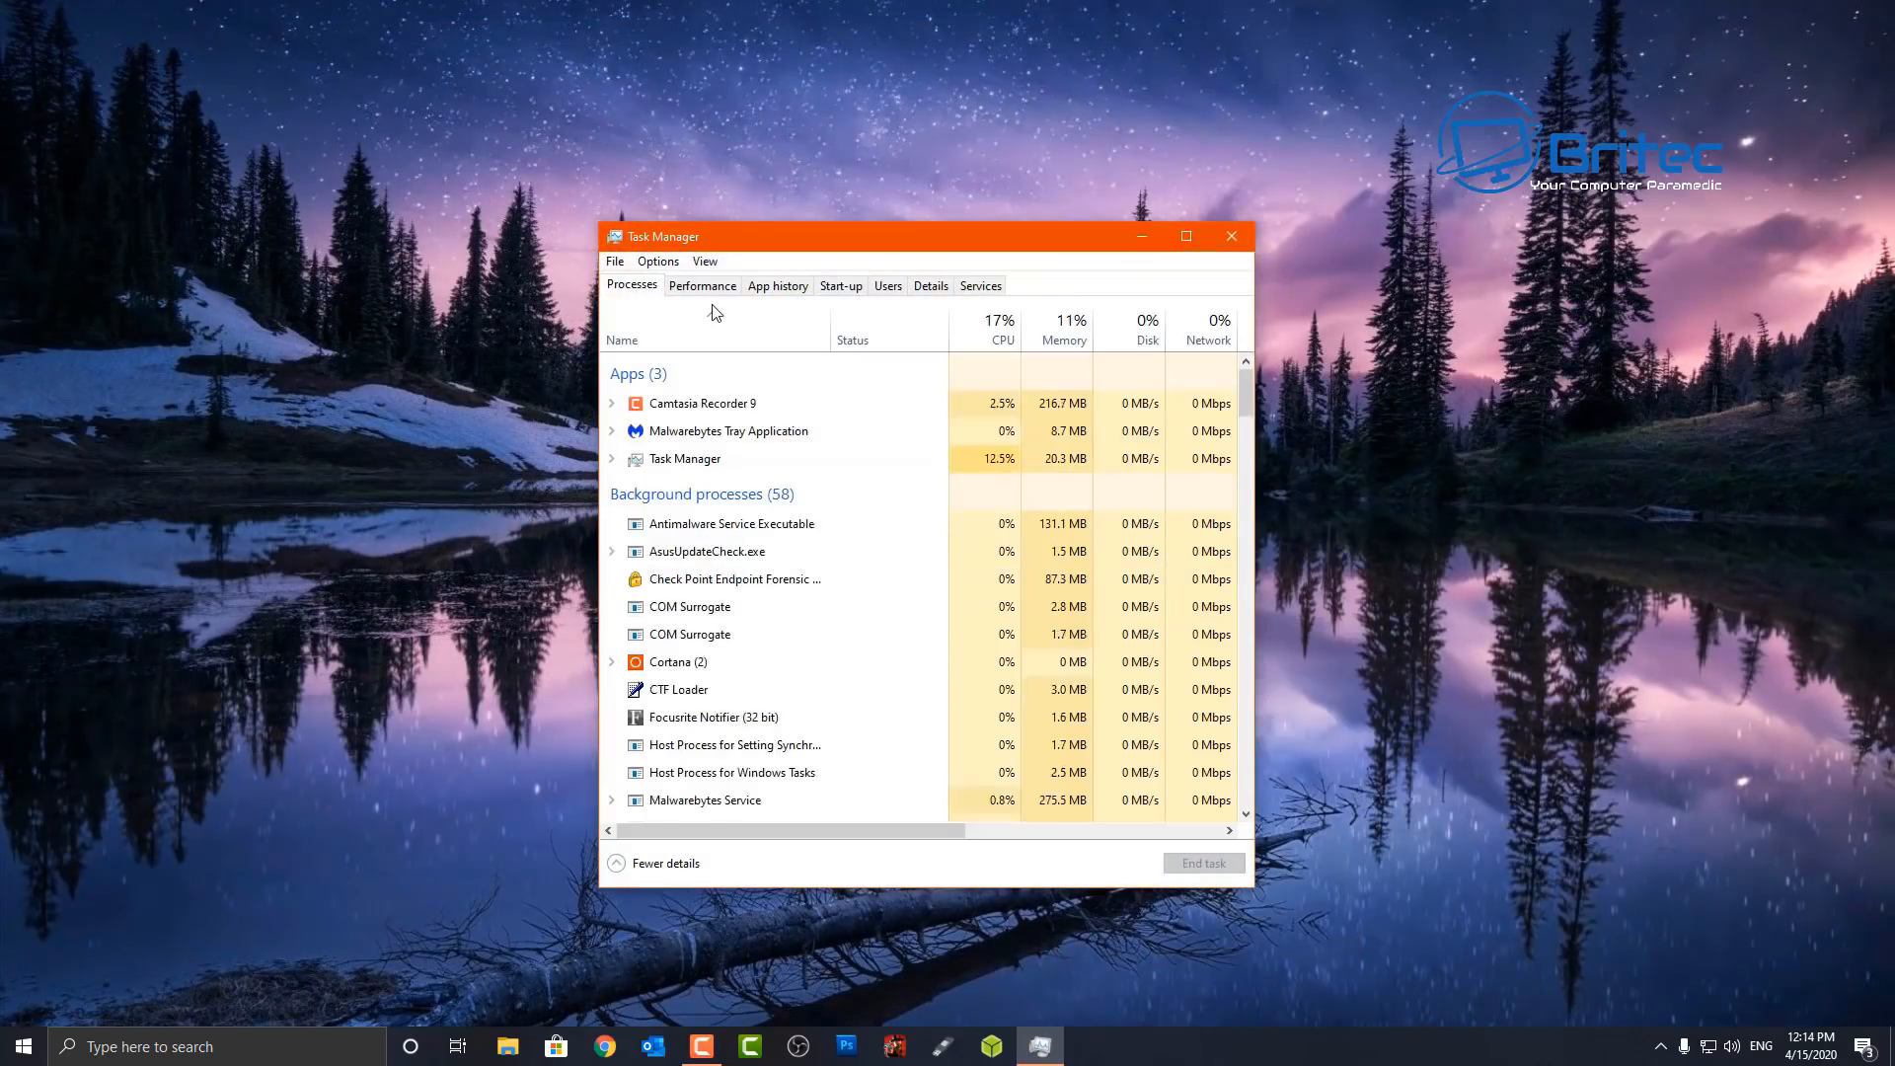
pyautogui.click(703, 285)
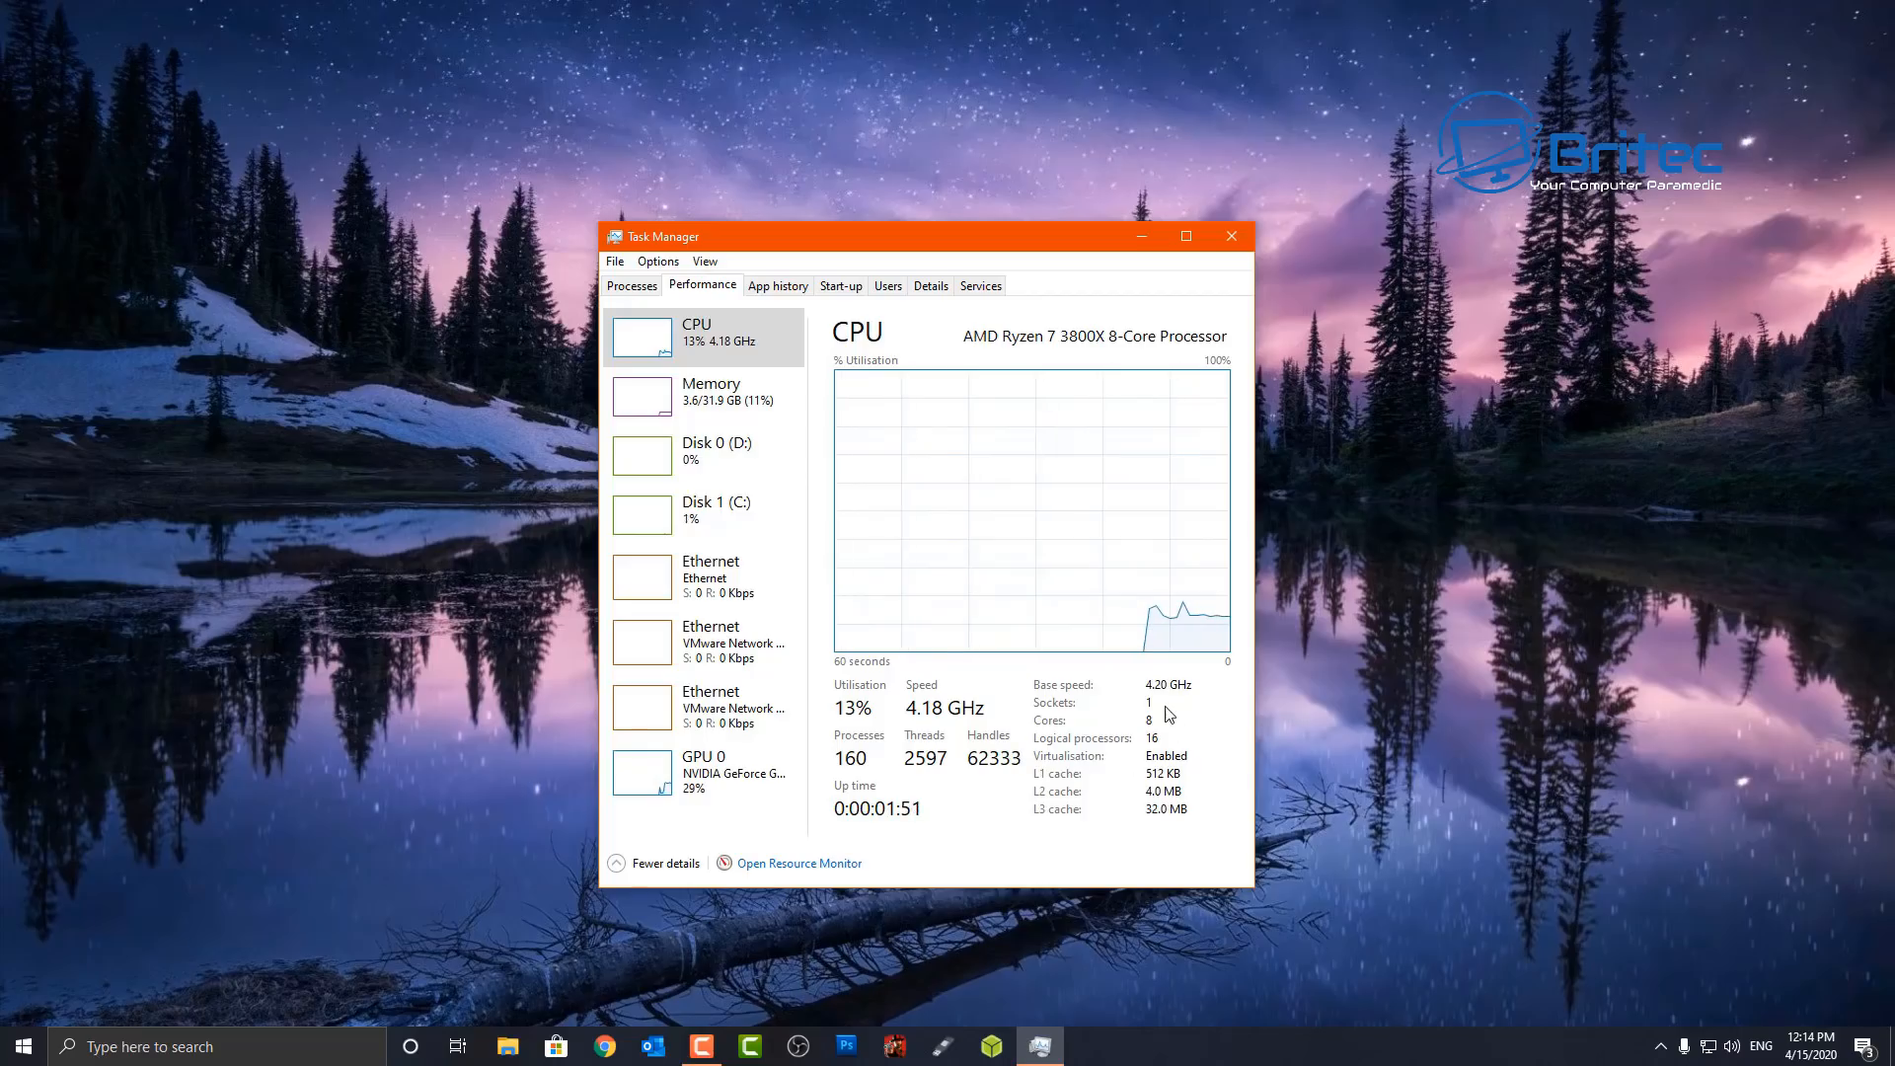
pyautogui.moveTo(1093, 756)
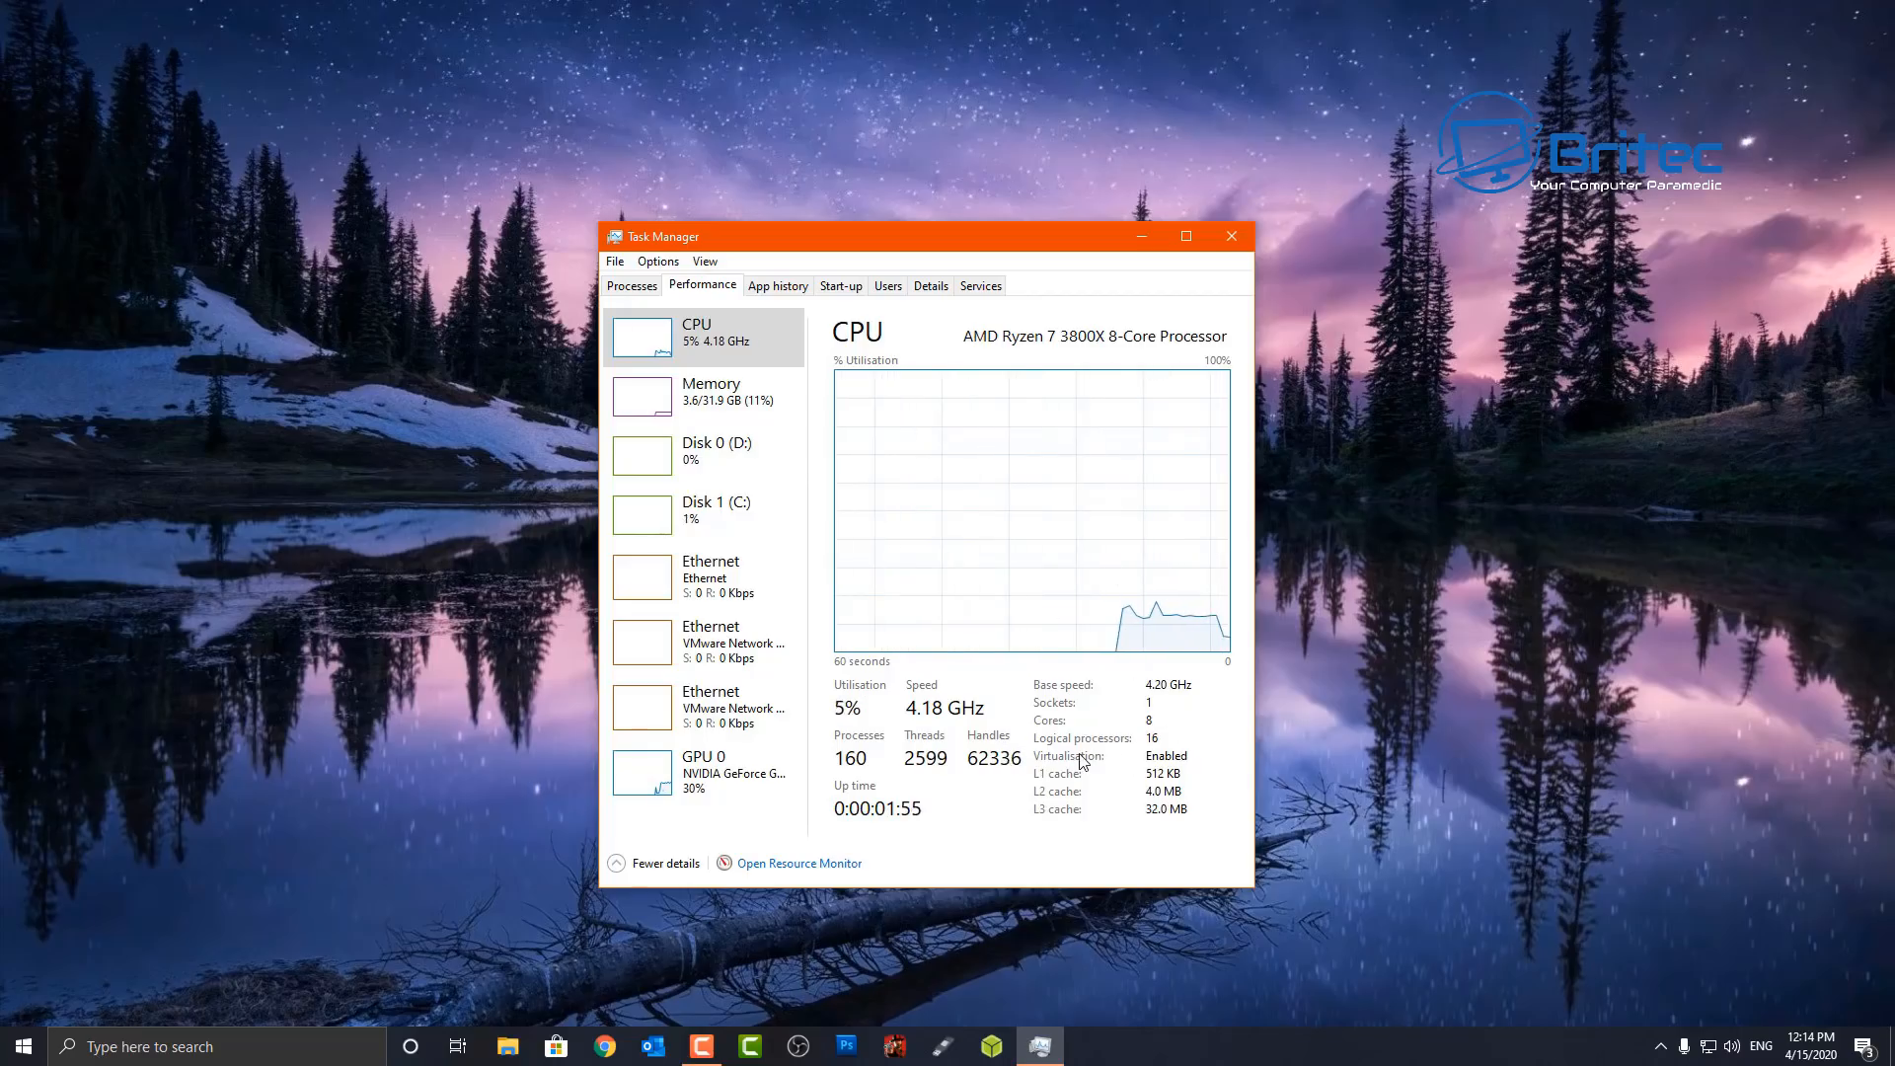
pyautogui.moveTo(1230, 235)
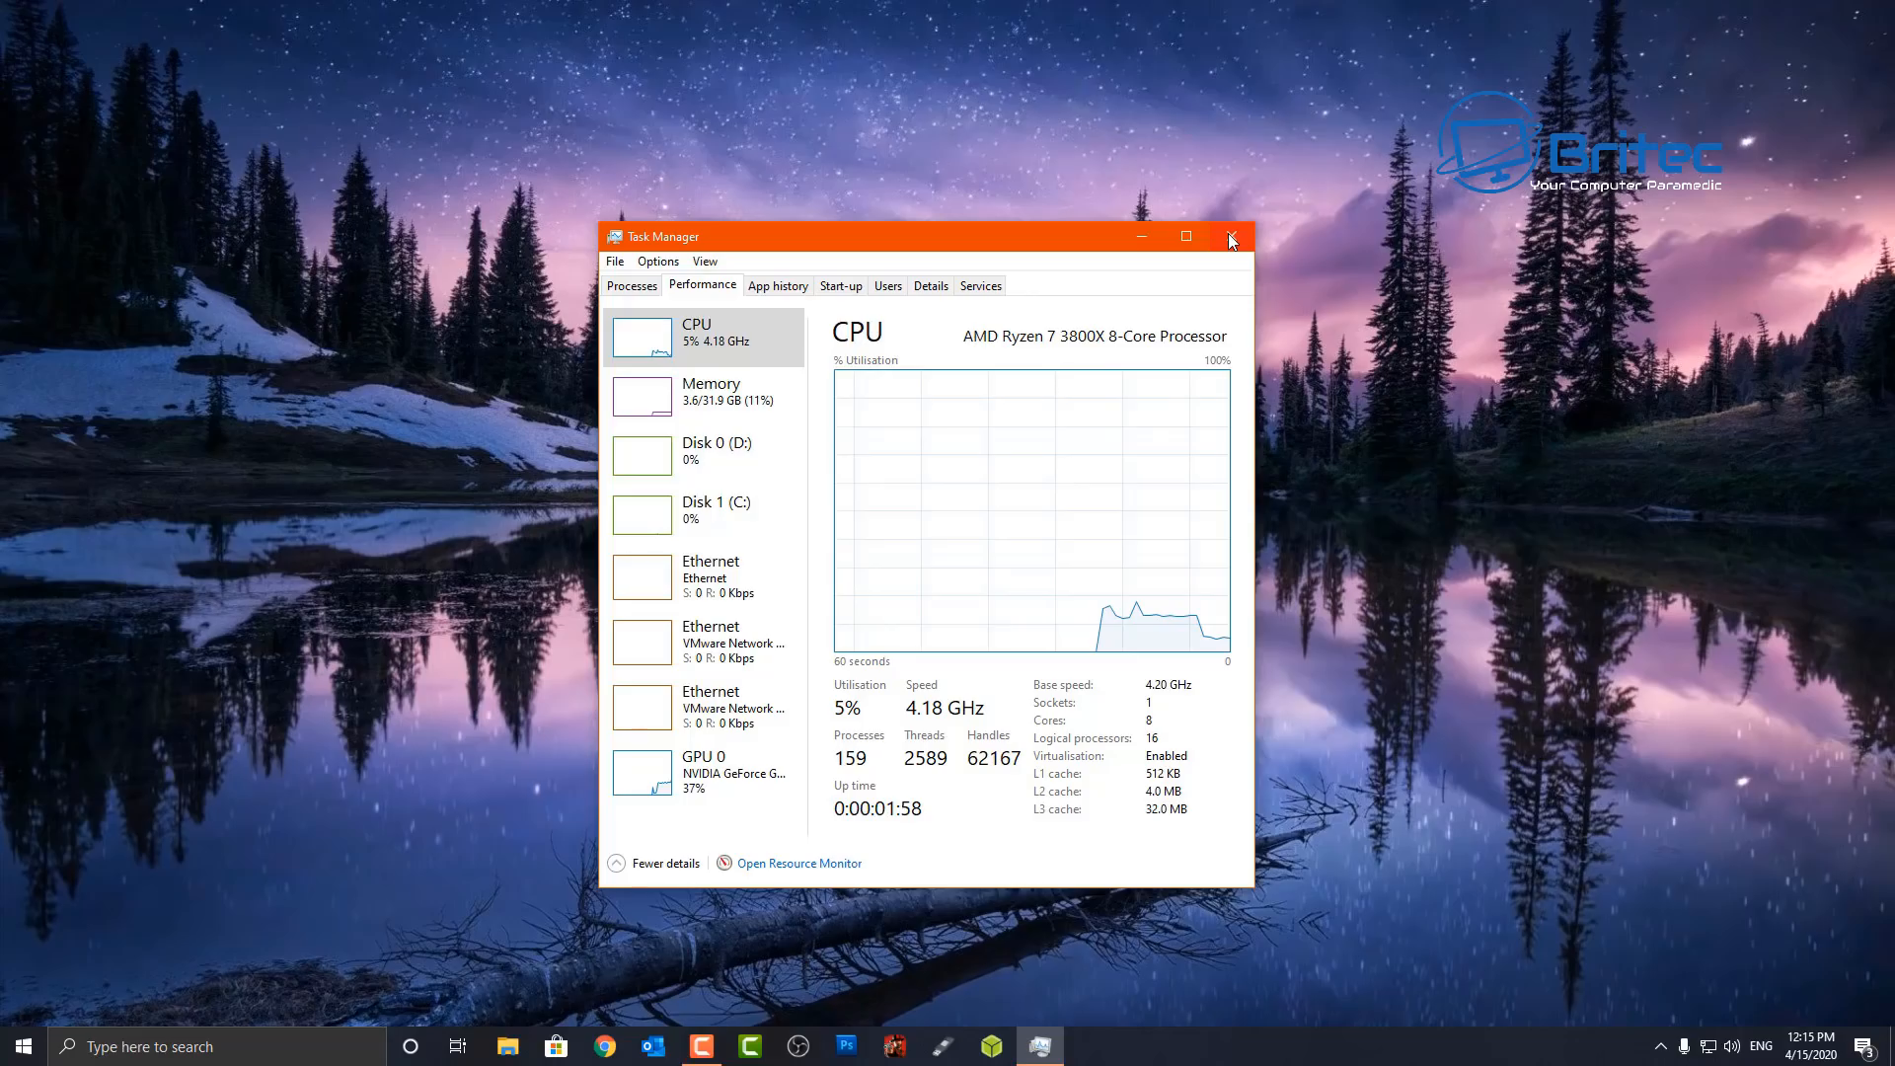
pyautogui.click(1229, 234)
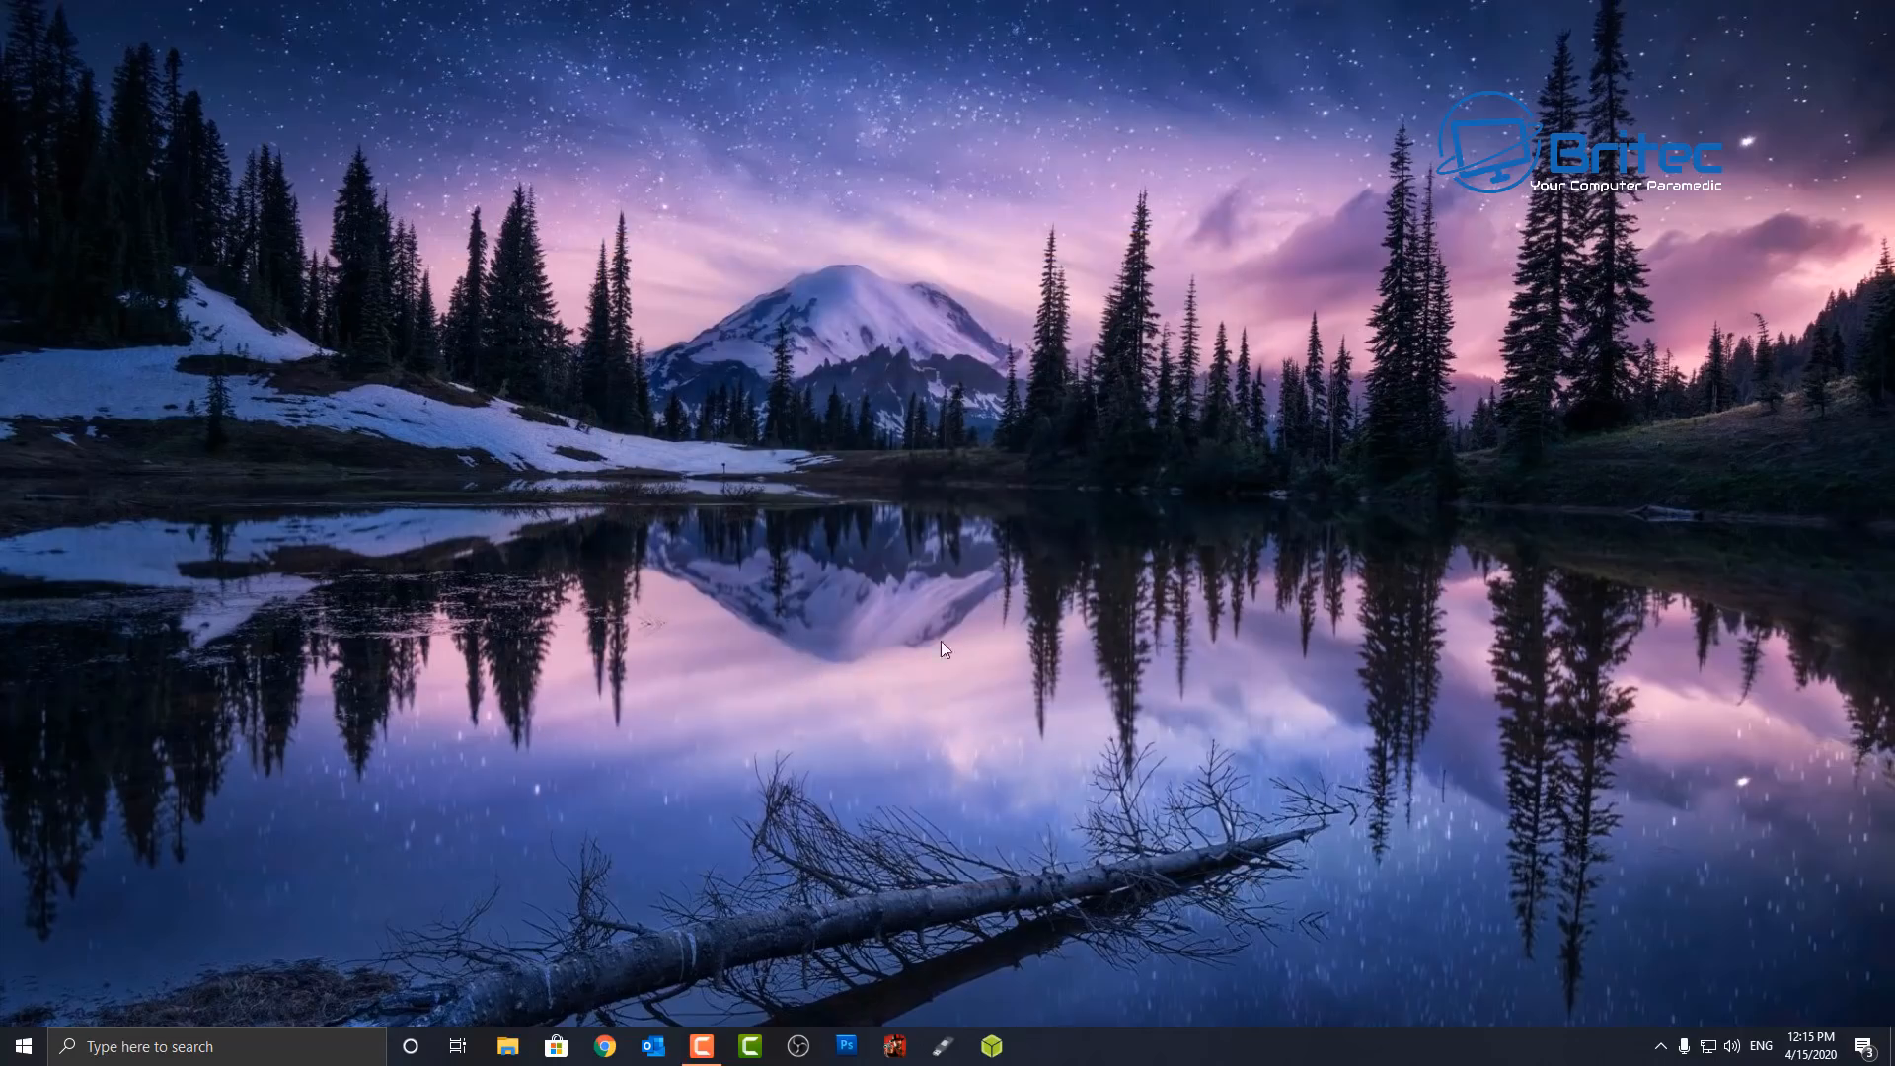
pyautogui.moveTo(1083, 712)
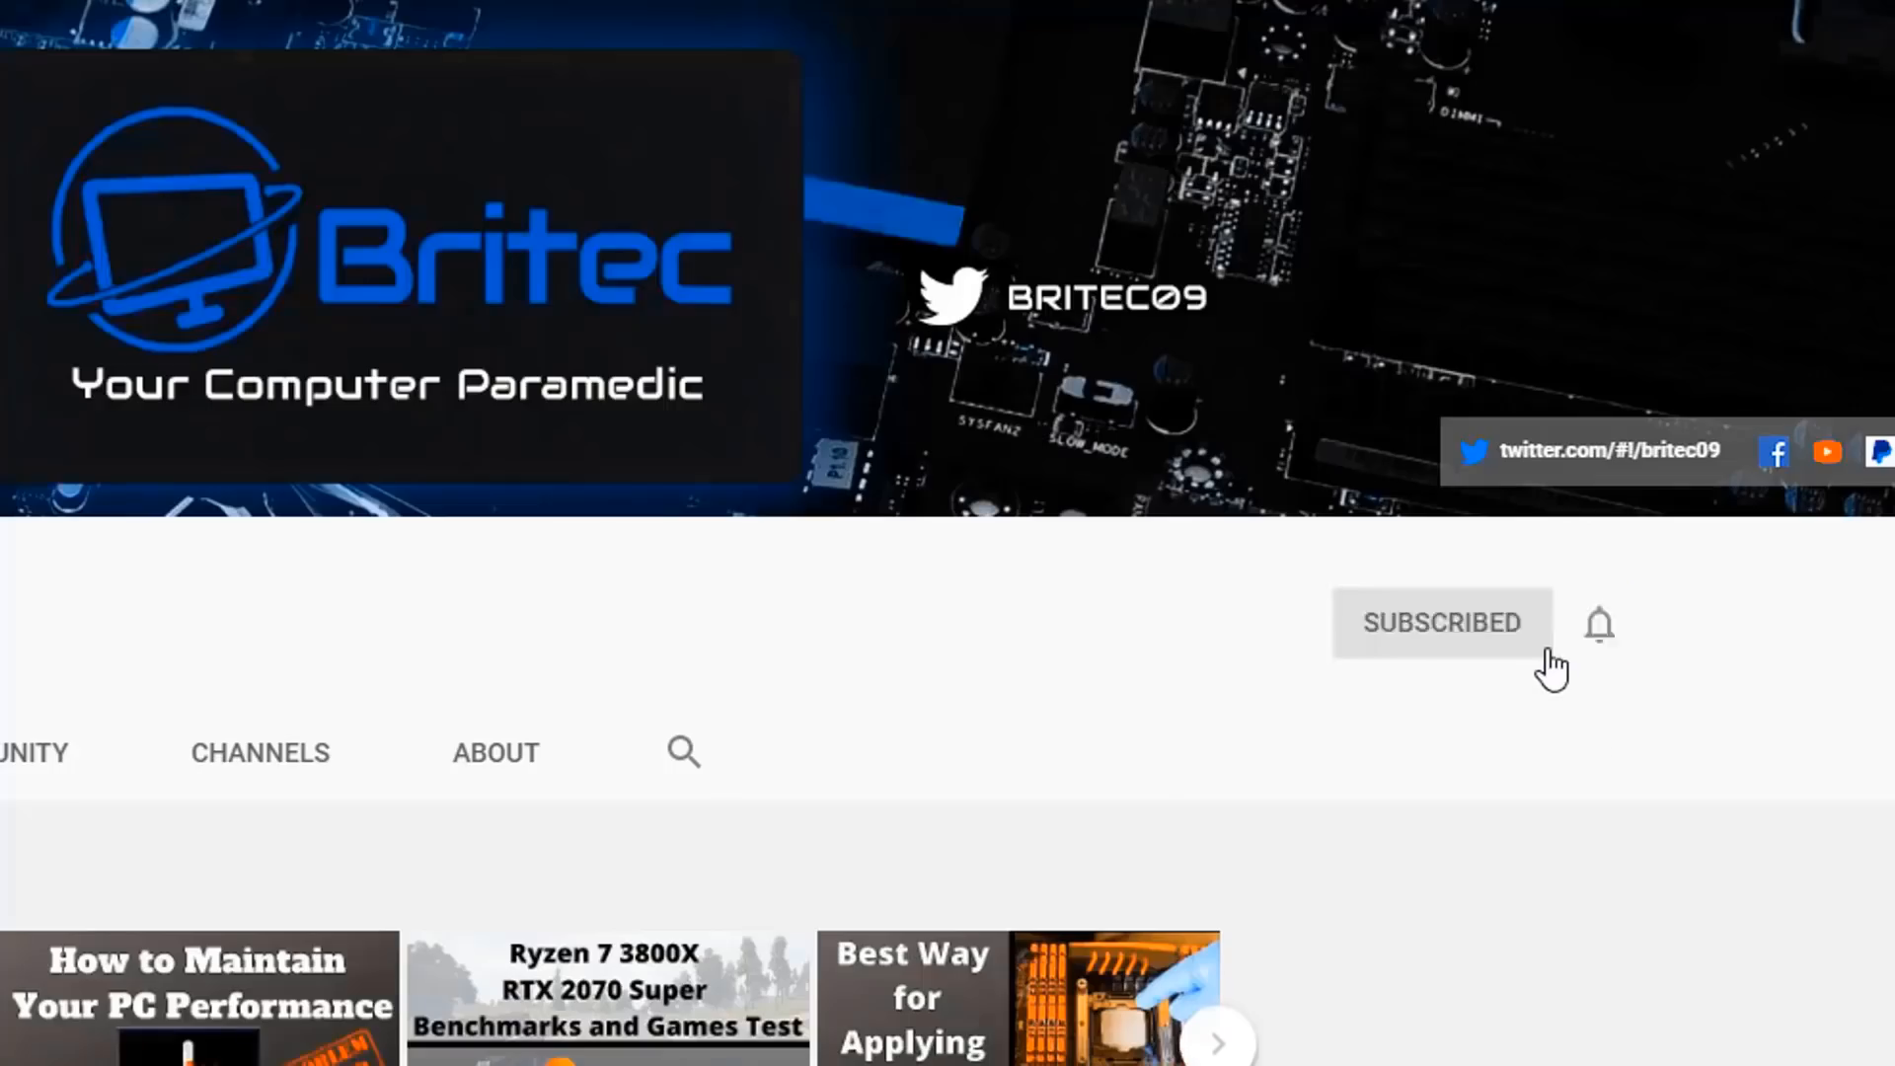
pyautogui.moveTo(1606, 647)
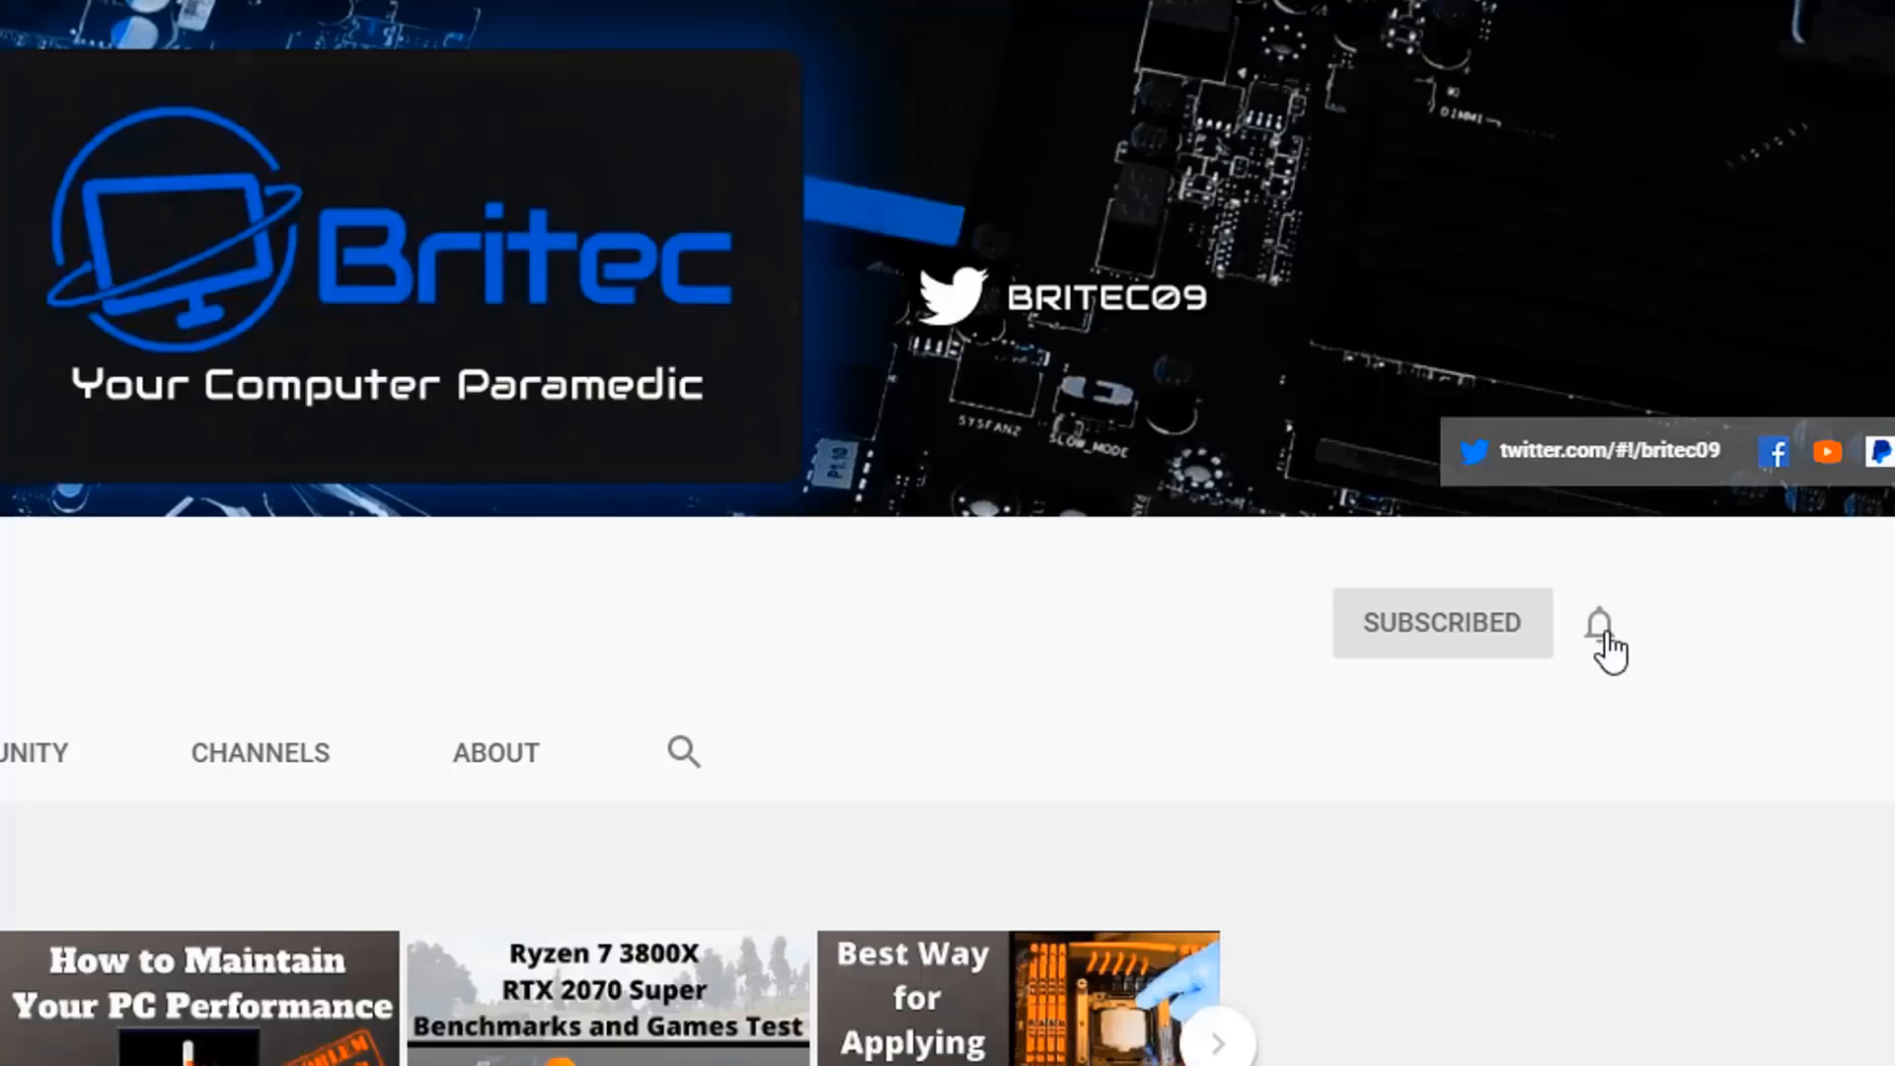
# Set the Britec09 channel's notification bell to All.
pyautogui.click(1600, 624)
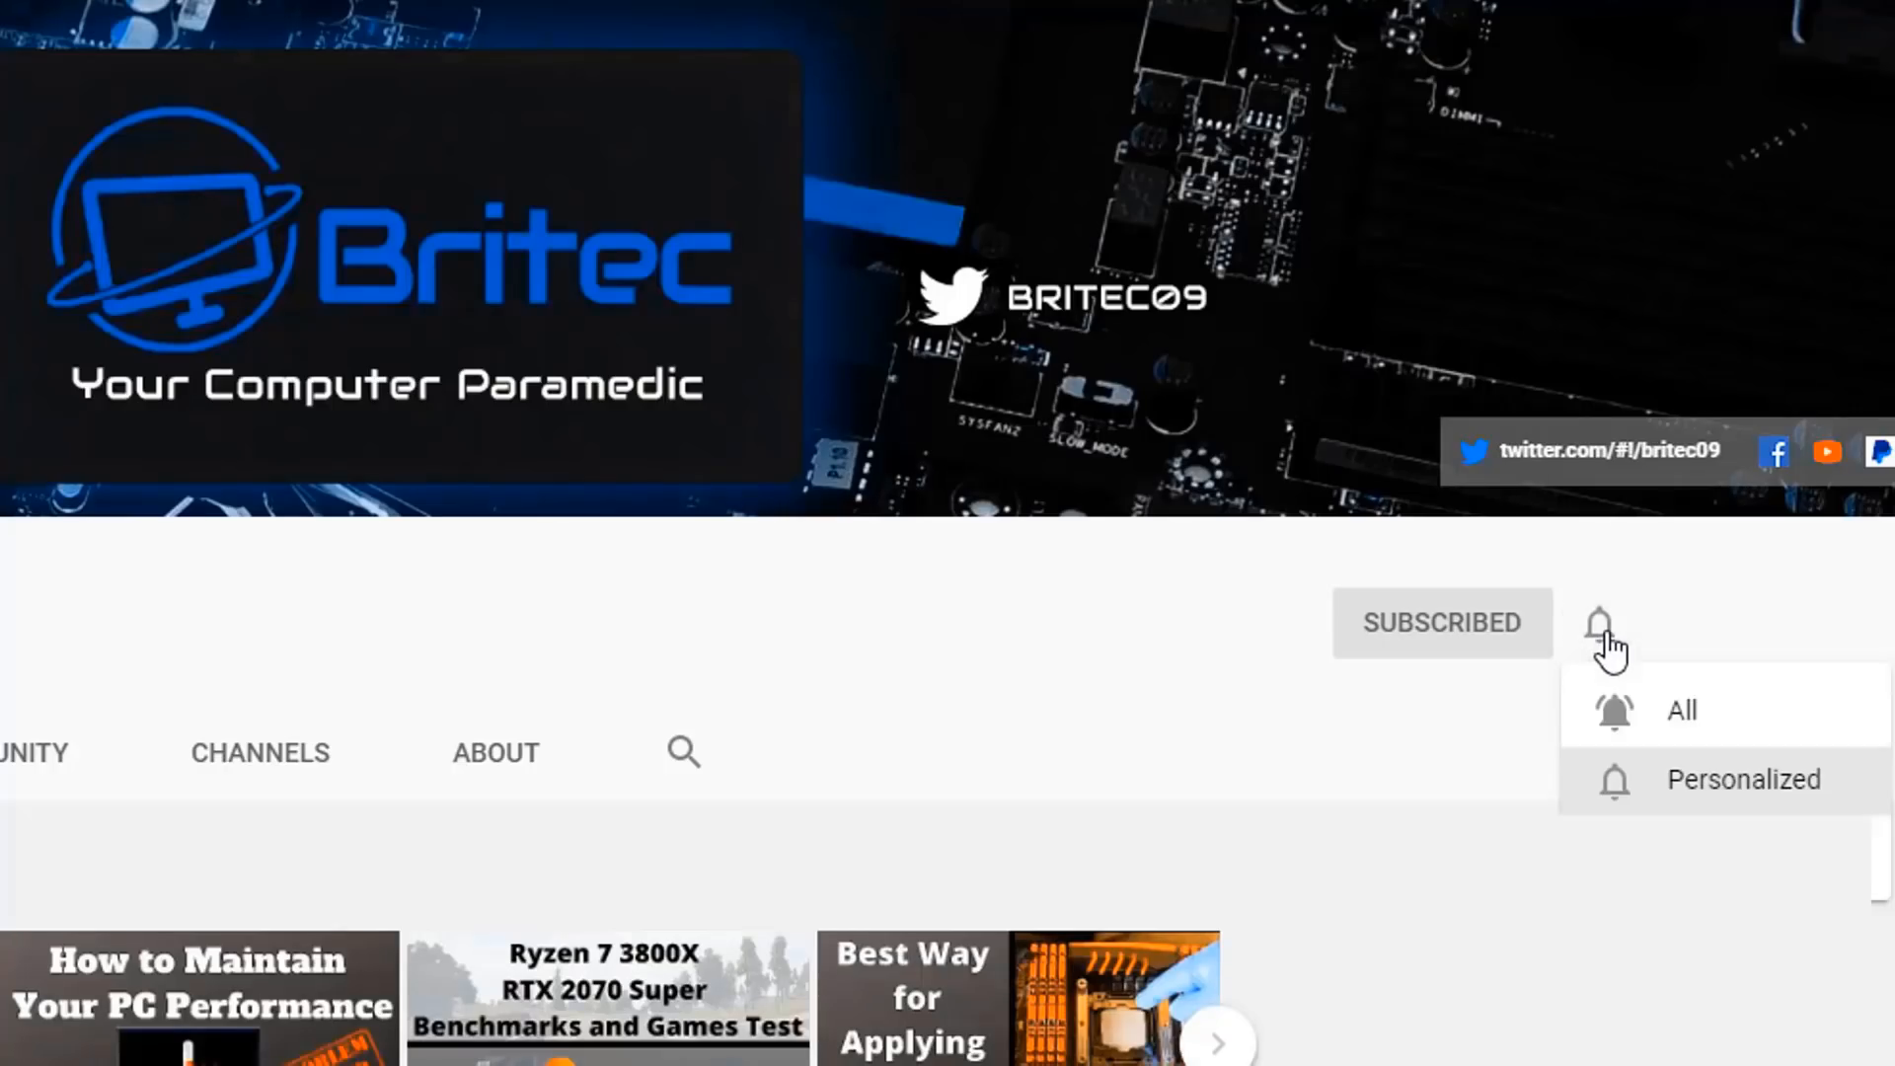
pyautogui.moveTo(1650, 714)
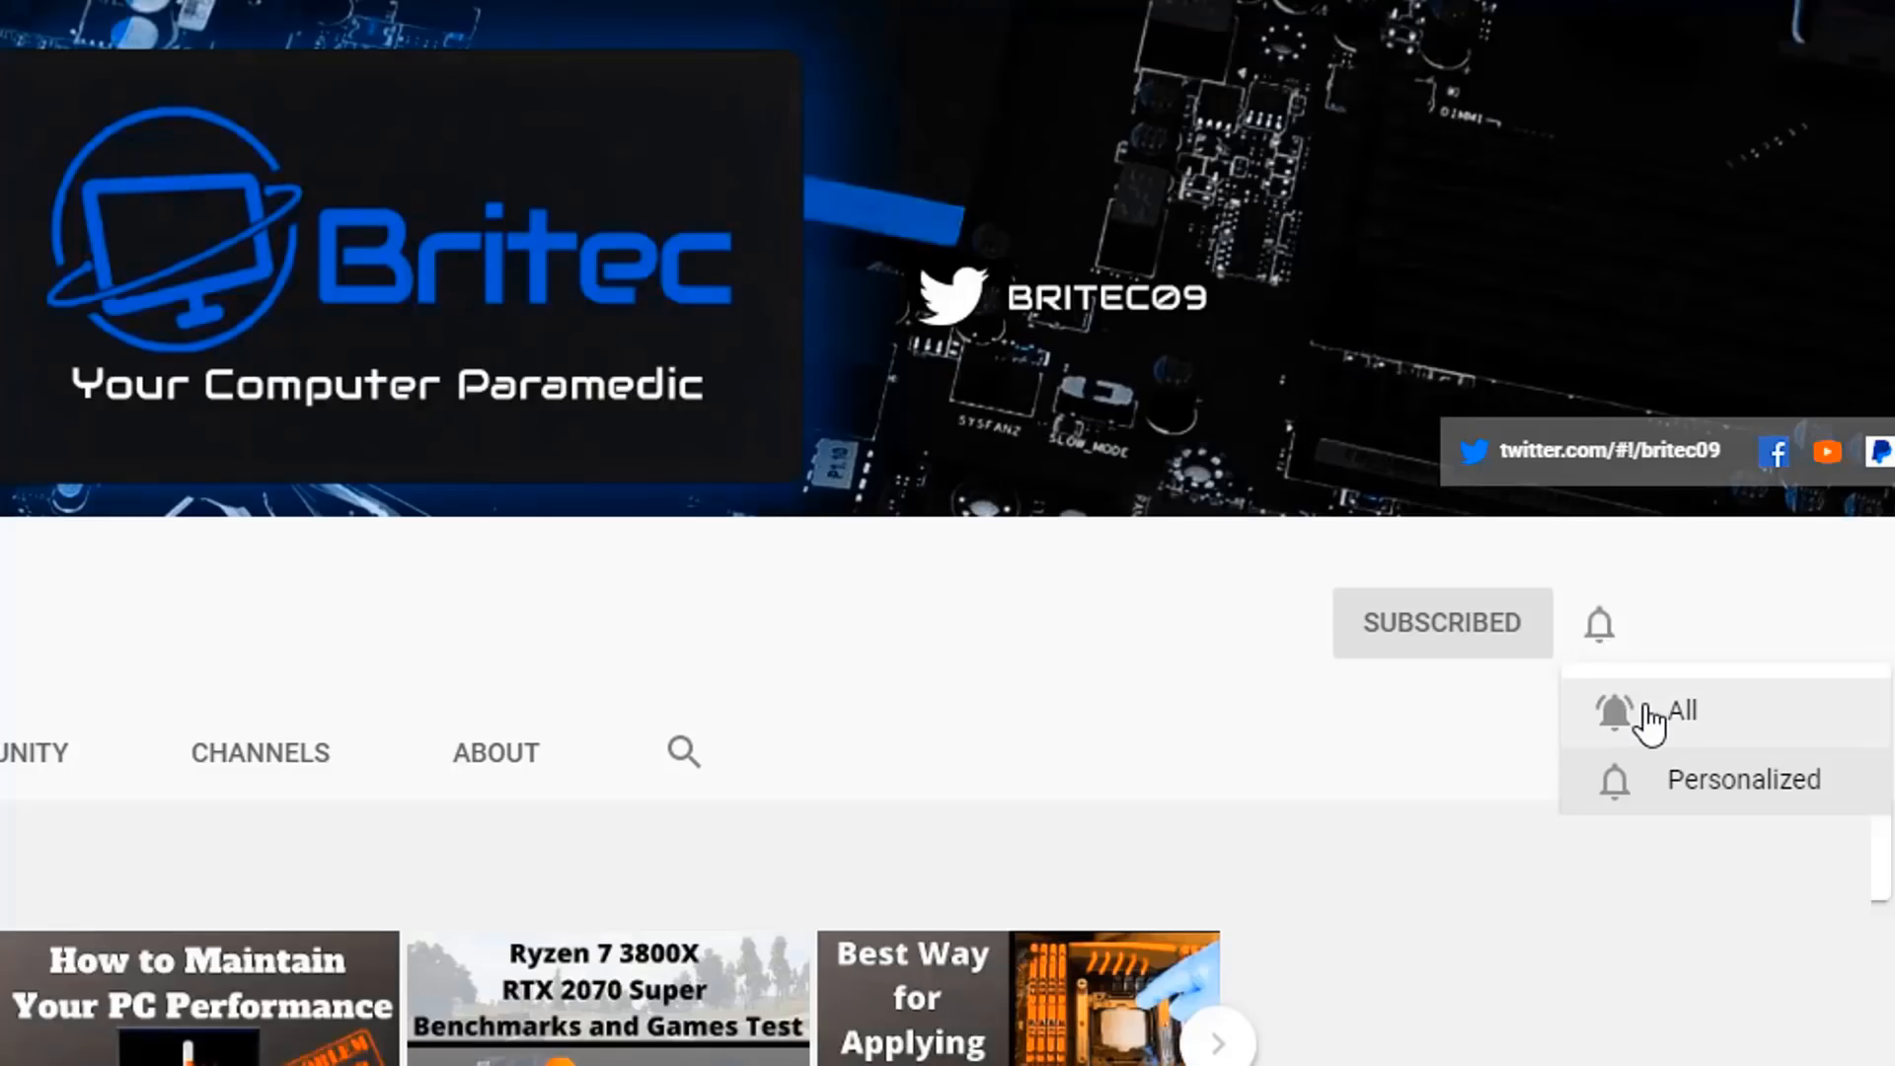
pyautogui.click(1675, 711)
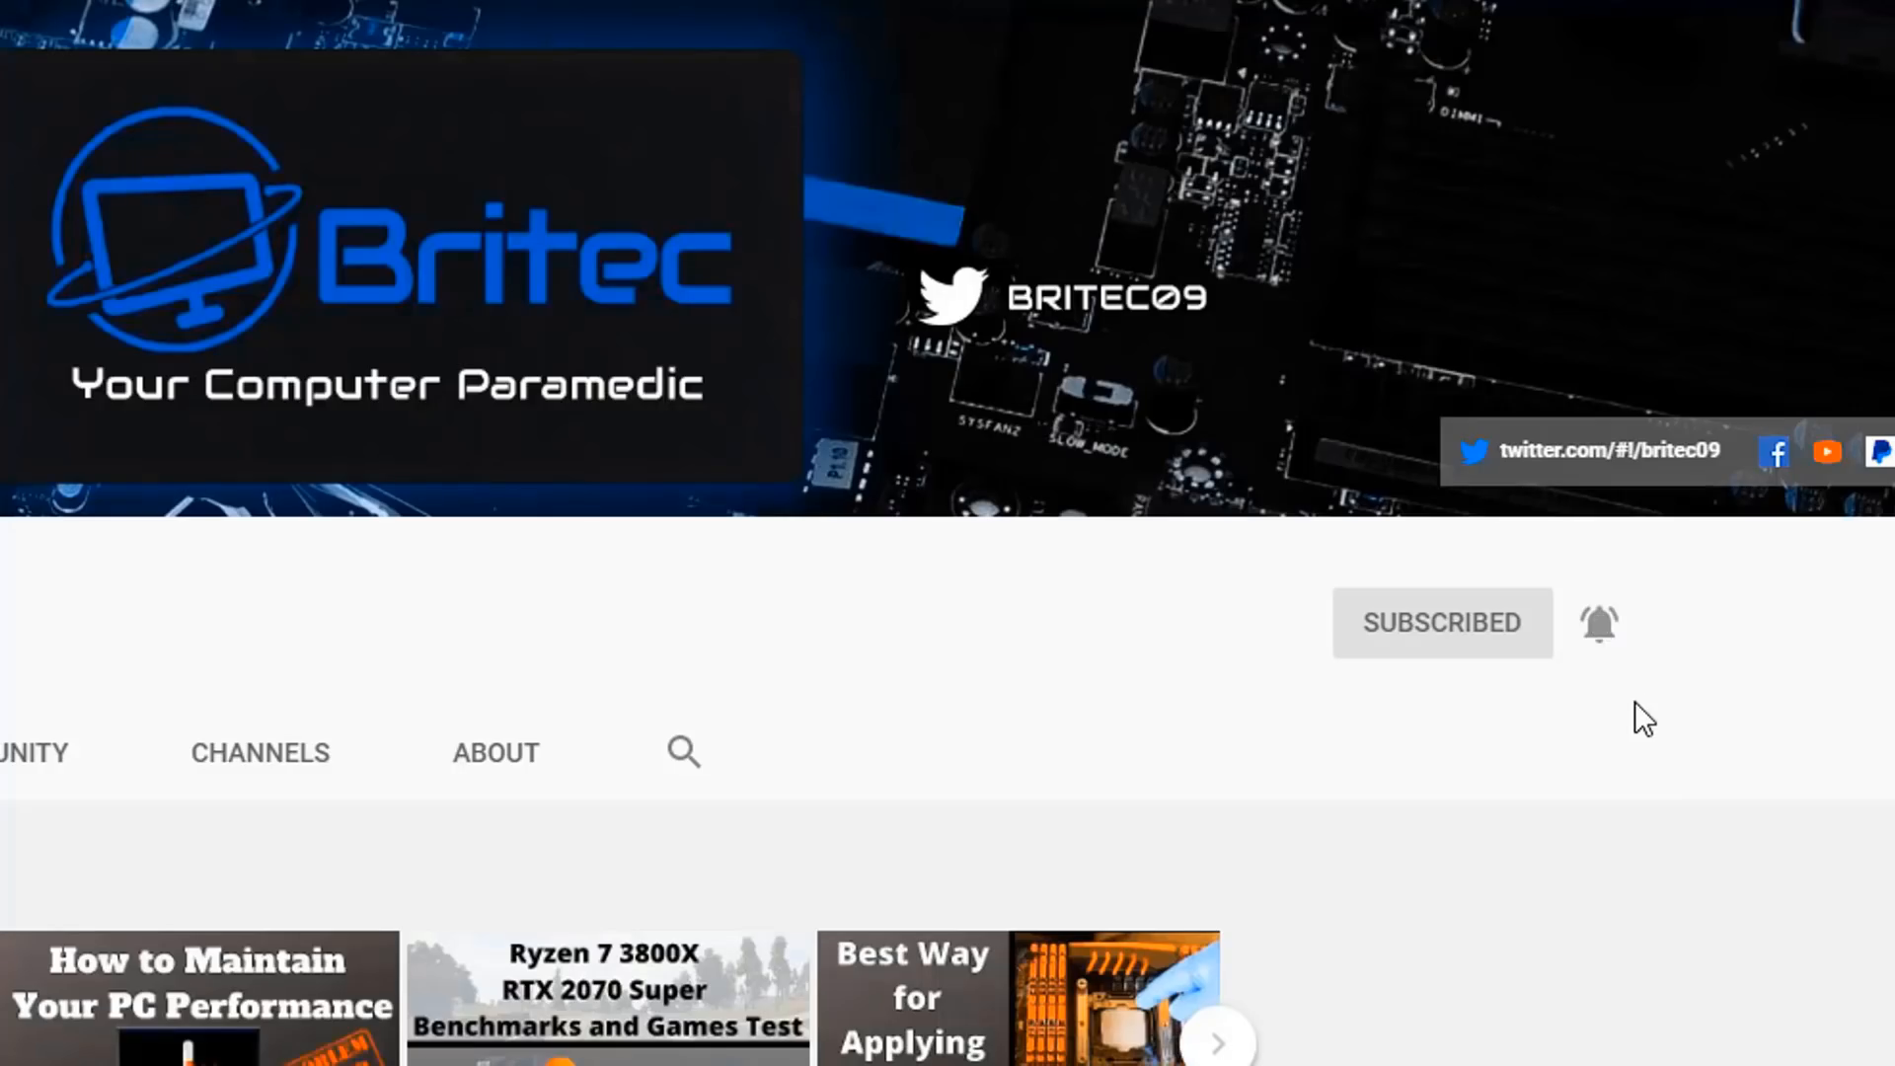